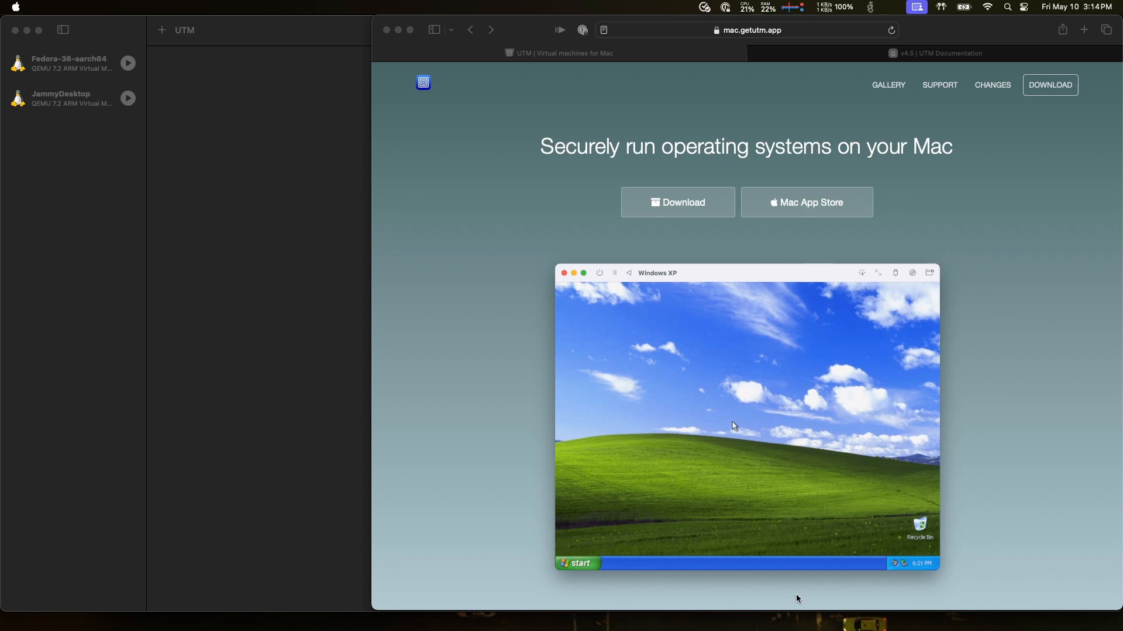
mouse_move(886, 119)
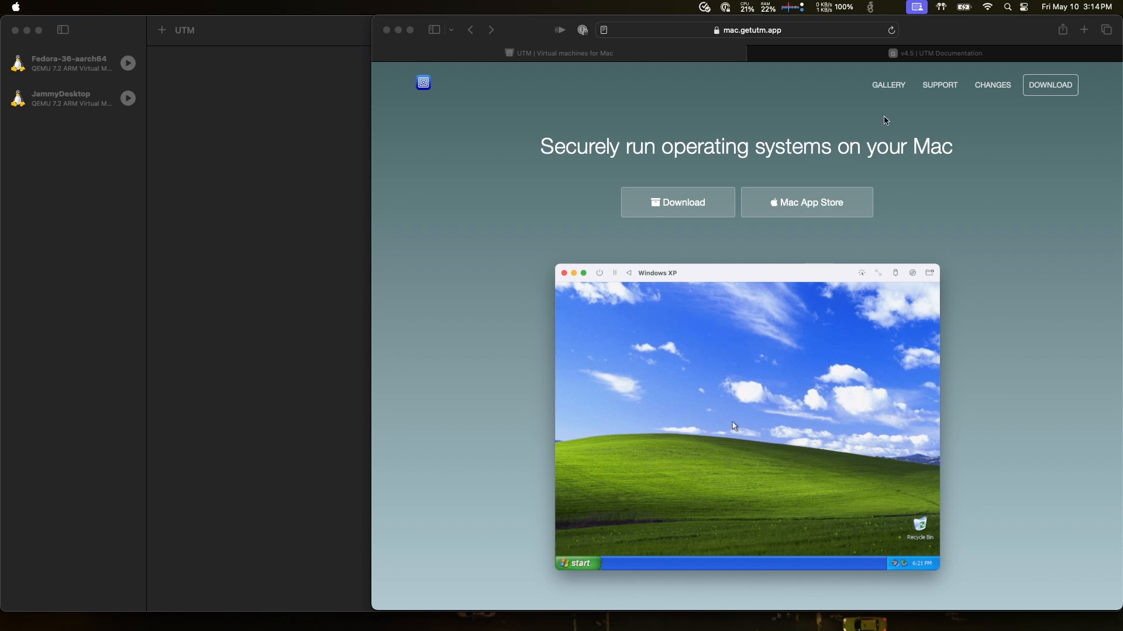
Switch to the 'v4.5 | UTM Documentation' tab to read the release highlights.
click(939, 54)
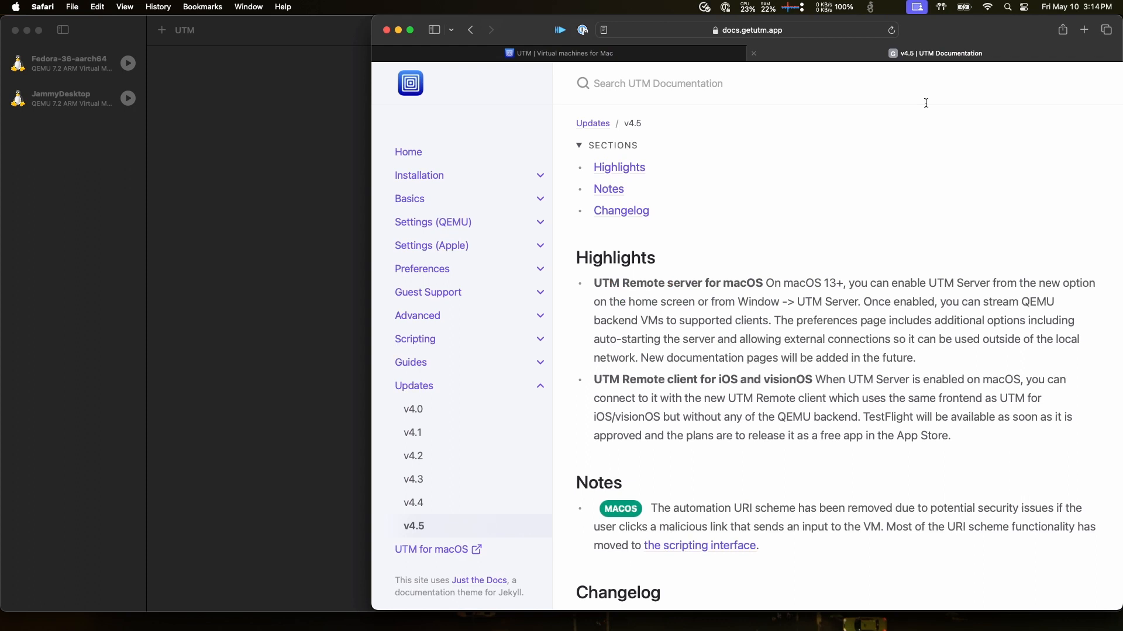
mouse_move(633, 126)
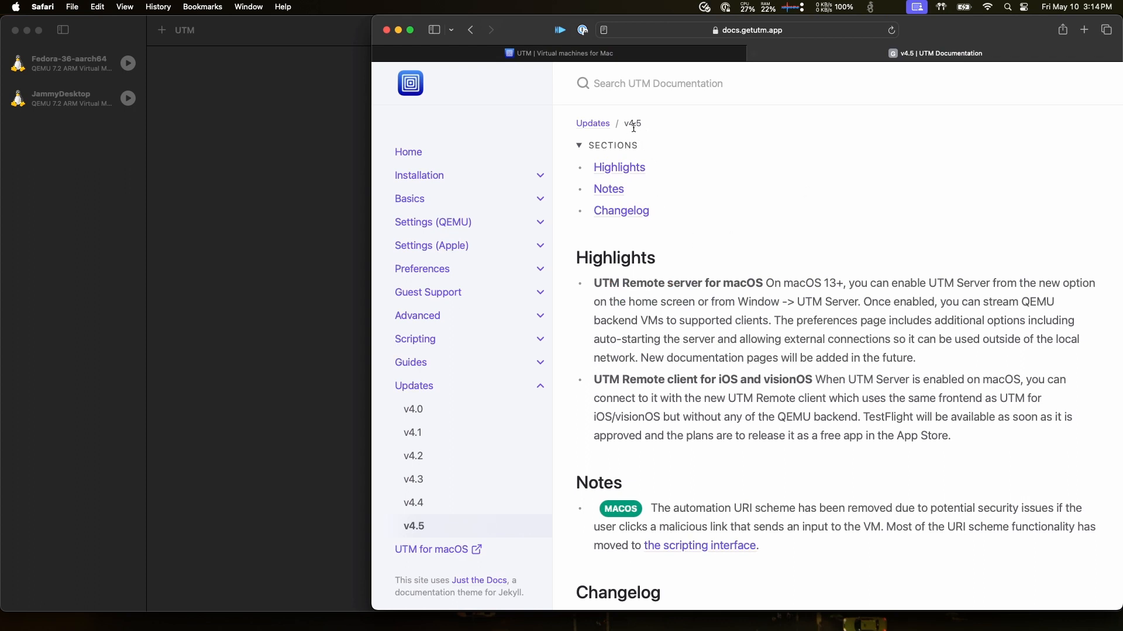
mouse_move(687, 289)
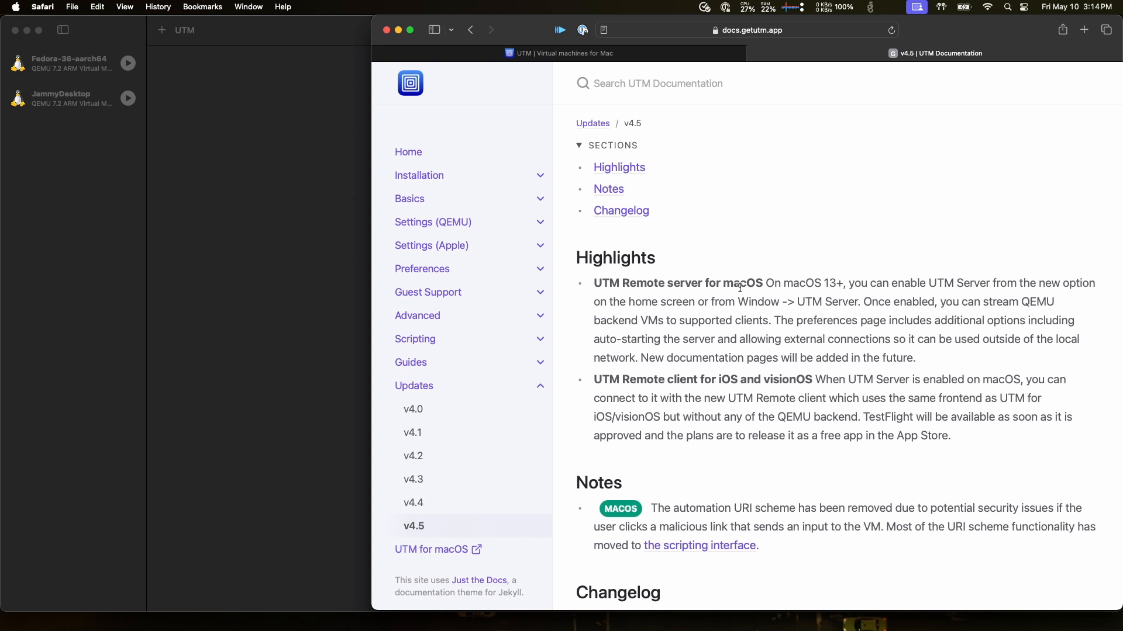
mouse_move(922, 287)
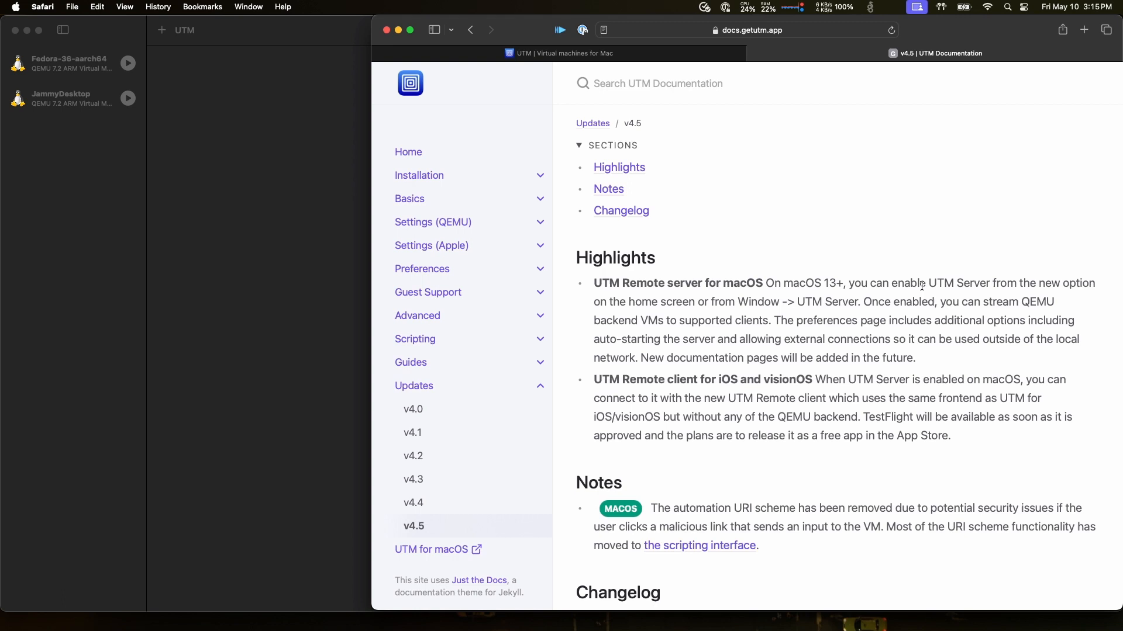
mouse_move(665, 297)
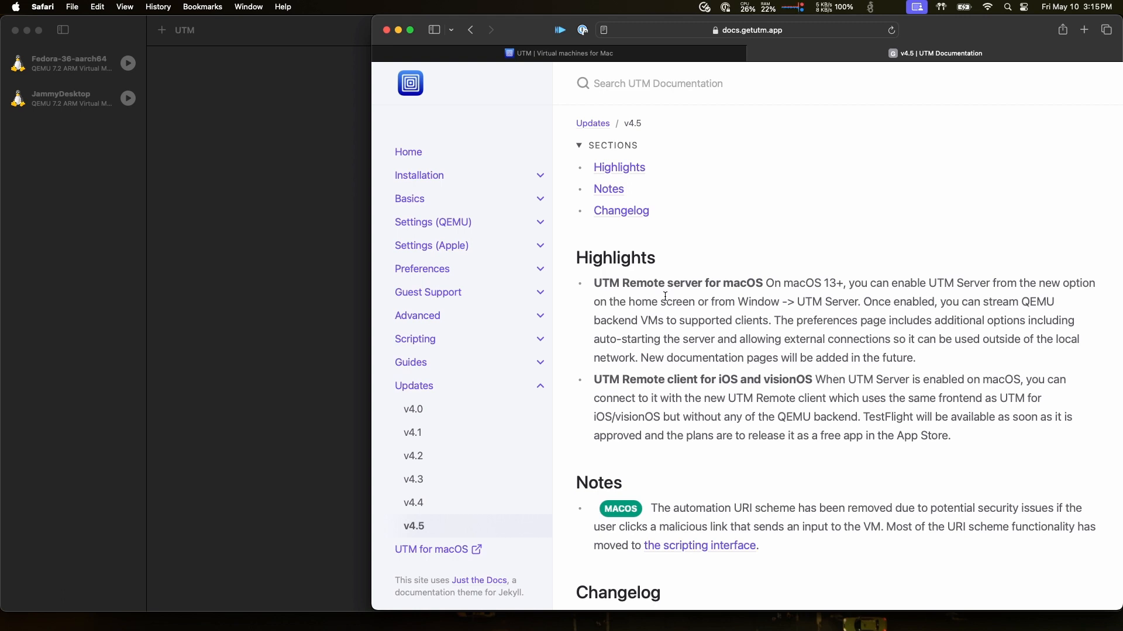
mouse_move(716, 392)
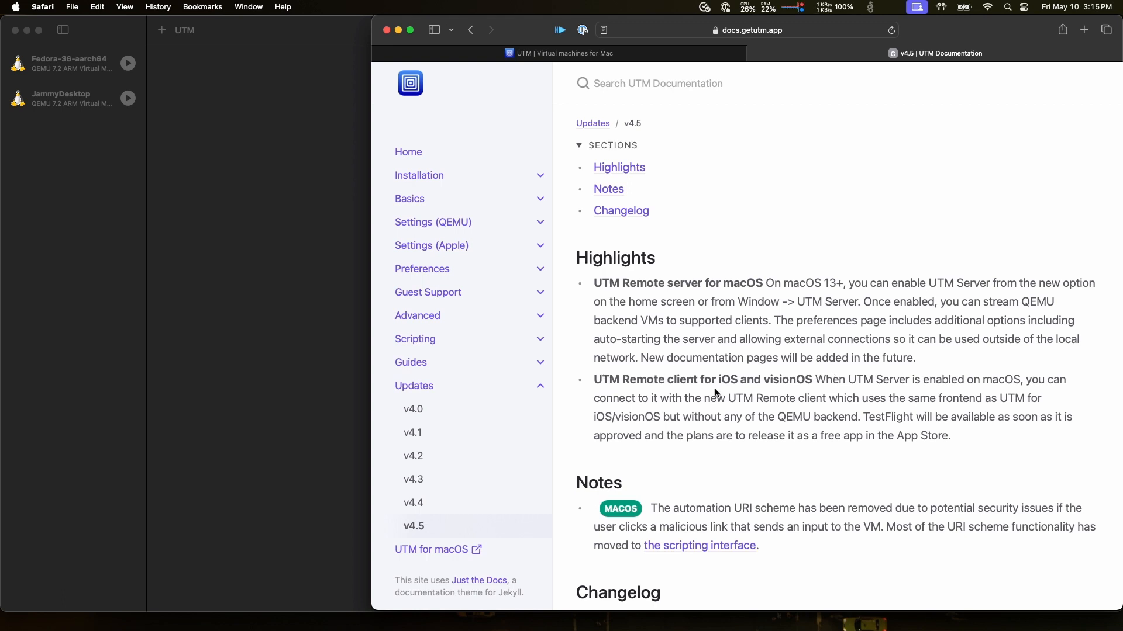
mouse_move(649, 337)
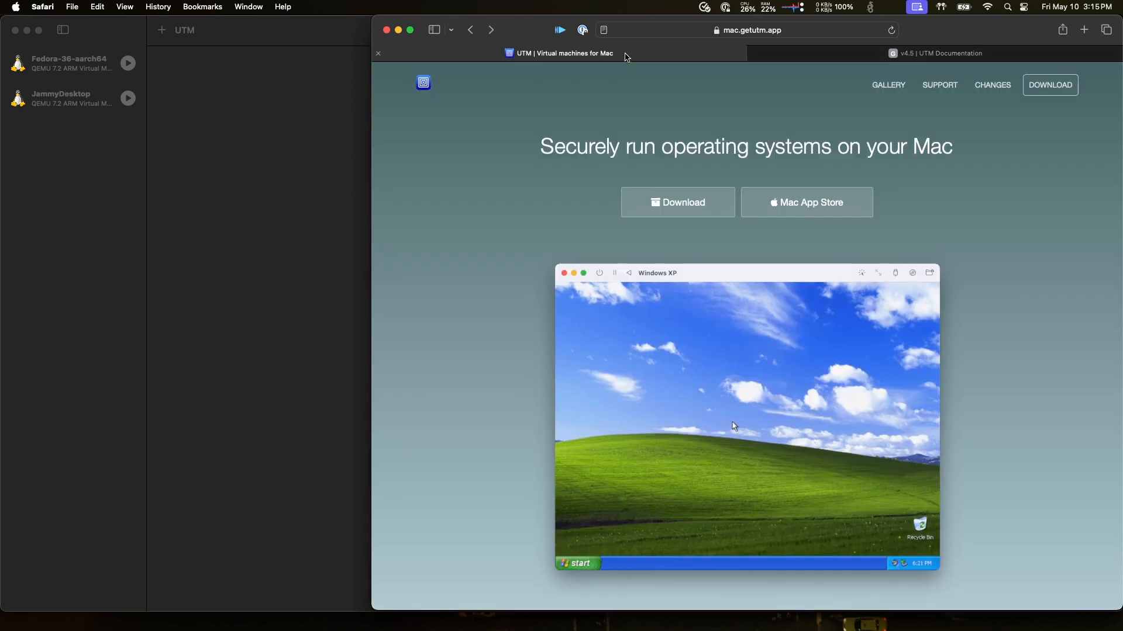
mouse_move(800, 182)
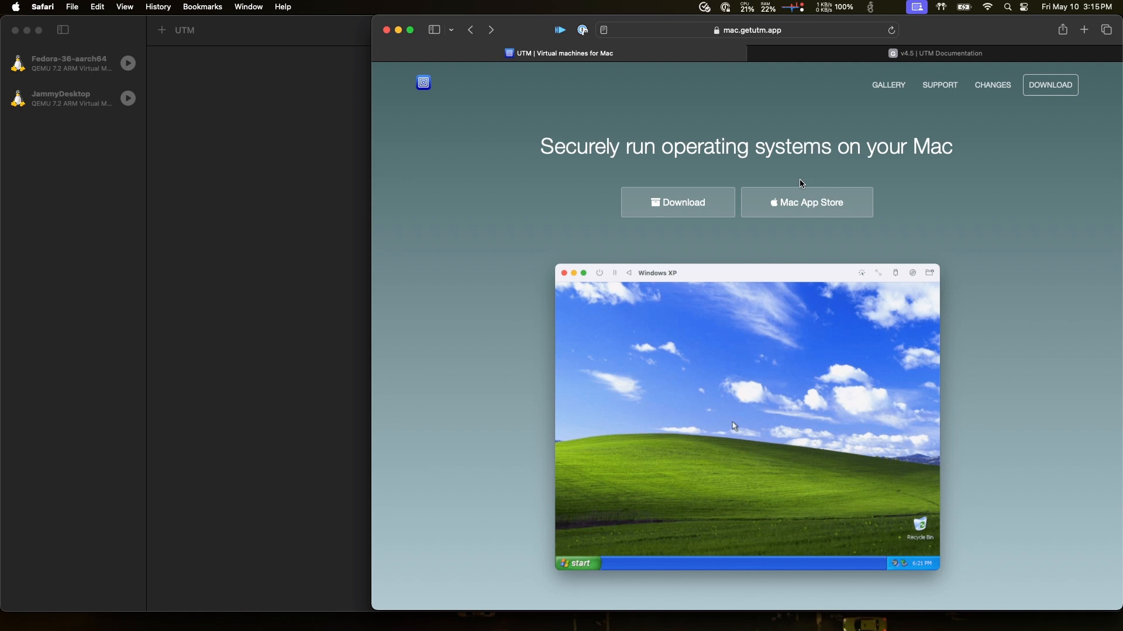
mouse_move(987, 238)
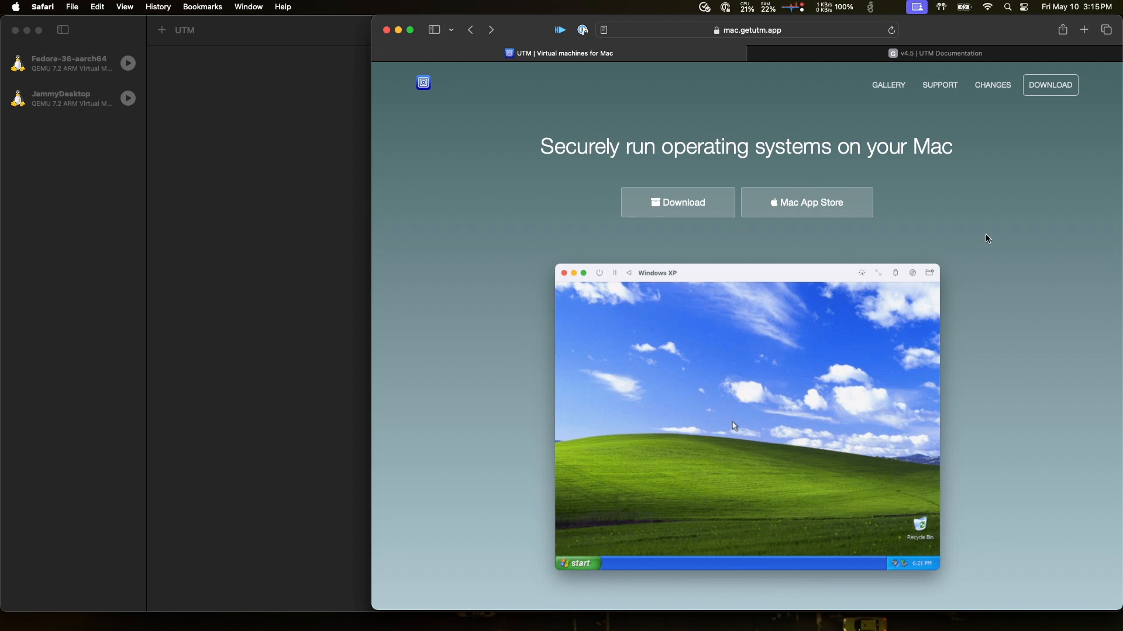
Scroll through the mac.getutm.app feature sections, then return to the v4.5 documentation tab.
scroll(down, 3)
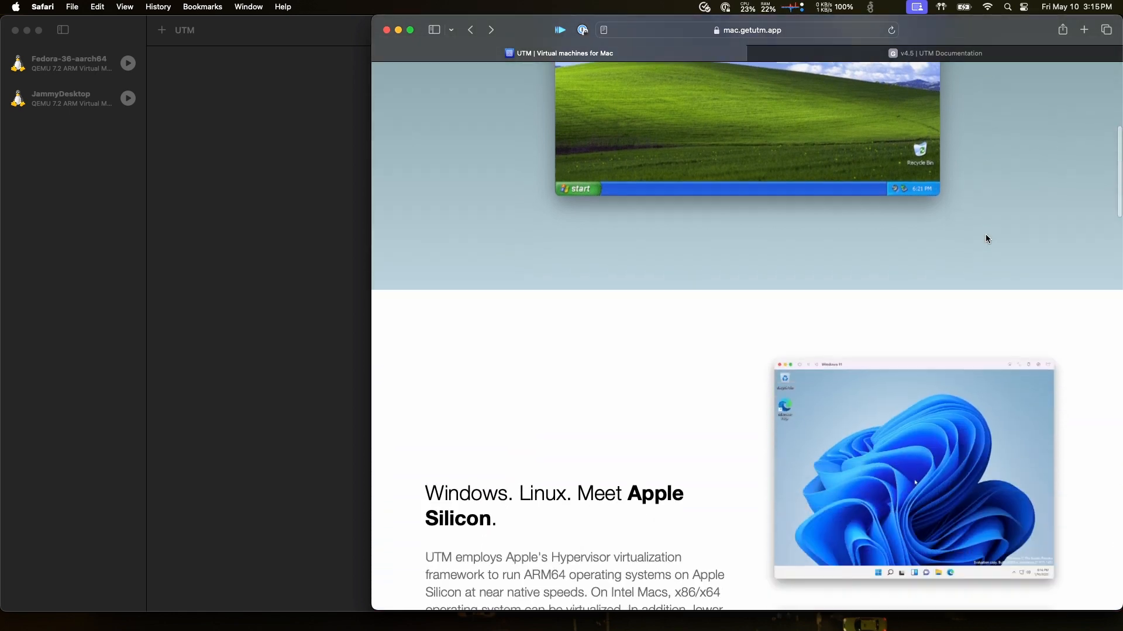
scroll(down, 3)
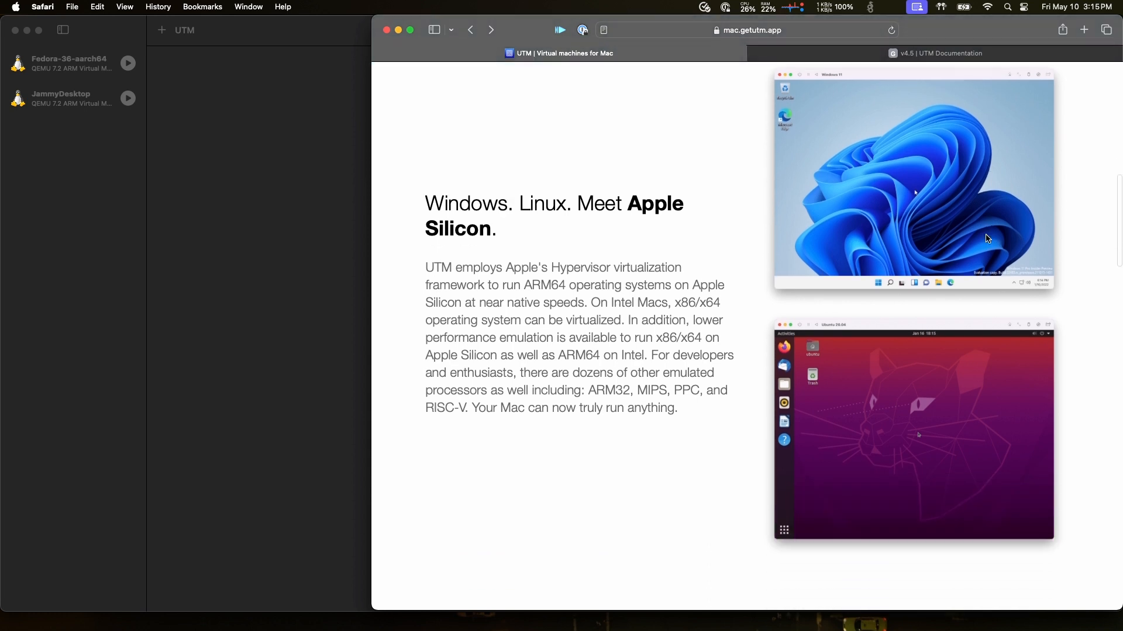
scroll(down, 3)
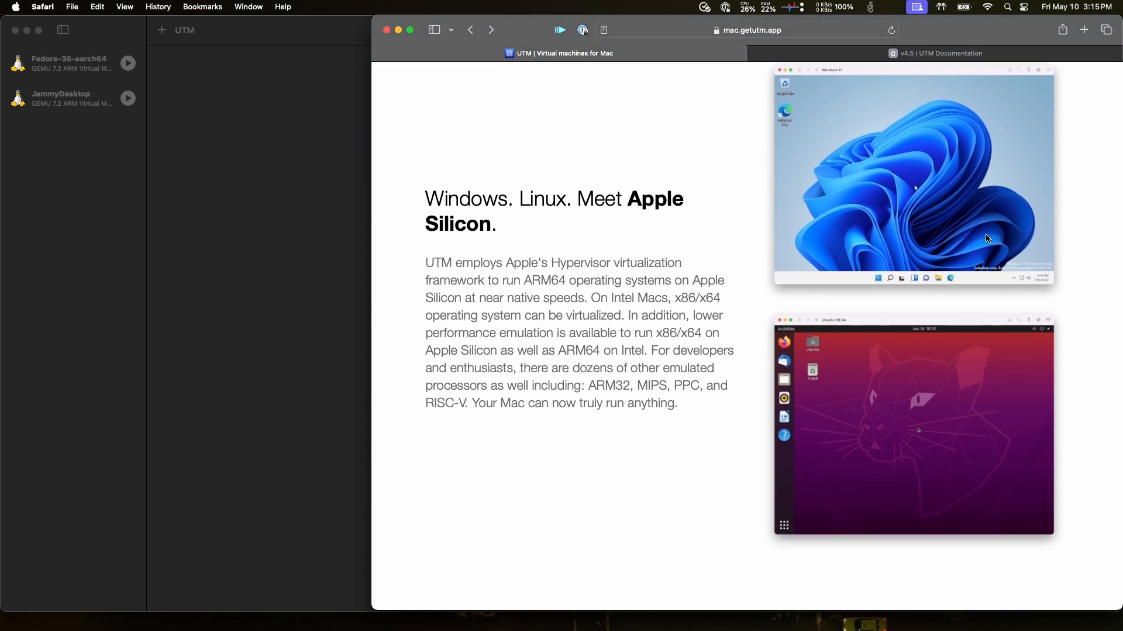
scroll(down, 3)
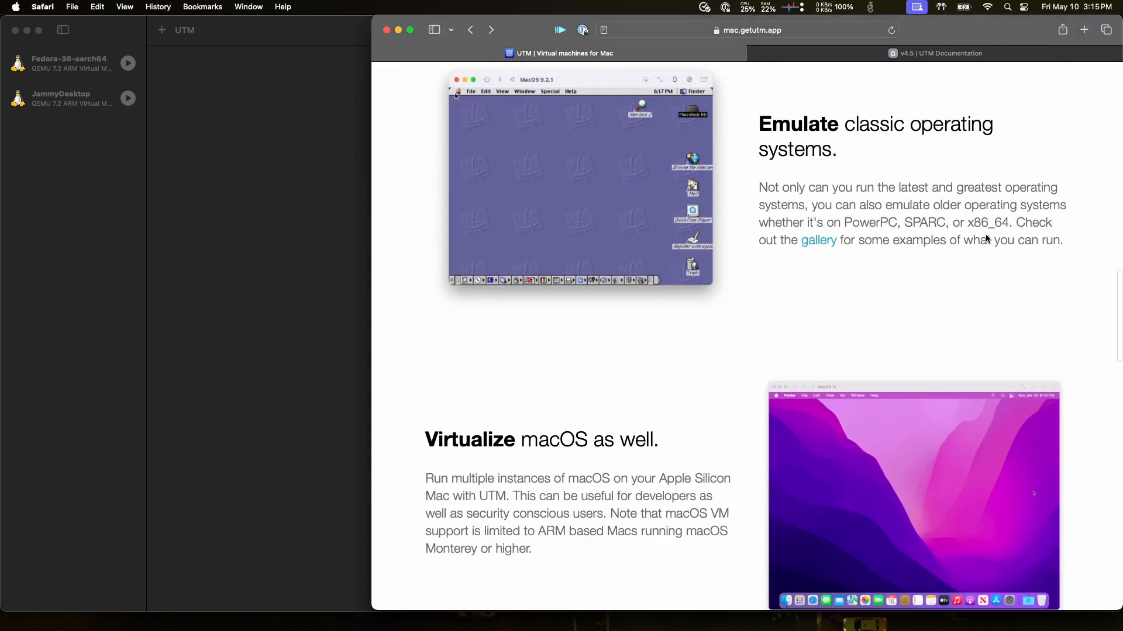
scroll(down, 3)
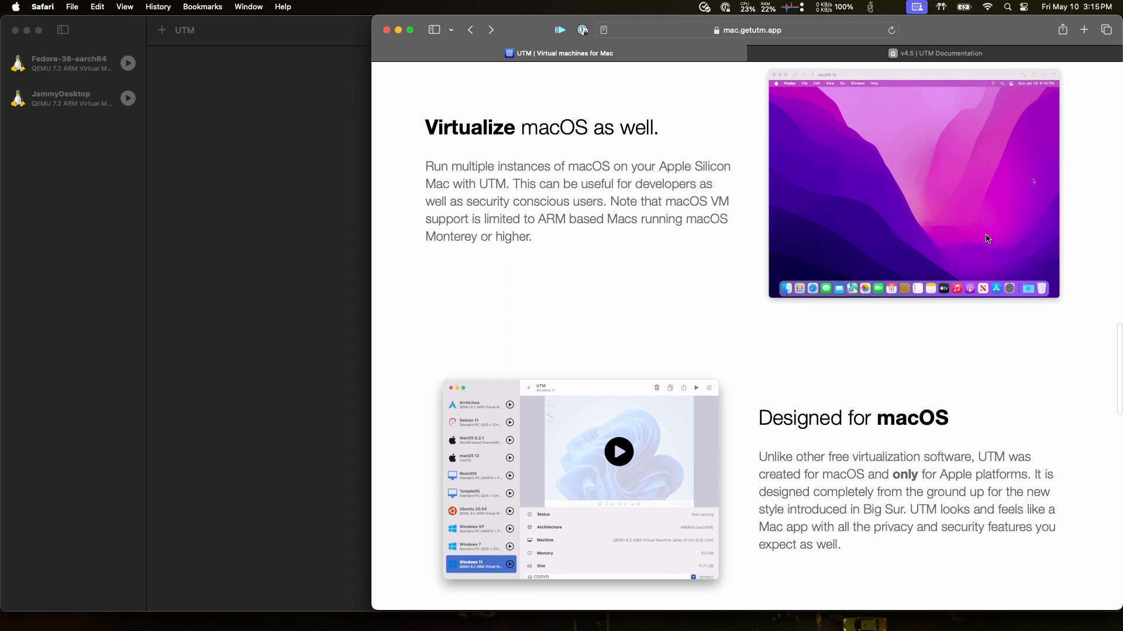
scroll(down, 3)
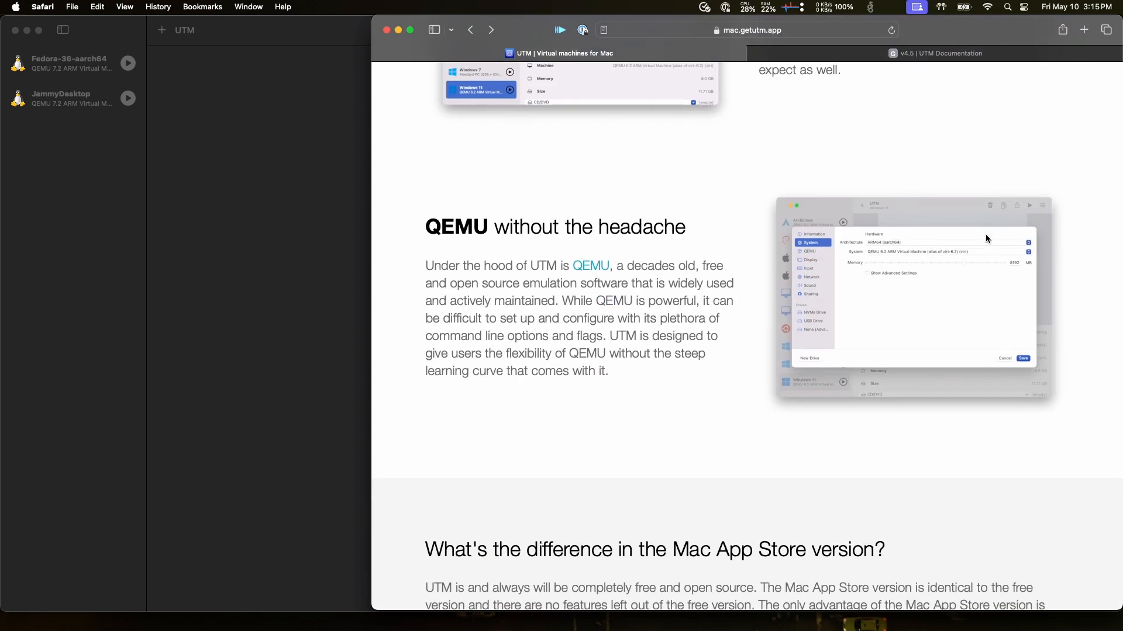
click(942, 53)
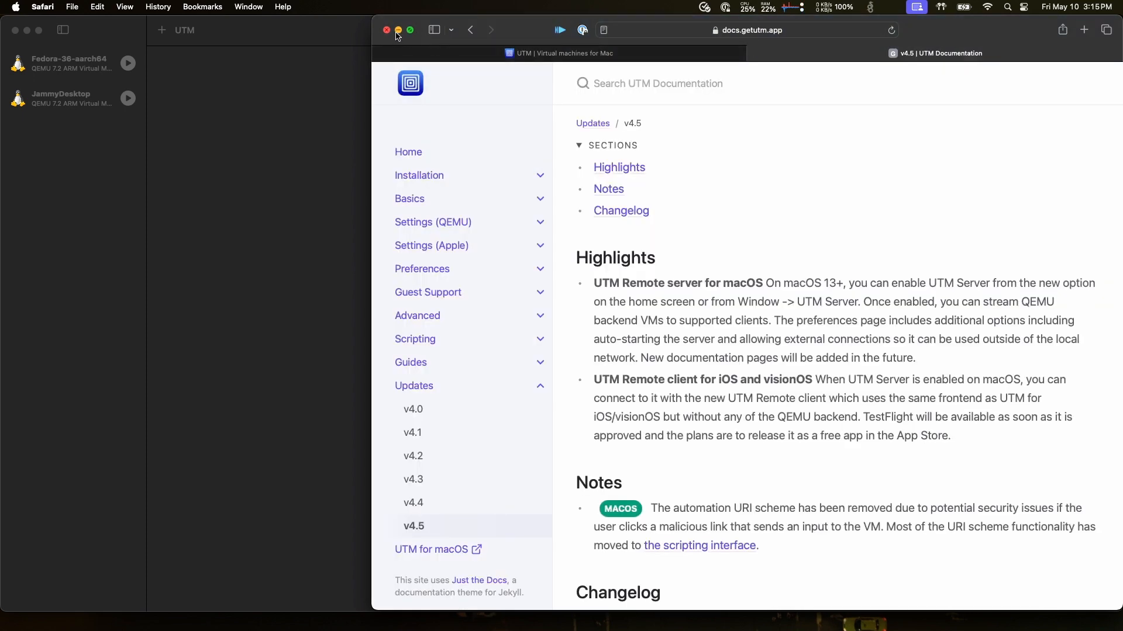
Close the Safari window to reveal UTM's welcome screen with Fedora and JammyDesktop.
click(386, 30)
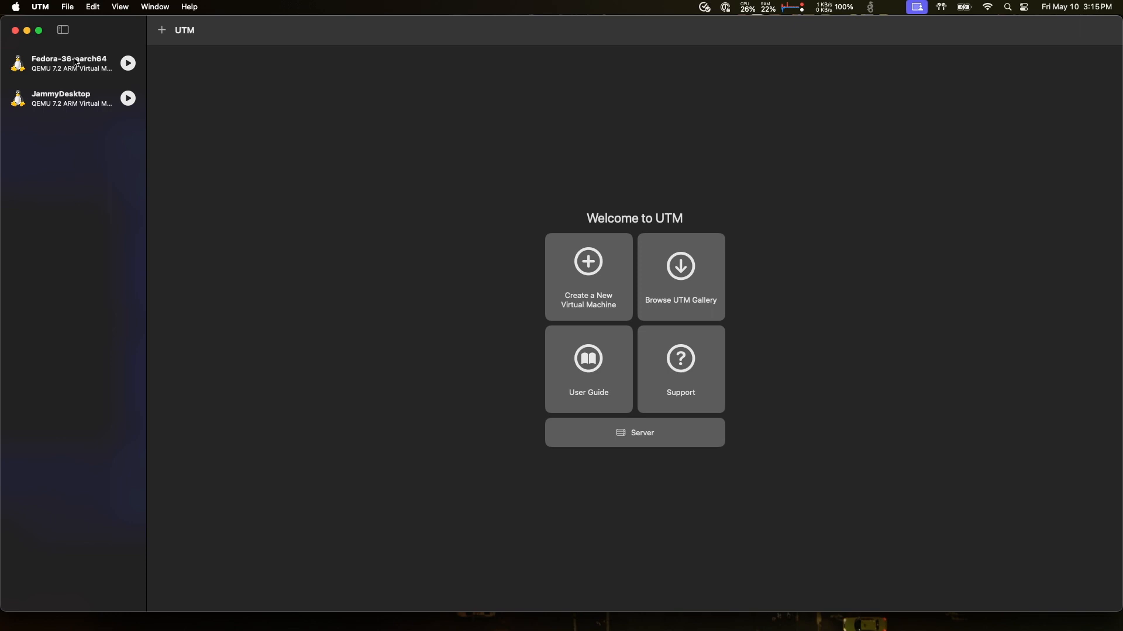
mouse_move(58, 125)
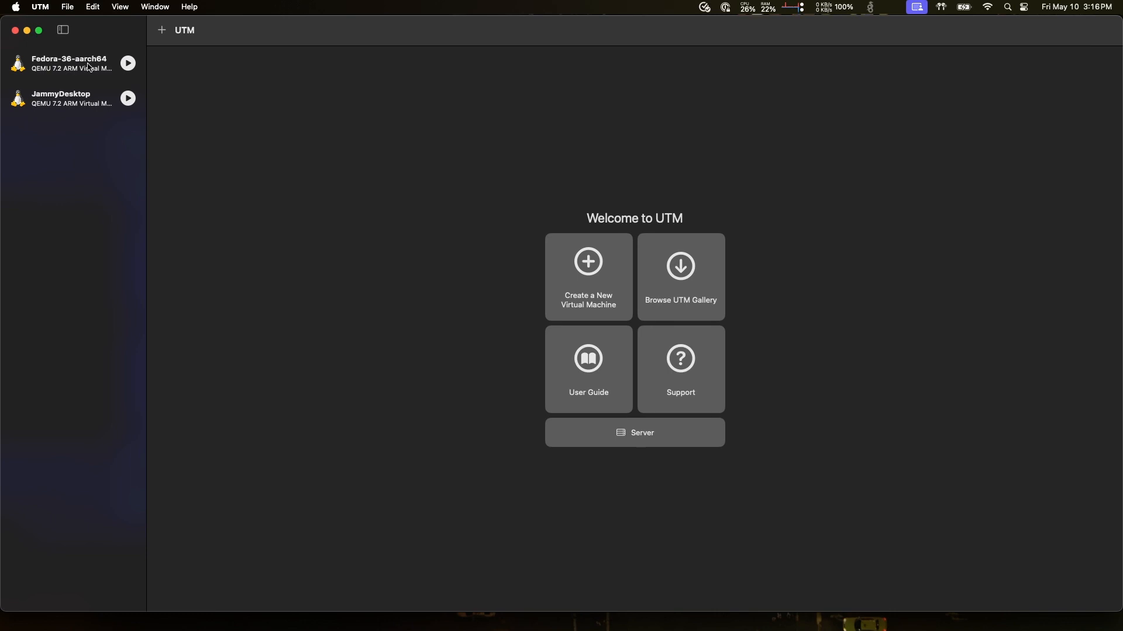
mouse_move(83, 121)
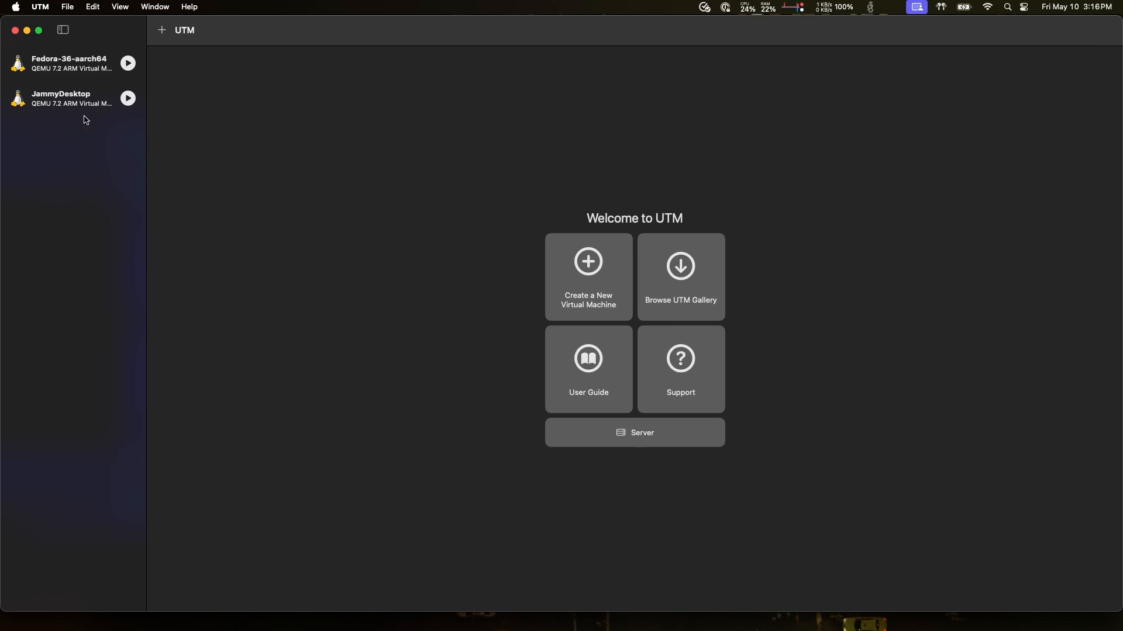
mouse_move(86, 22)
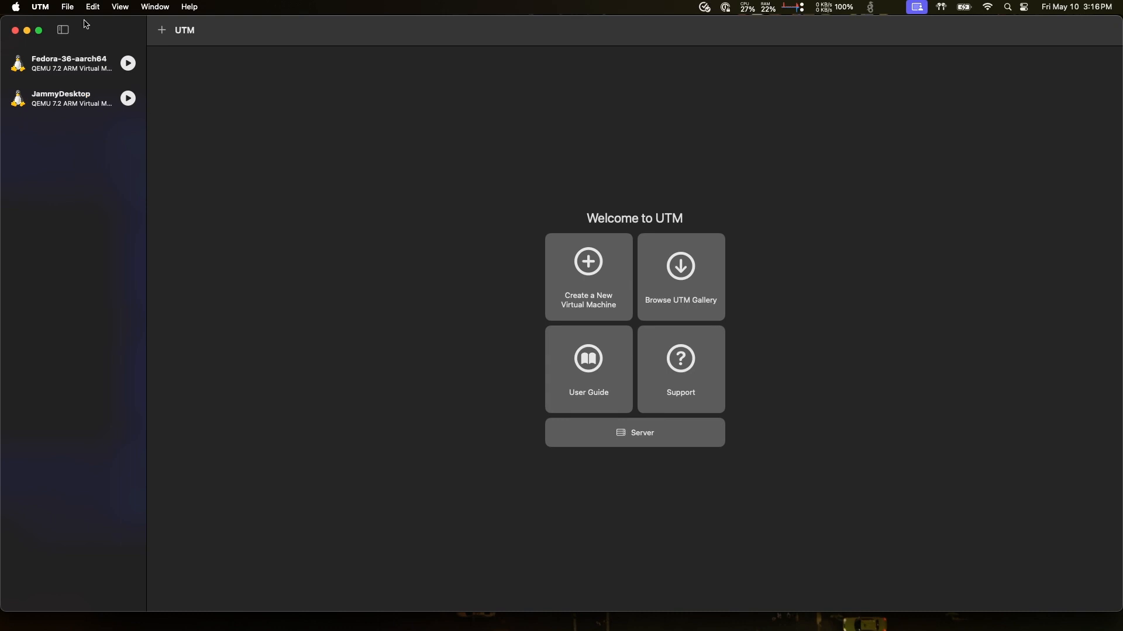
Enable automatic UTM server startup and password requirement, and clear the generated password.
click(37, 7)
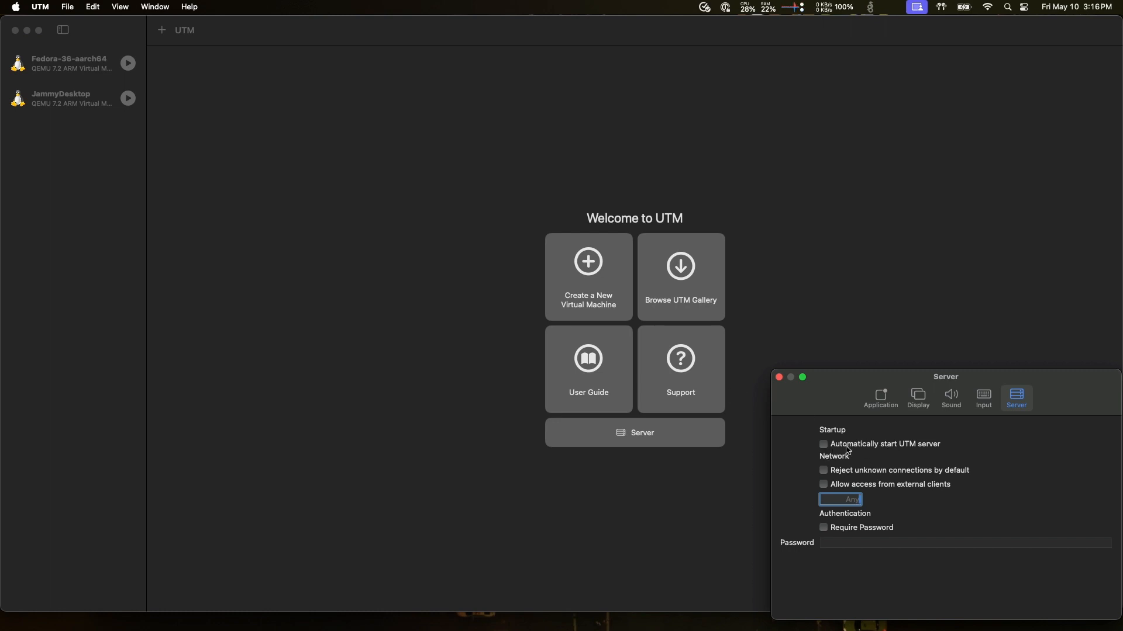
click(822, 444)
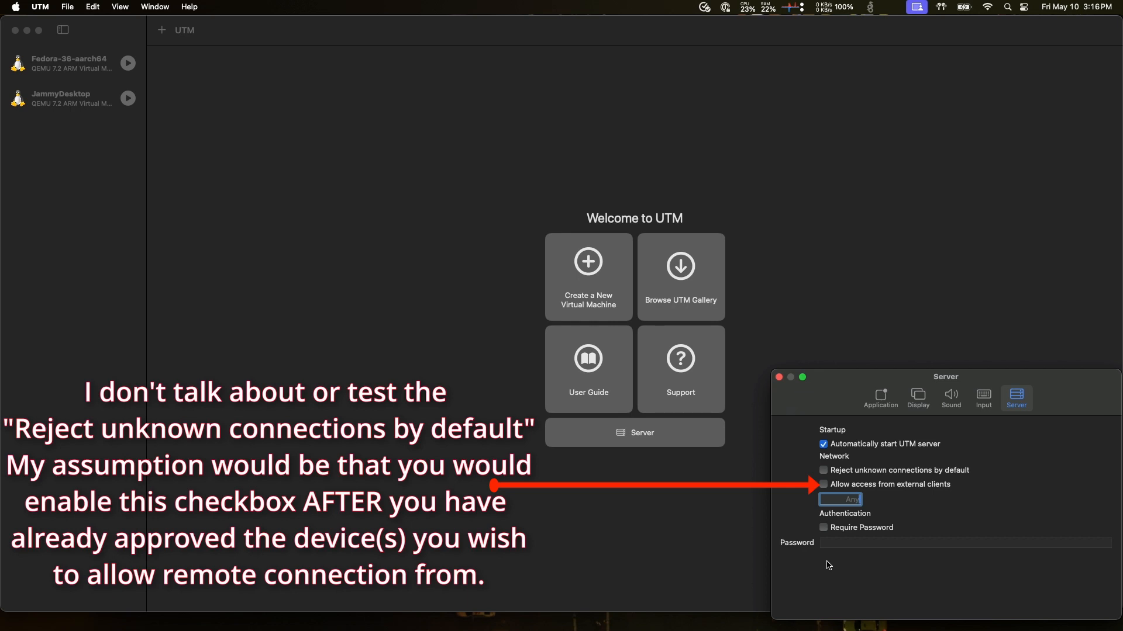
click(823, 527)
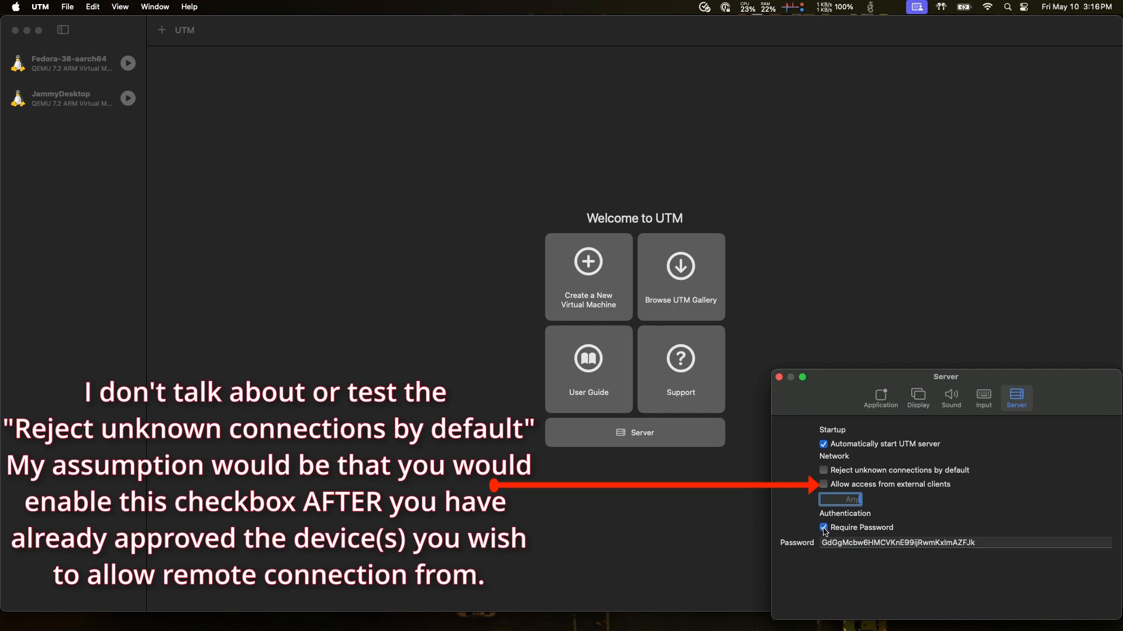
mouse_move(845, 564)
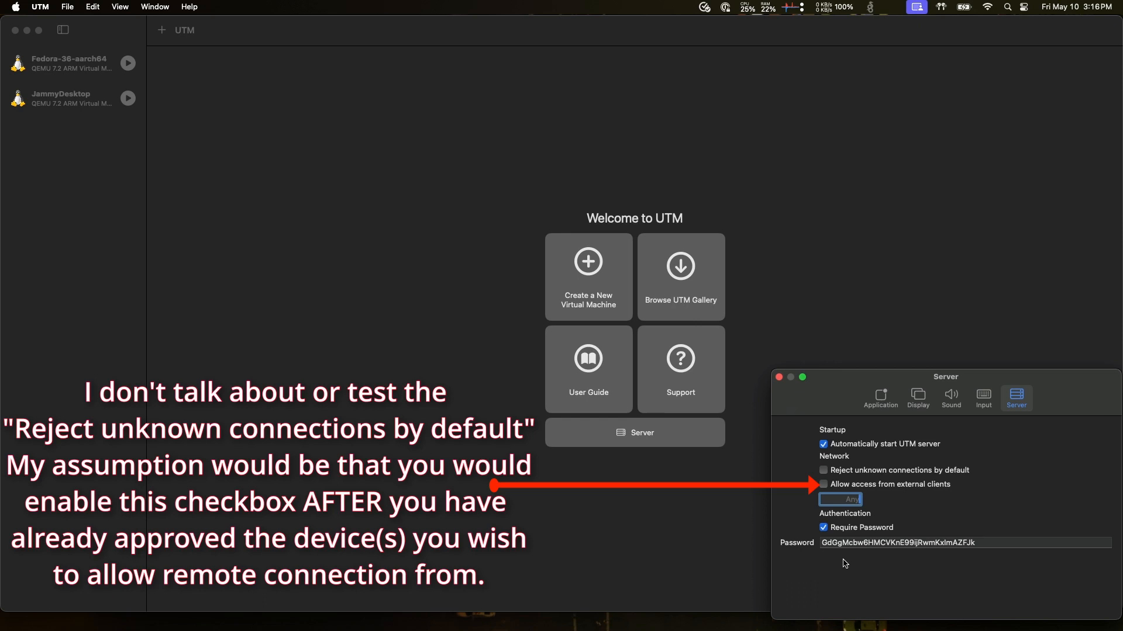
mouse_move(934, 575)
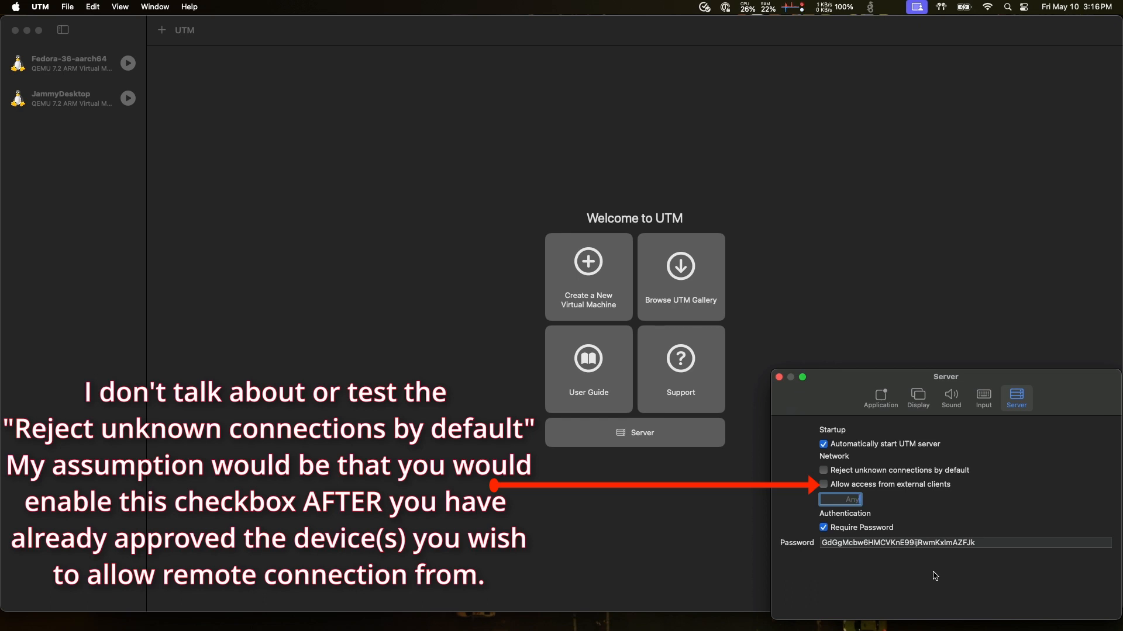
mouse_move(976, 559)
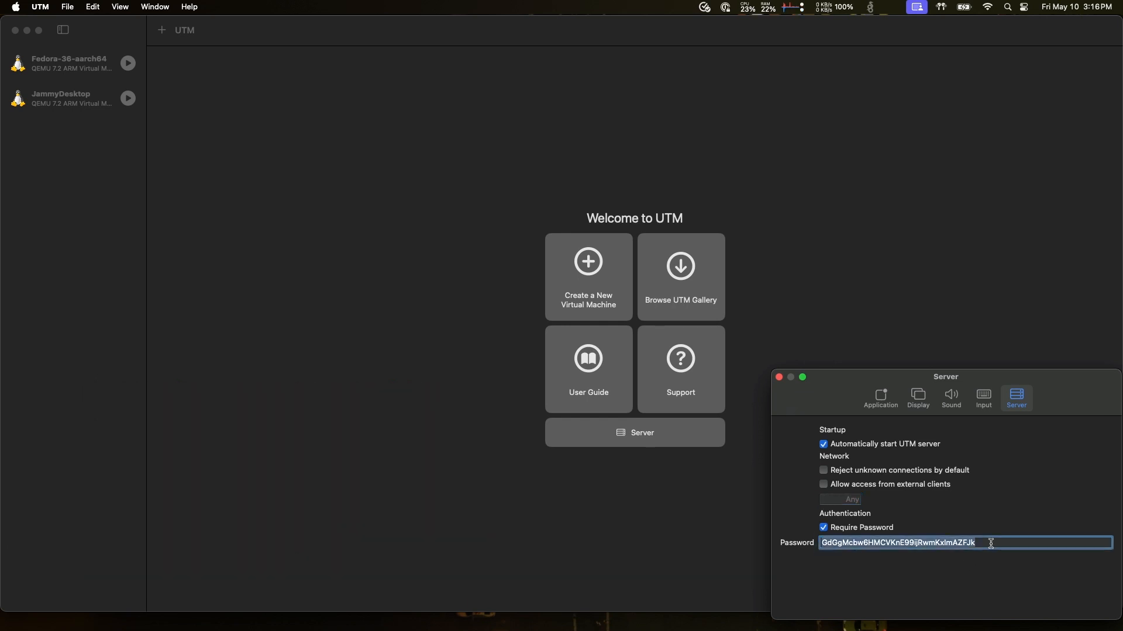
key(Delete)
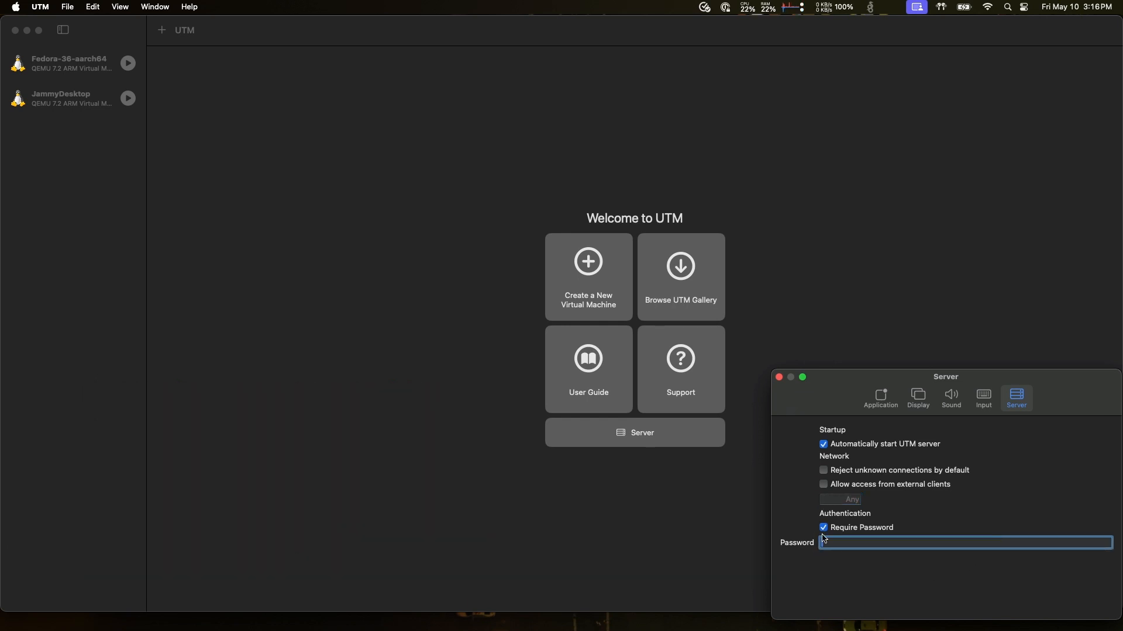
click(823, 527)
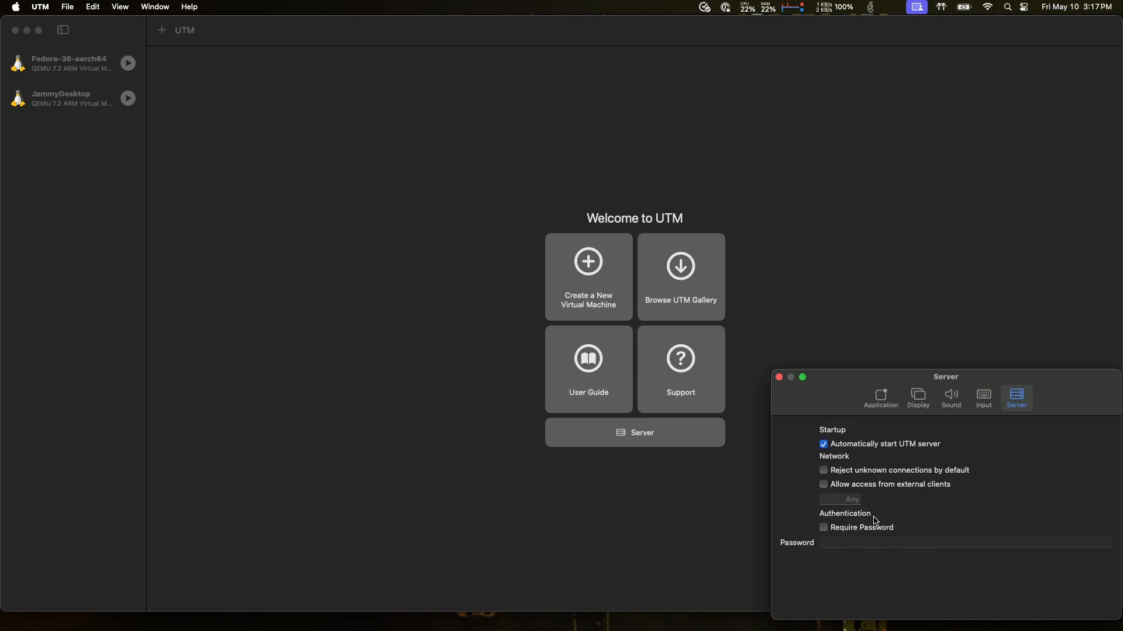
mouse_move(836, 499)
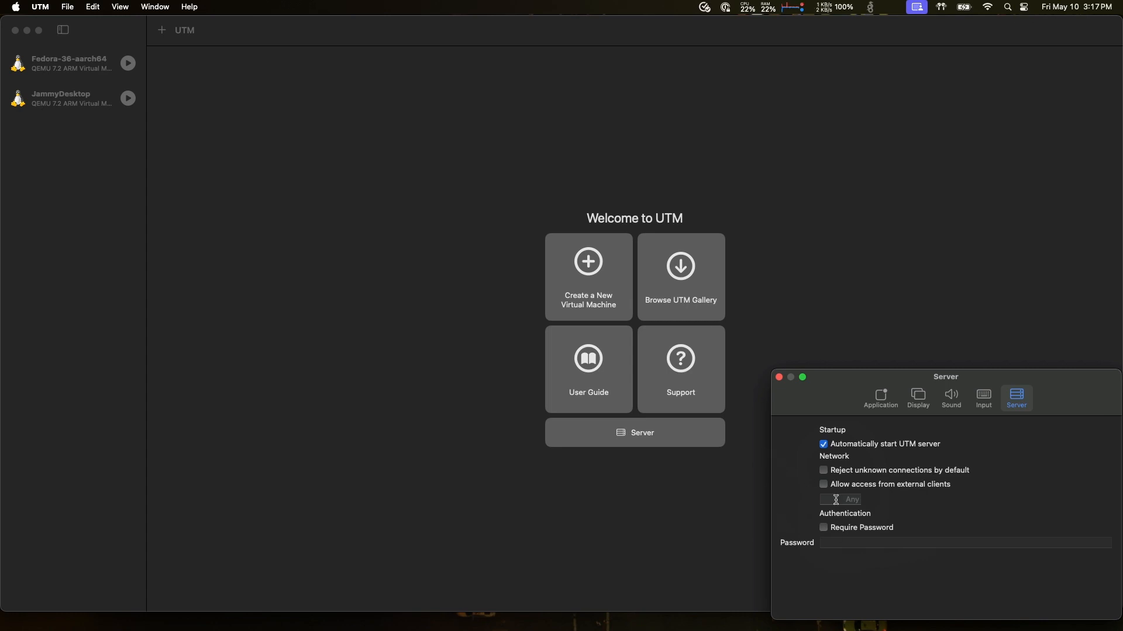
mouse_move(889, 531)
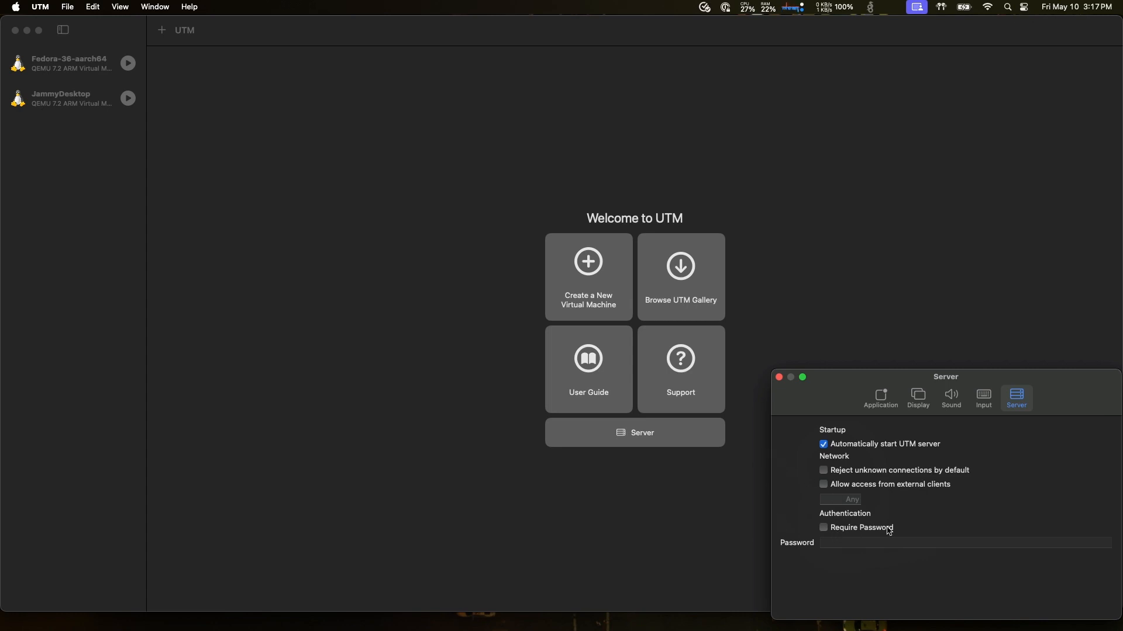
mouse_move(886, 531)
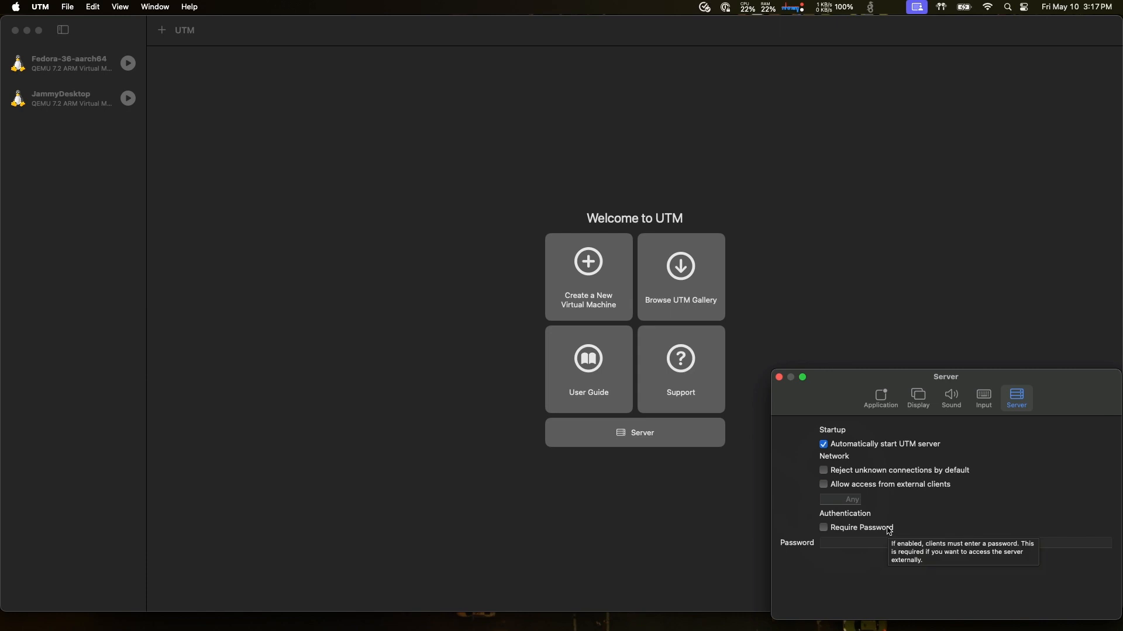
mouse_move(826, 490)
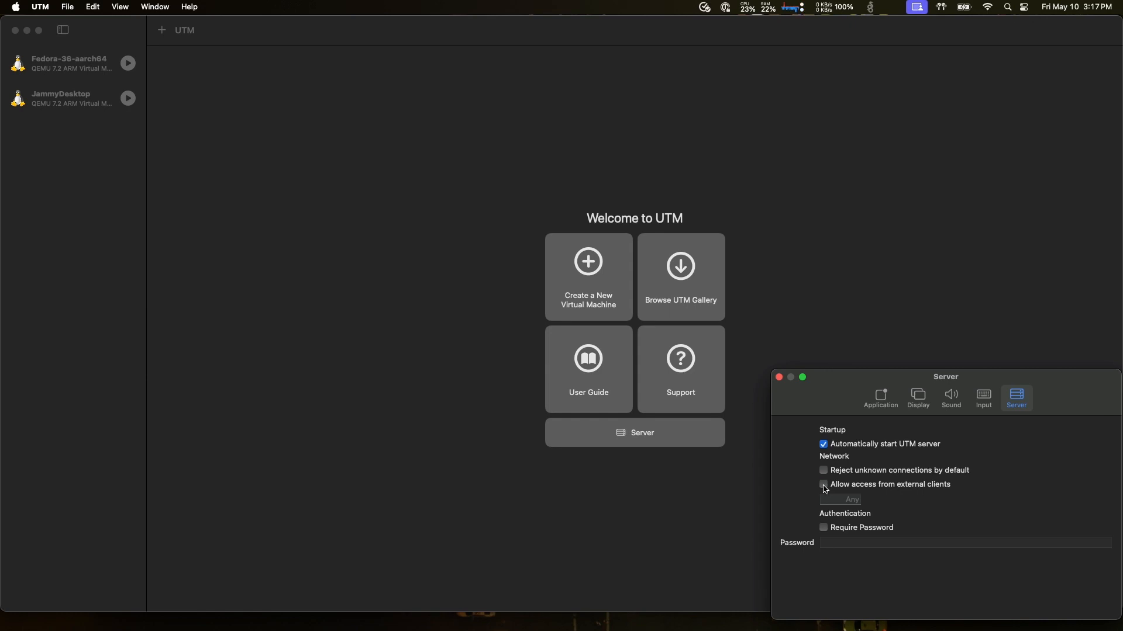
Allow access from external clients, glance at Sound and Application settings, then close Settings.
click(823, 484)
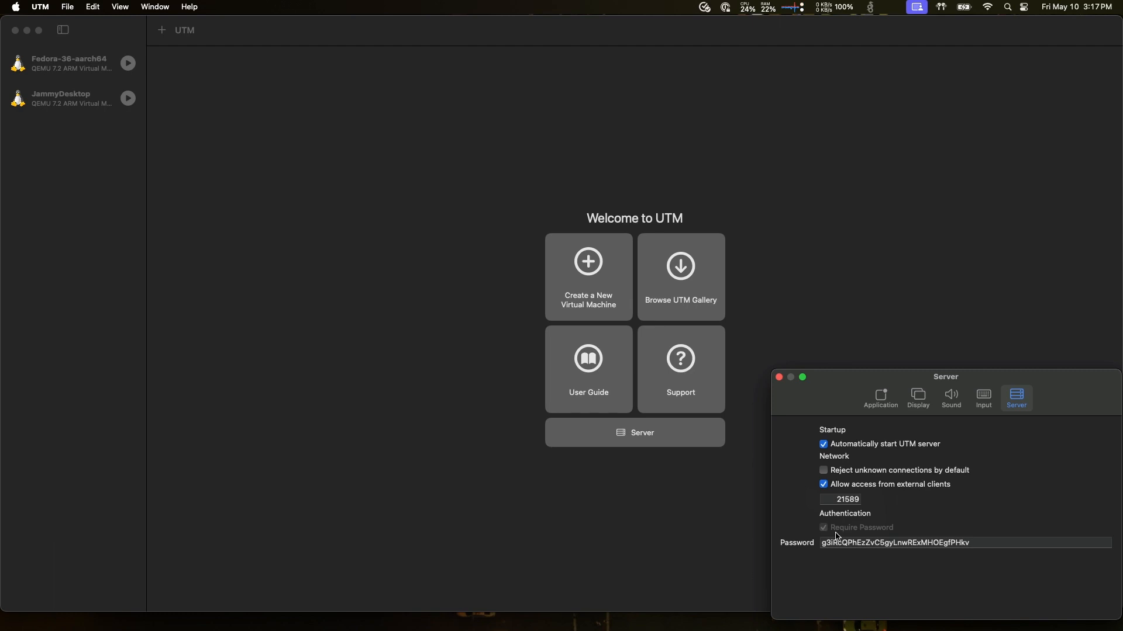
mouse_move(823, 556)
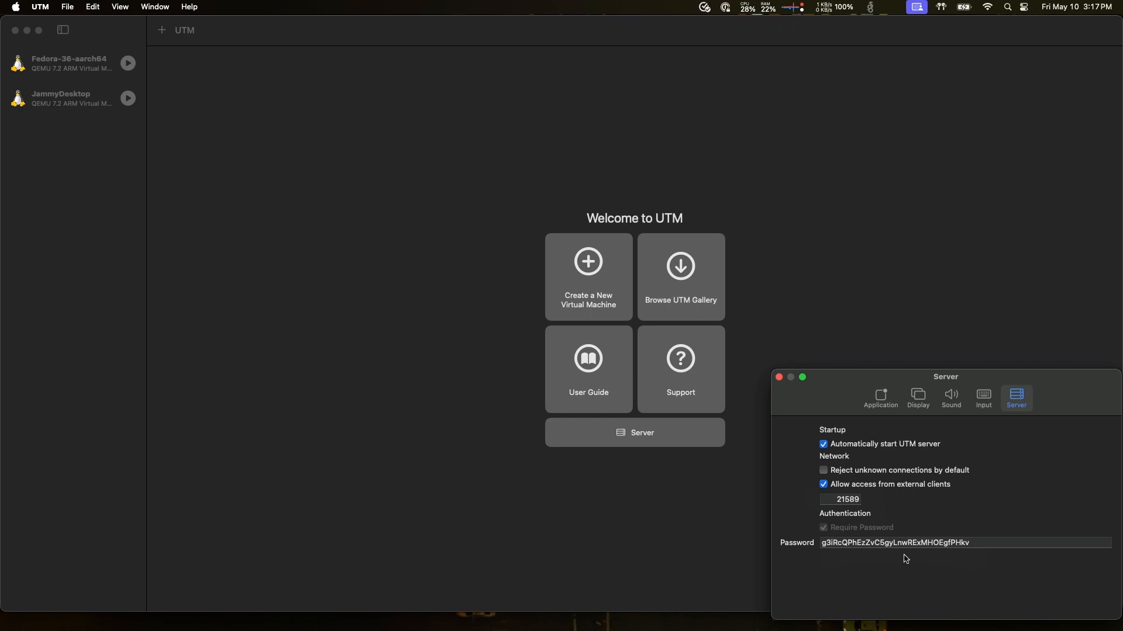
mouse_move(989, 407)
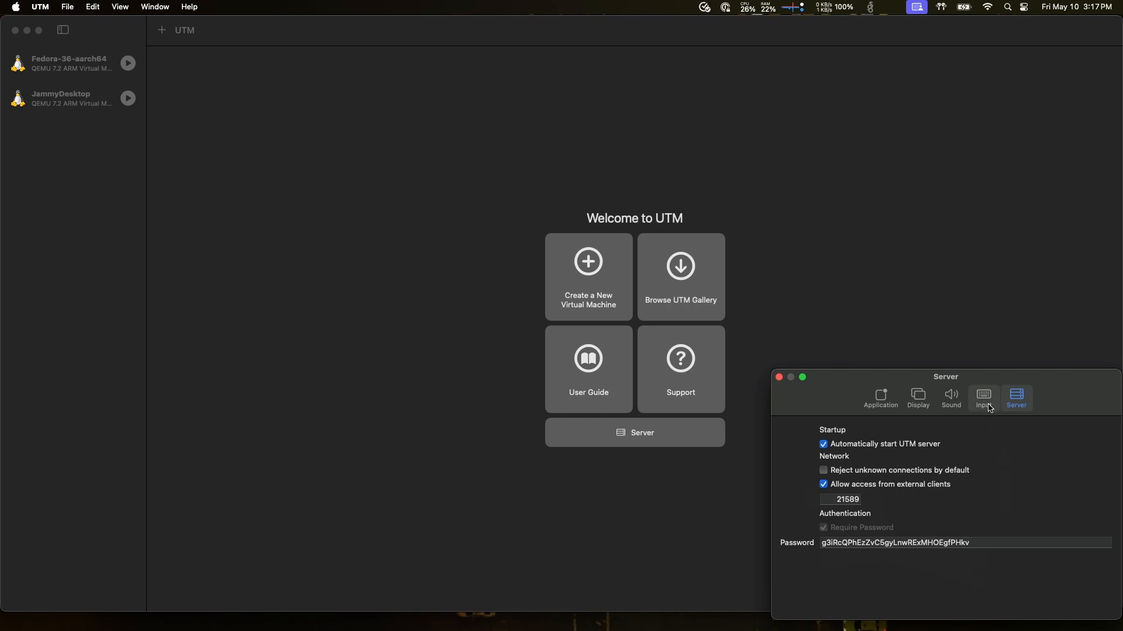
click(951, 399)
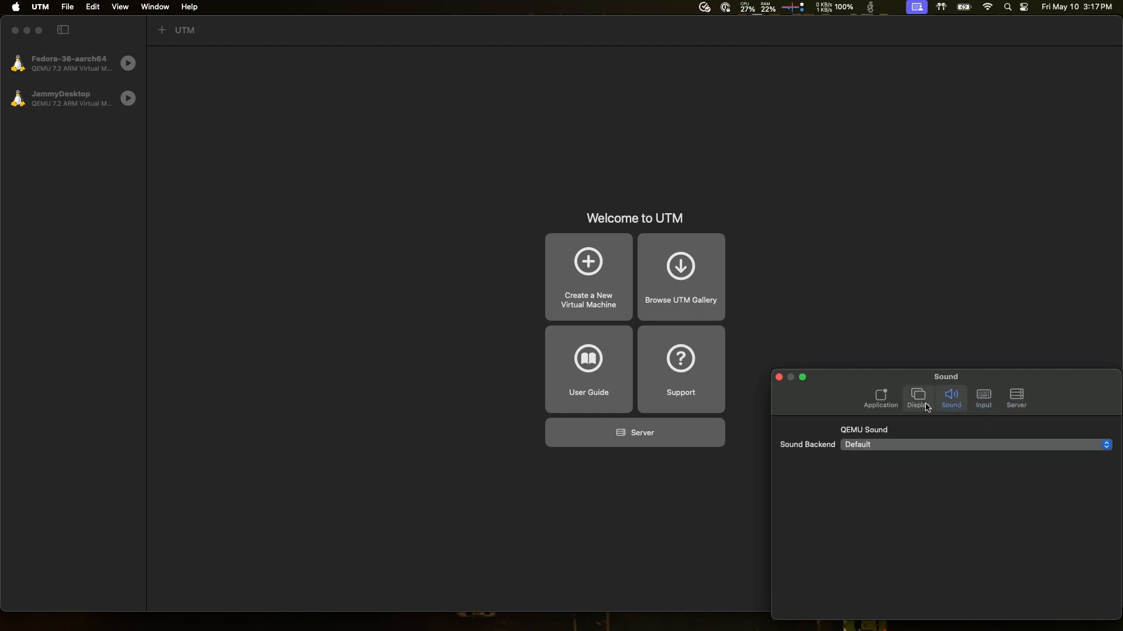
click(880, 398)
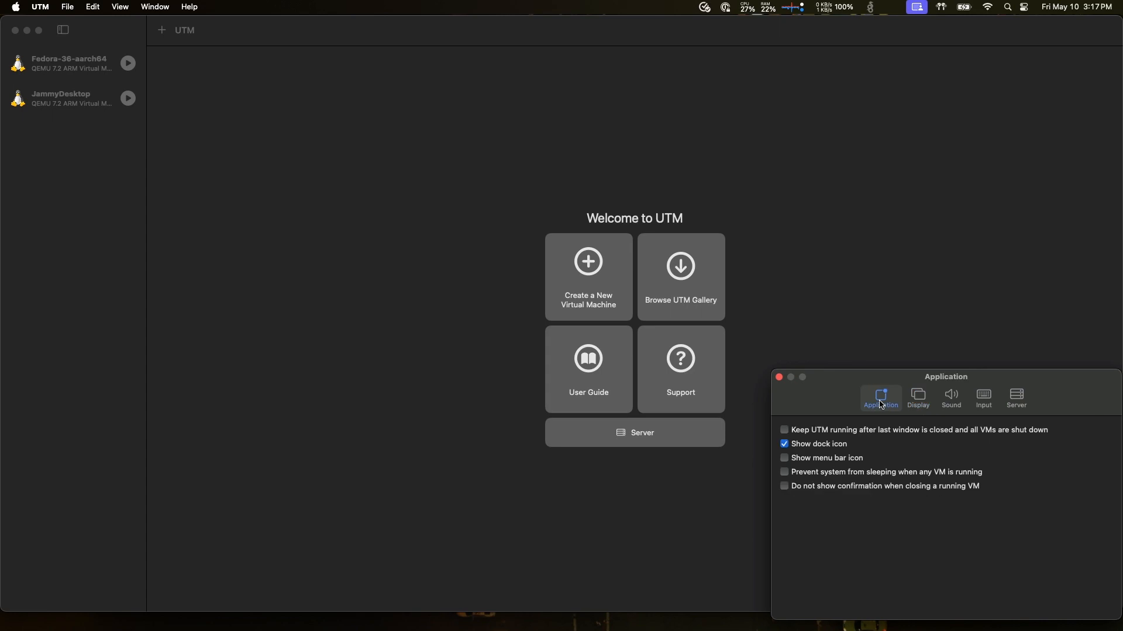
mouse_move(822, 413)
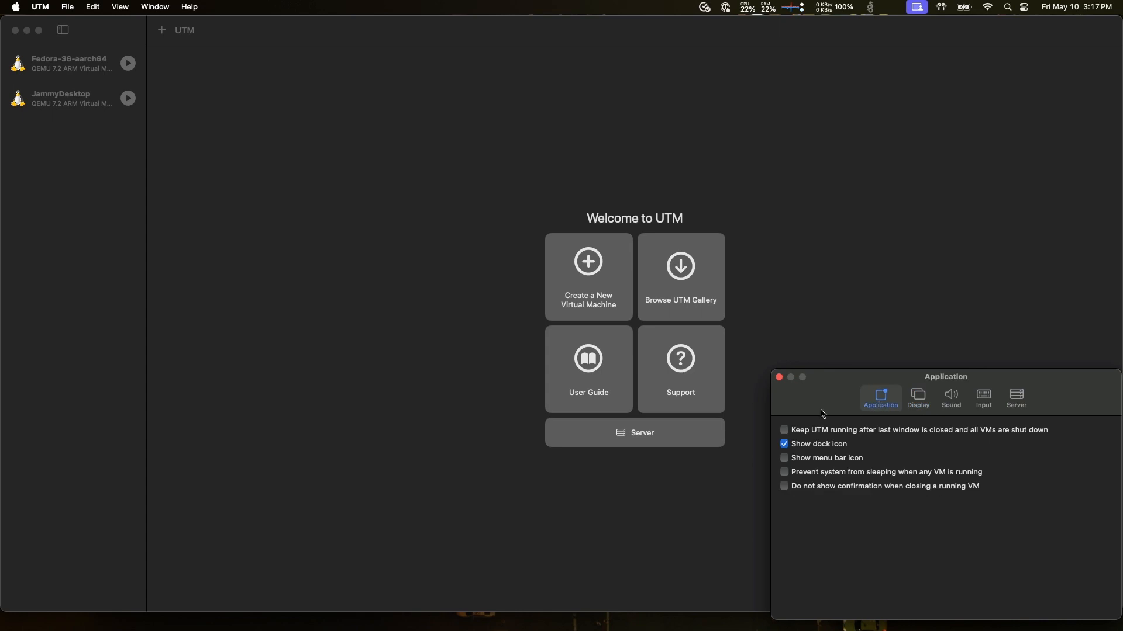
click(779, 377)
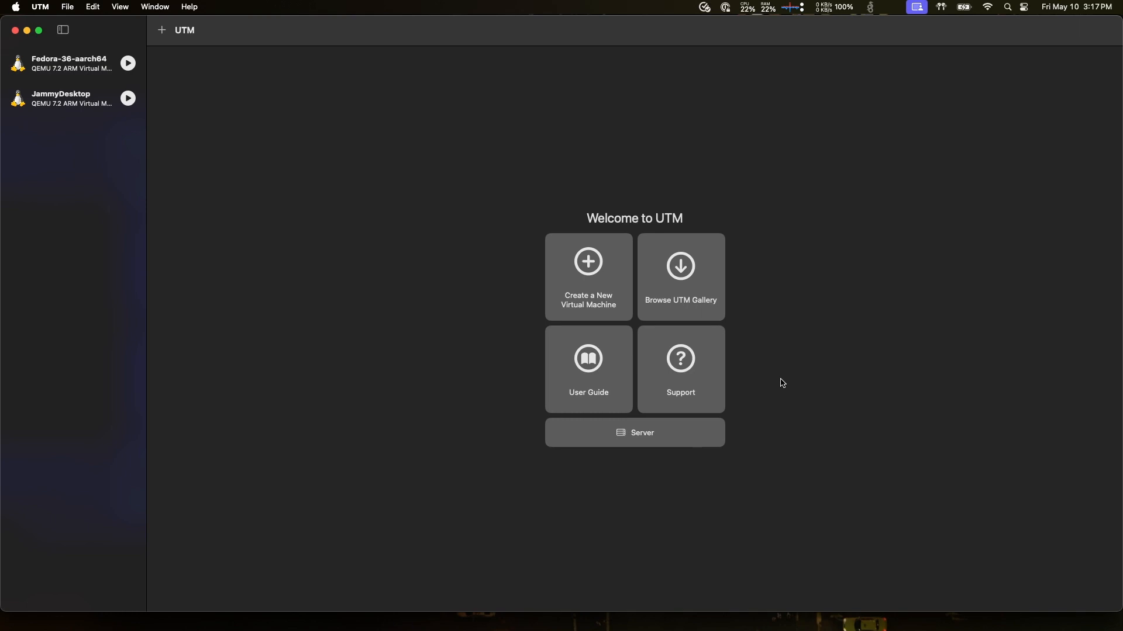
mouse_move(688, 434)
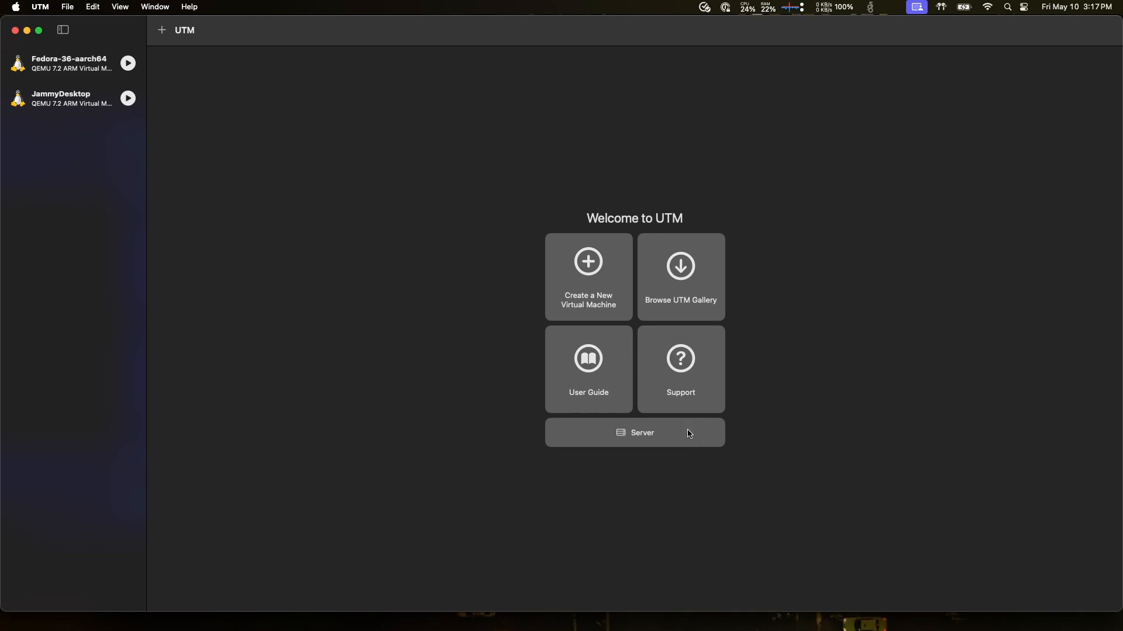
mouse_move(623, 437)
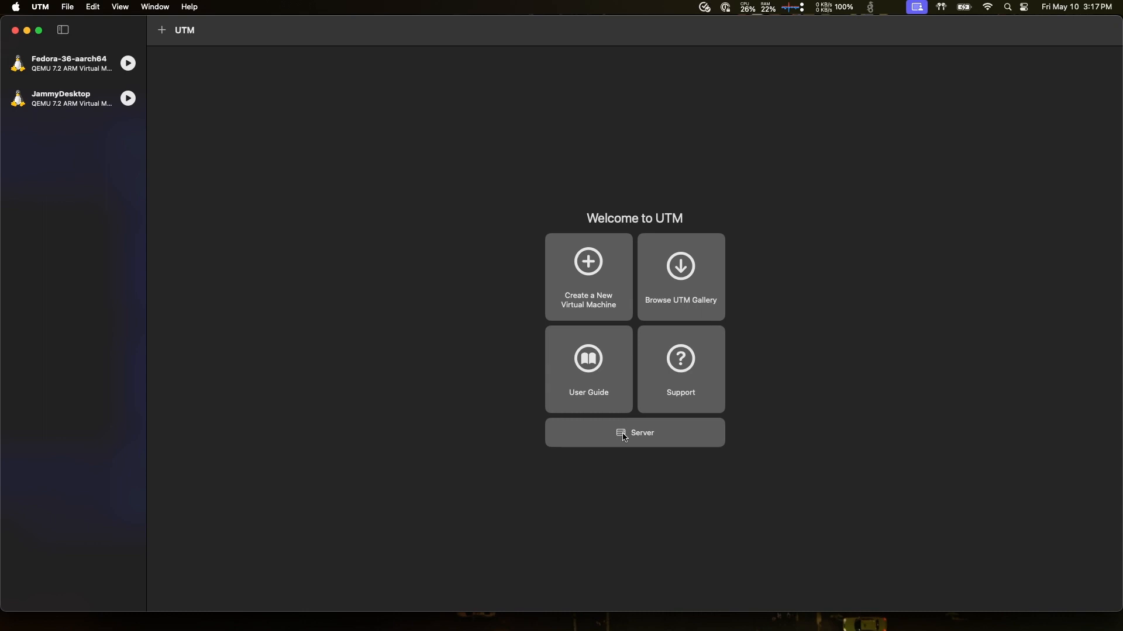
Open the UTM Server window and check 'Enable UTM Server' to start it on port 21589.
click(635, 433)
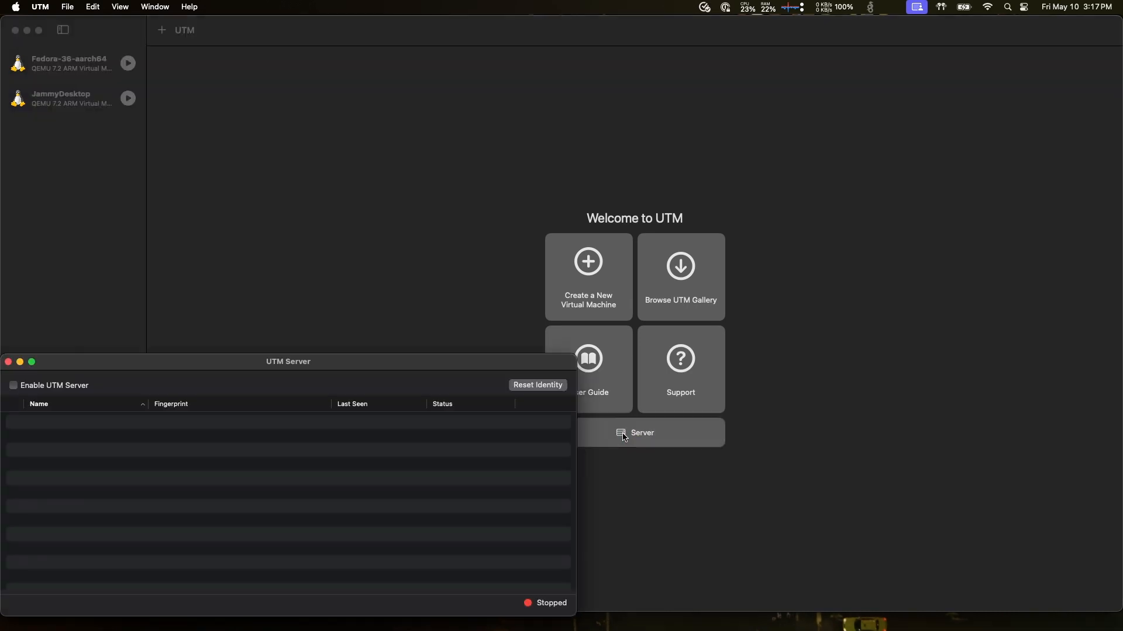
mouse_move(306, 484)
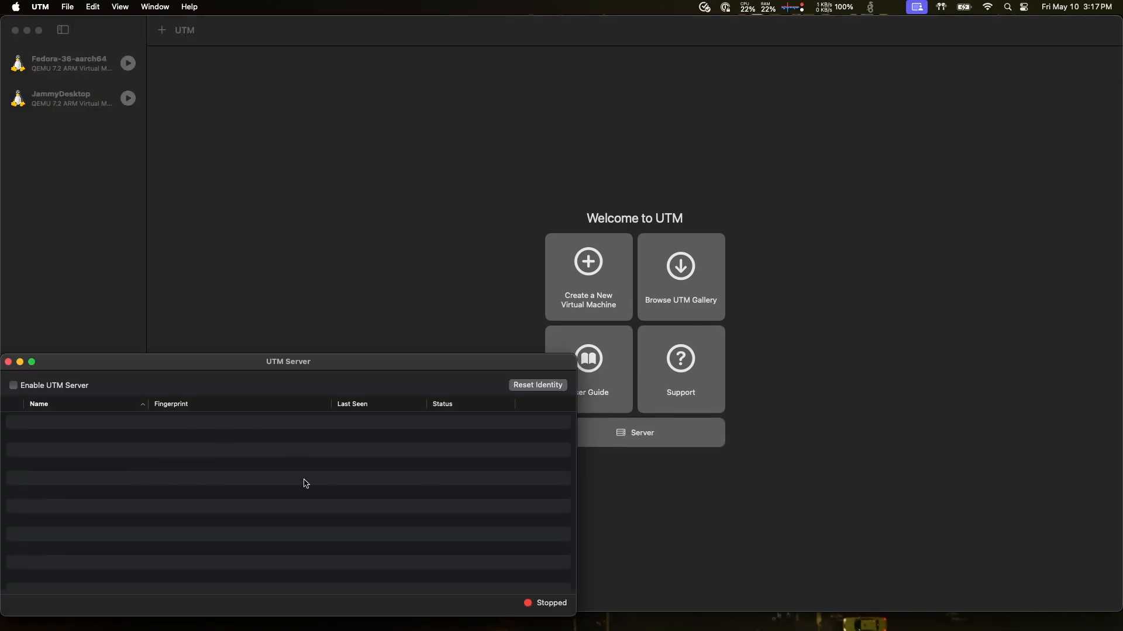
mouse_move(182, 484)
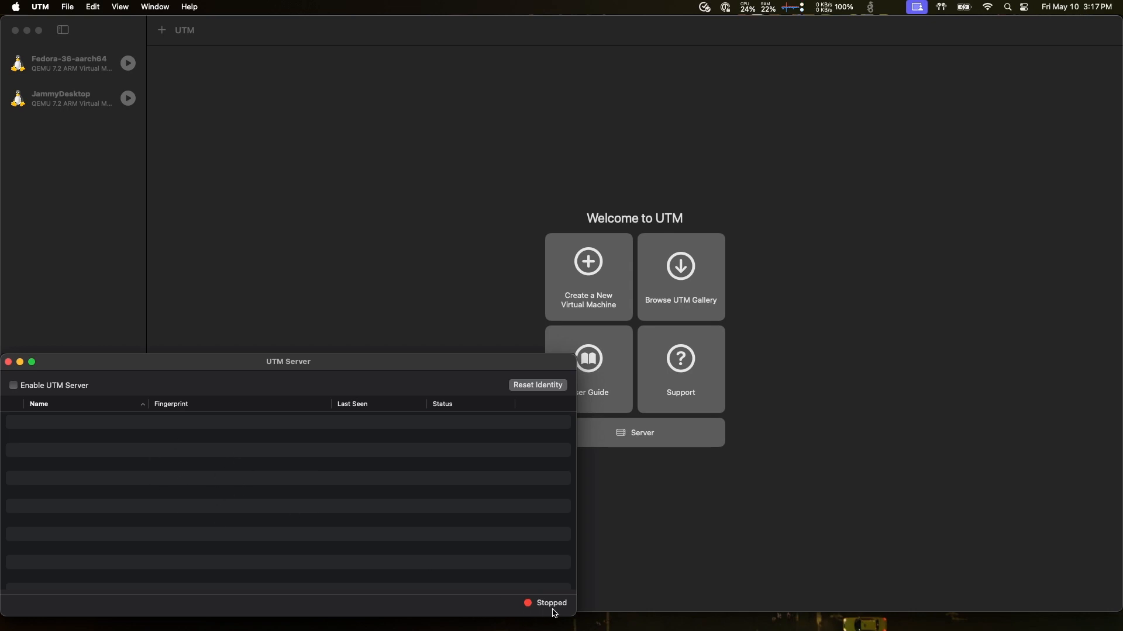
mouse_move(107, 455)
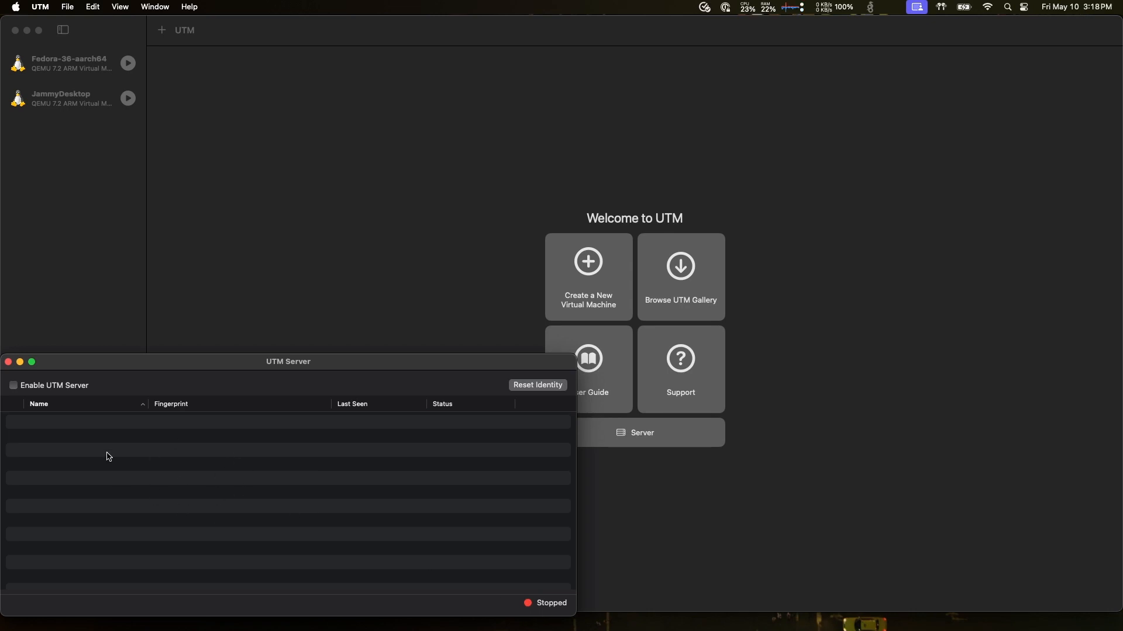
click(14, 385)
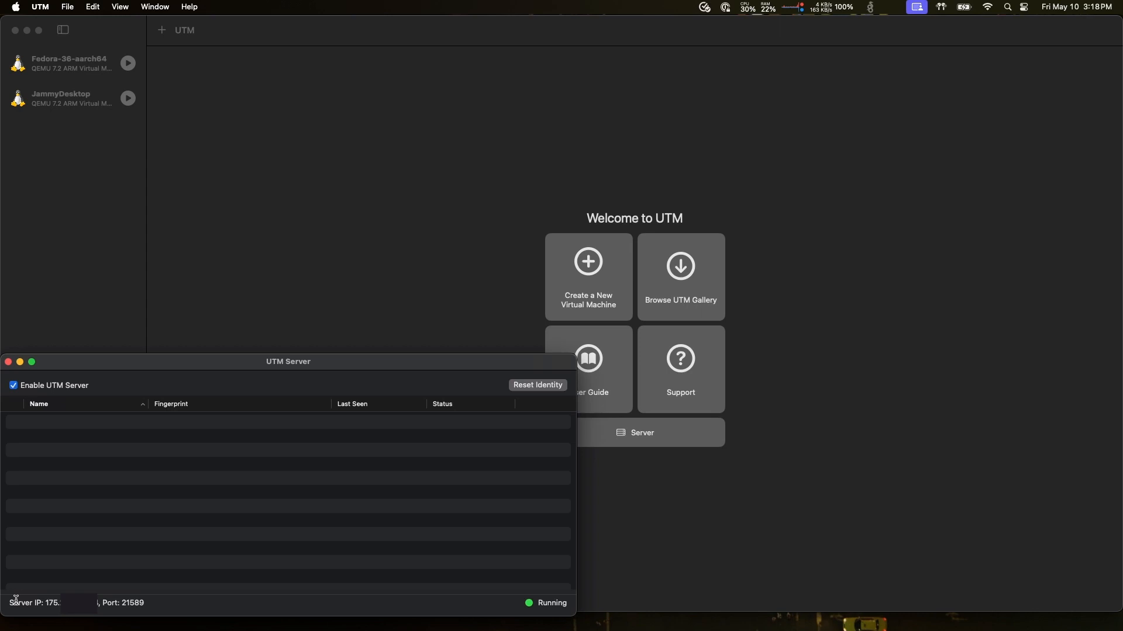
mouse_move(72, 616)
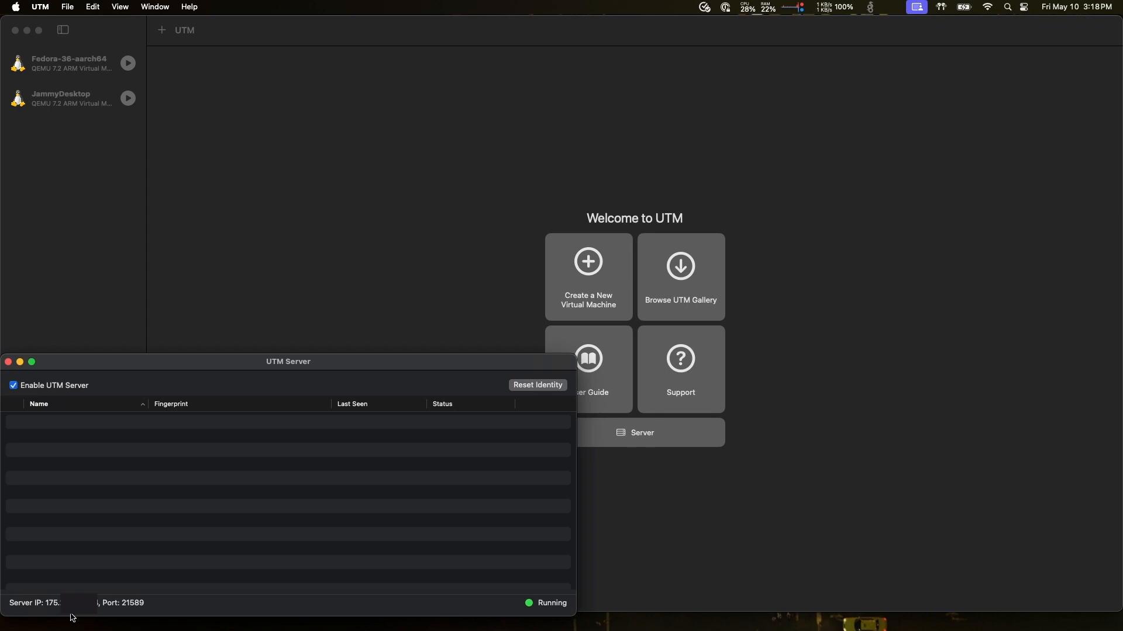
mouse_move(133, 617)
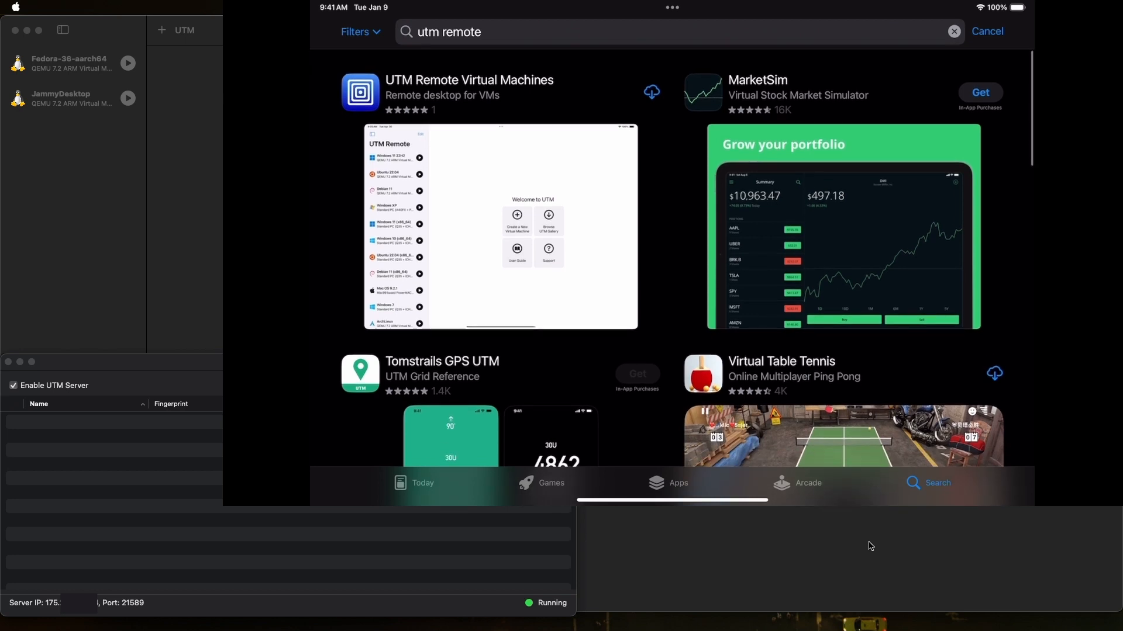
Download UTM Remote Virtual Machines from its App Store page and open it.
click(468, 80)
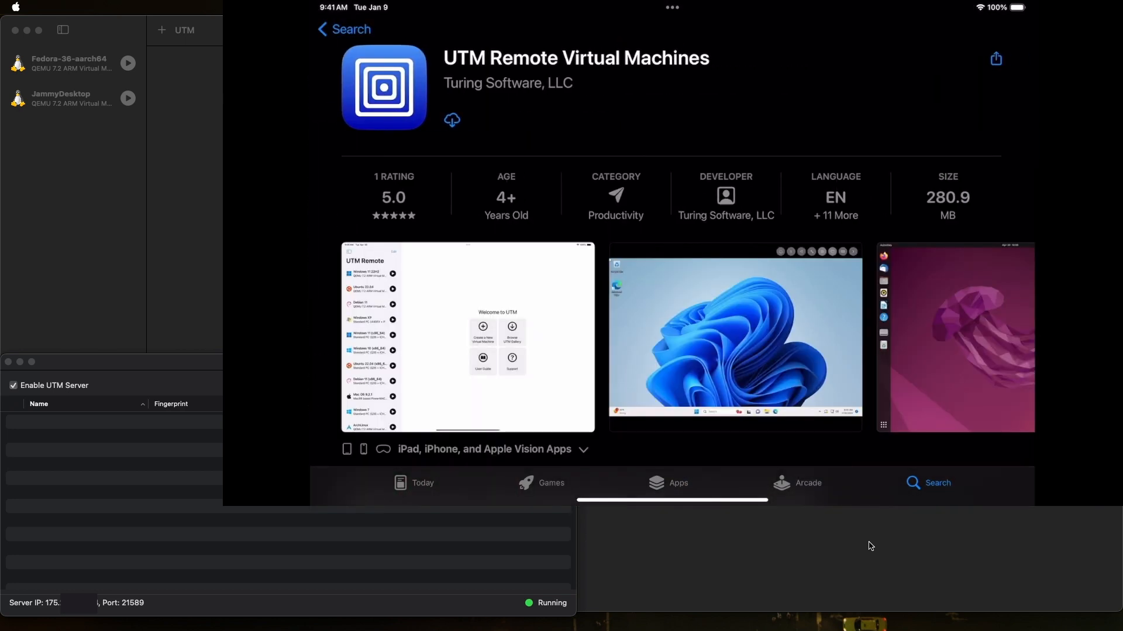
scroll(down, 3)
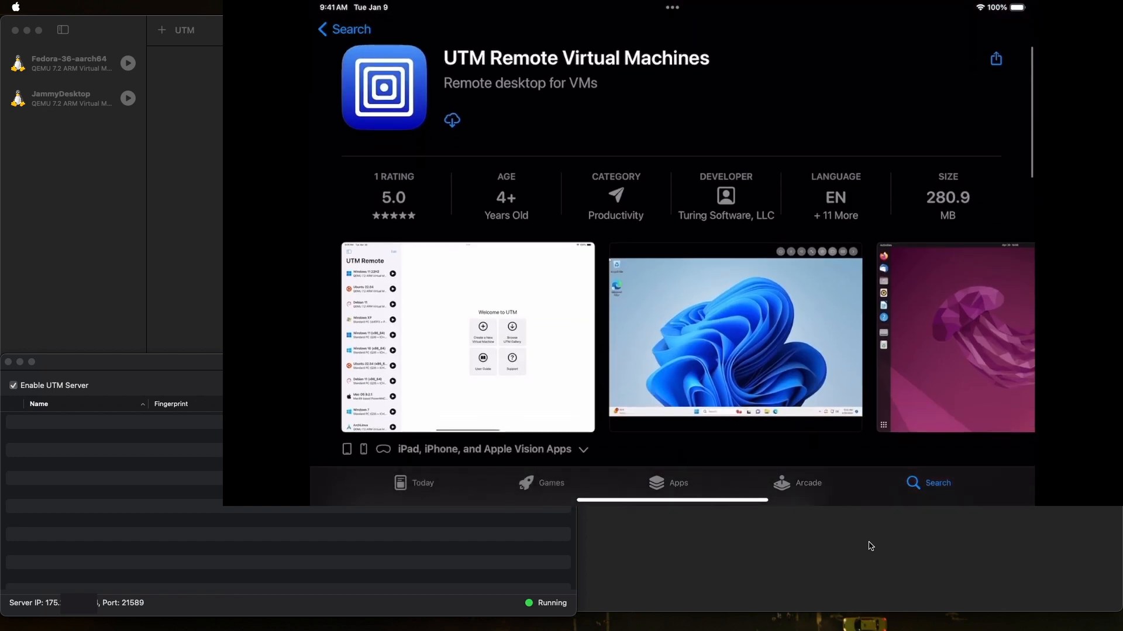
click(452, 120)
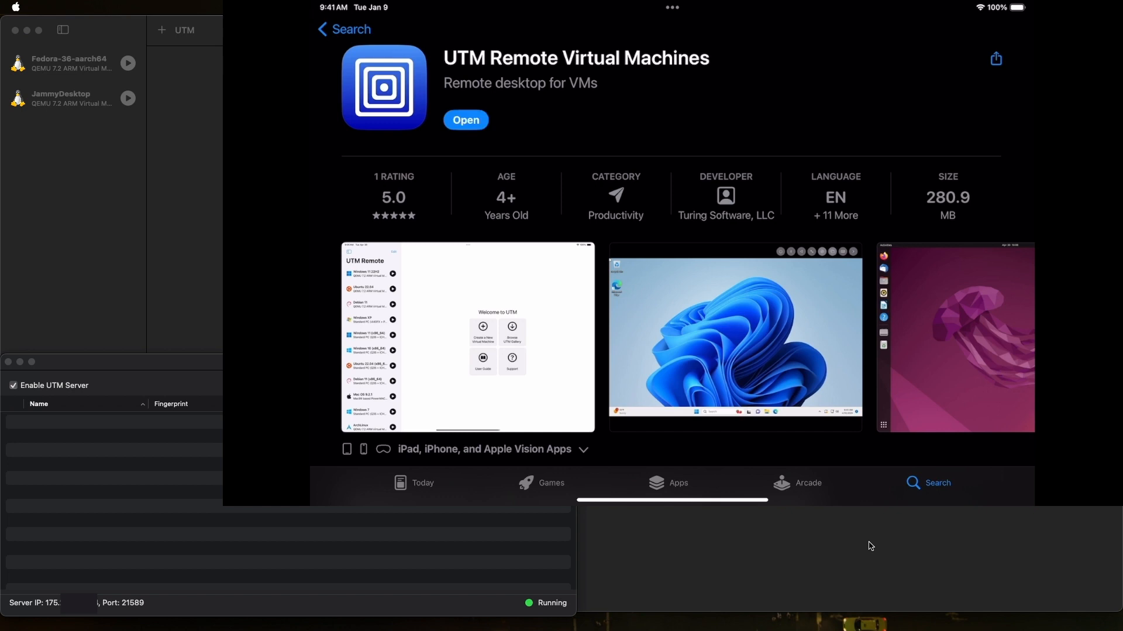
click(465, 120)
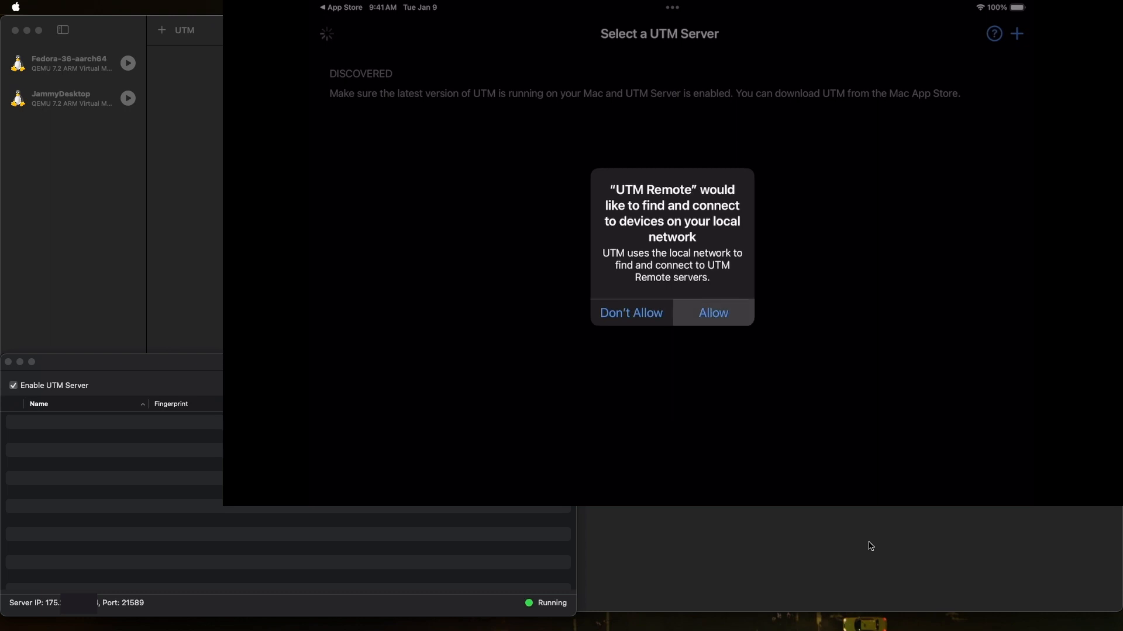
Allow local network access, select the MacBook Pro server, dismiss the warning and trust it.
click(713, 312)
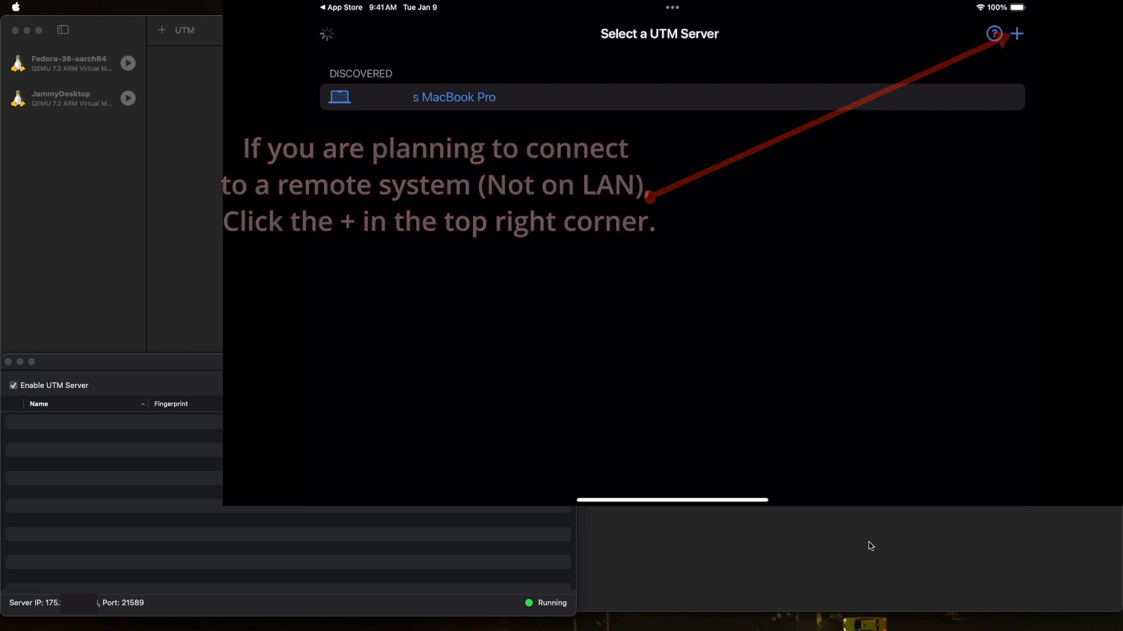
click(1017, 34)
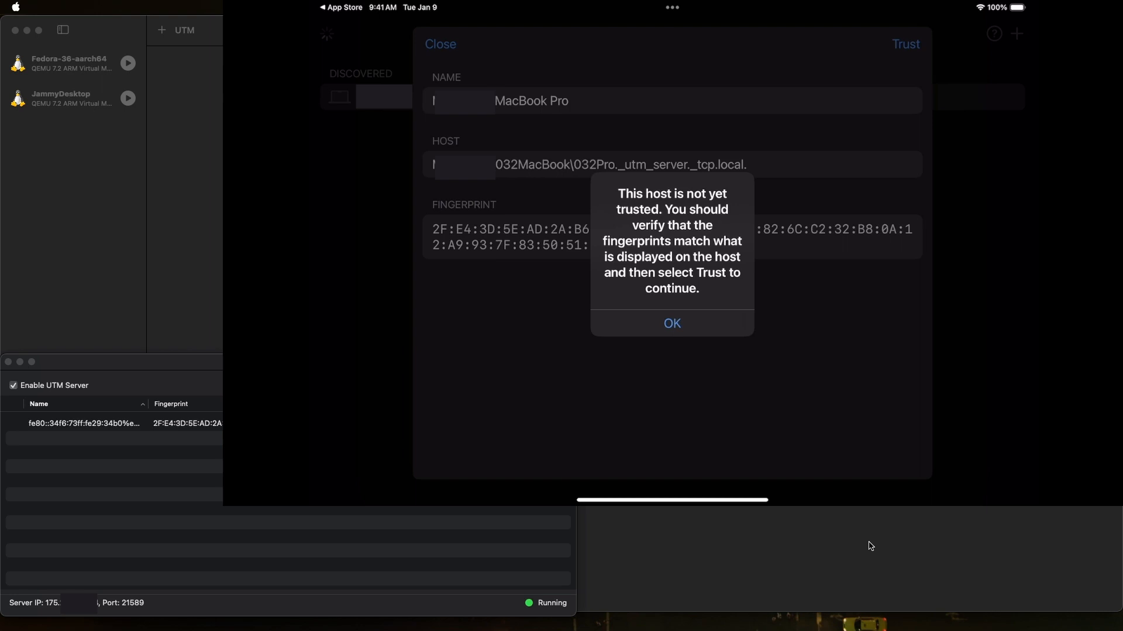
click(672, 323)
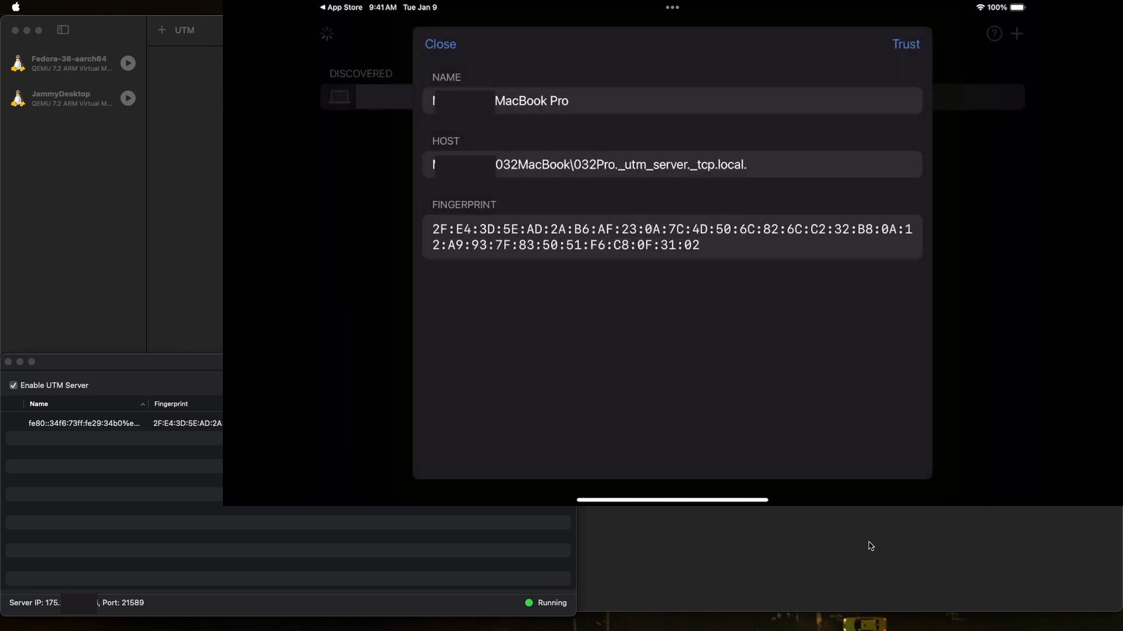
click(905, 44)
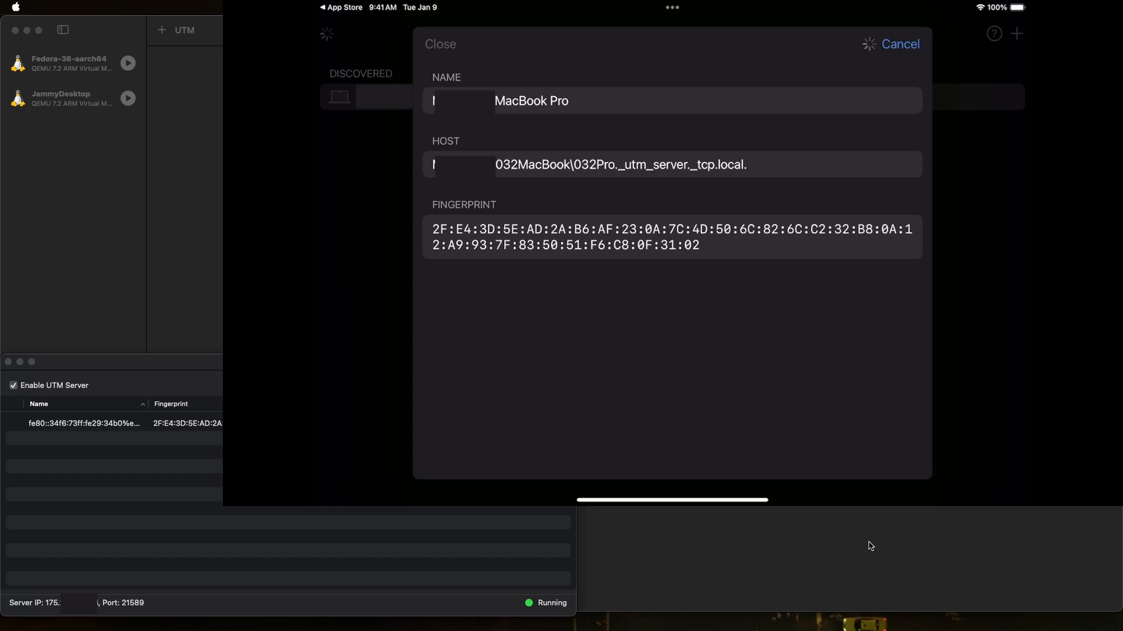
mouse_move(1018, 597)
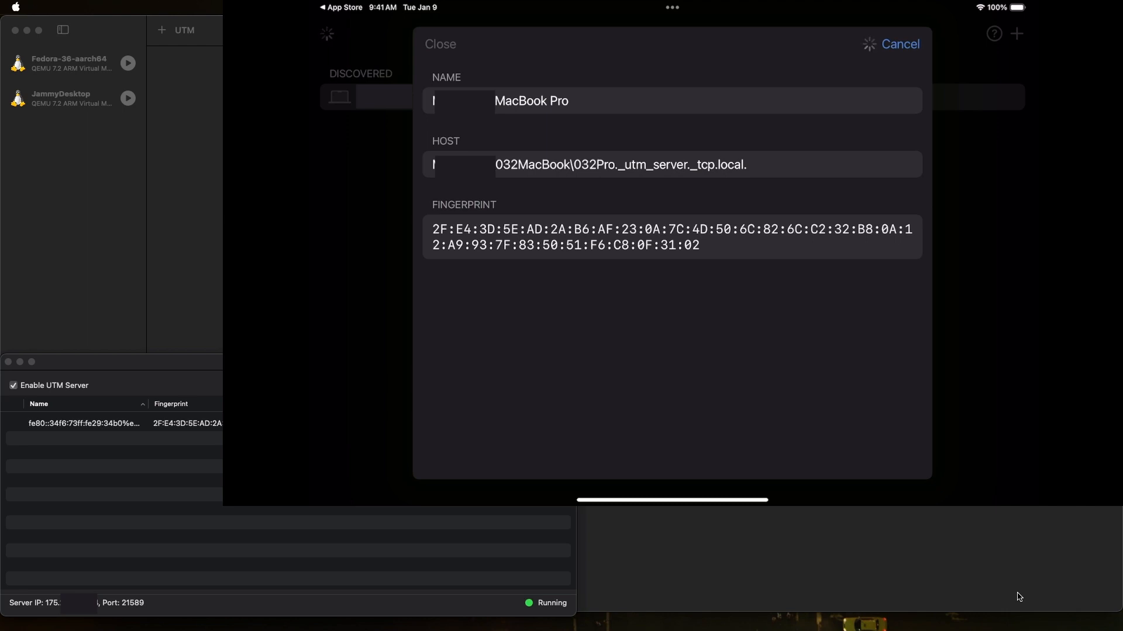
mouse_move(841, 606)
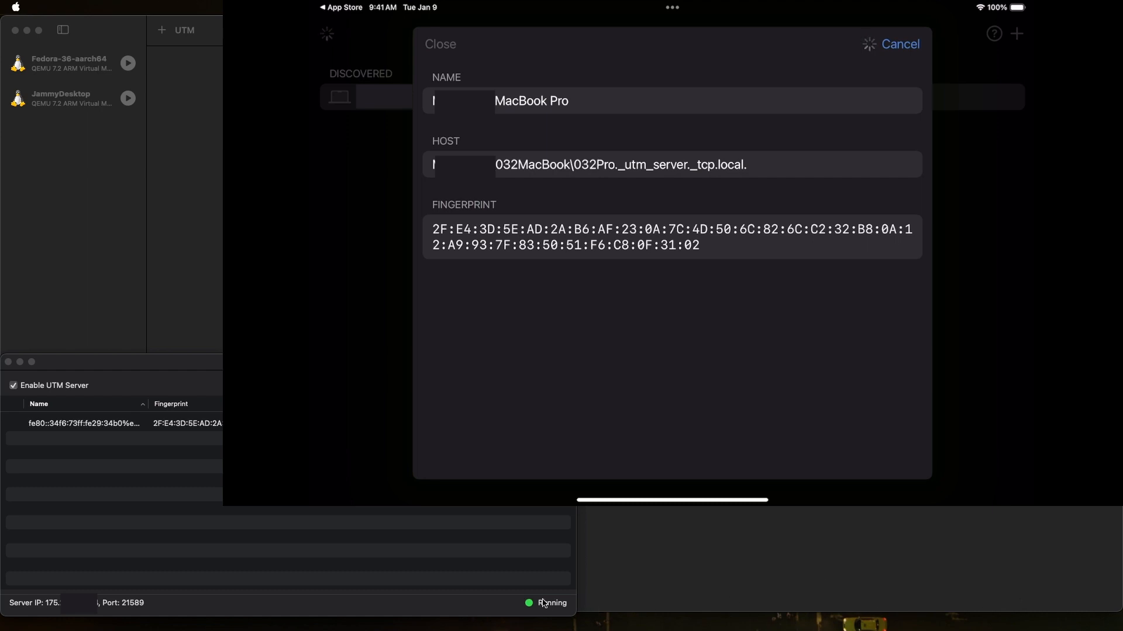
mouse_move(562, 564)
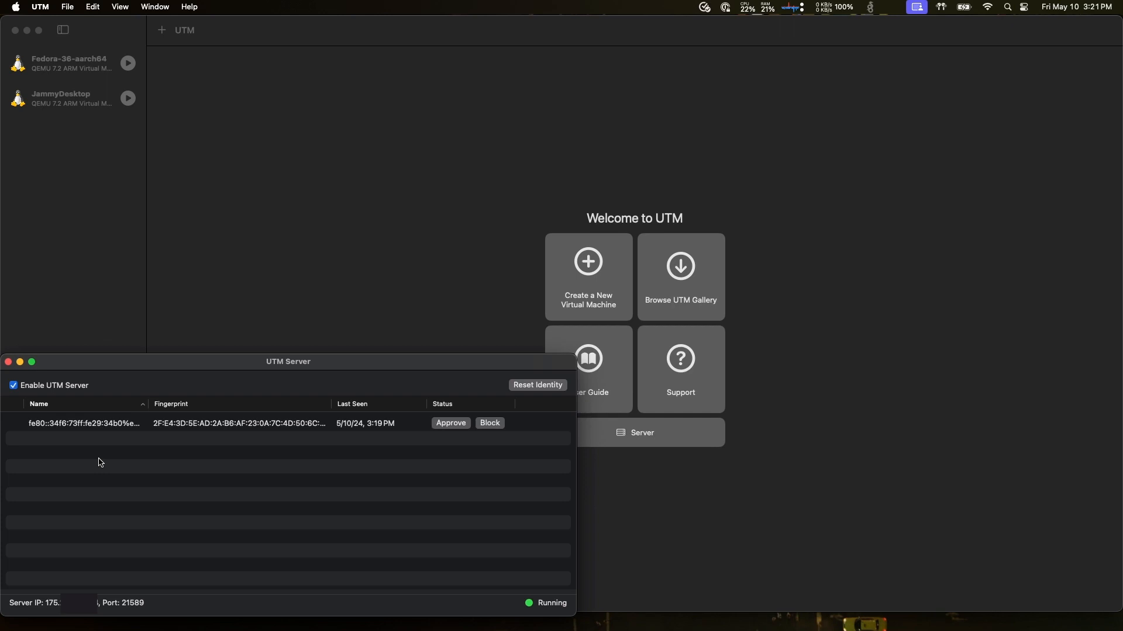
mouse_move(160, 448)
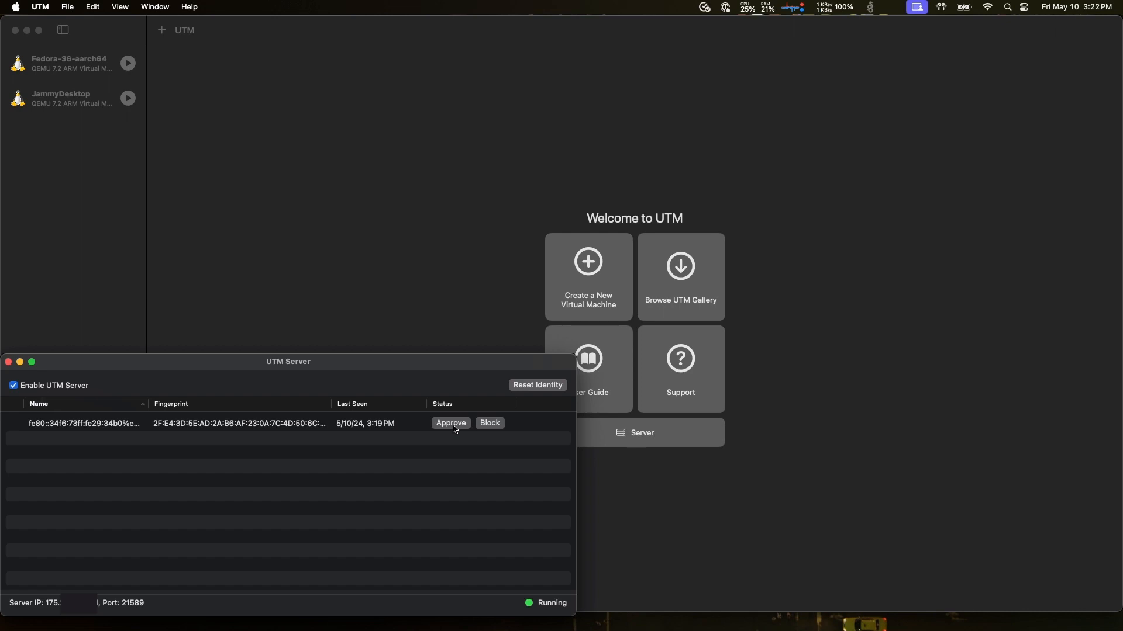
Approve the iPad's pending client entry in the UTM Server window.
click(451, 423)
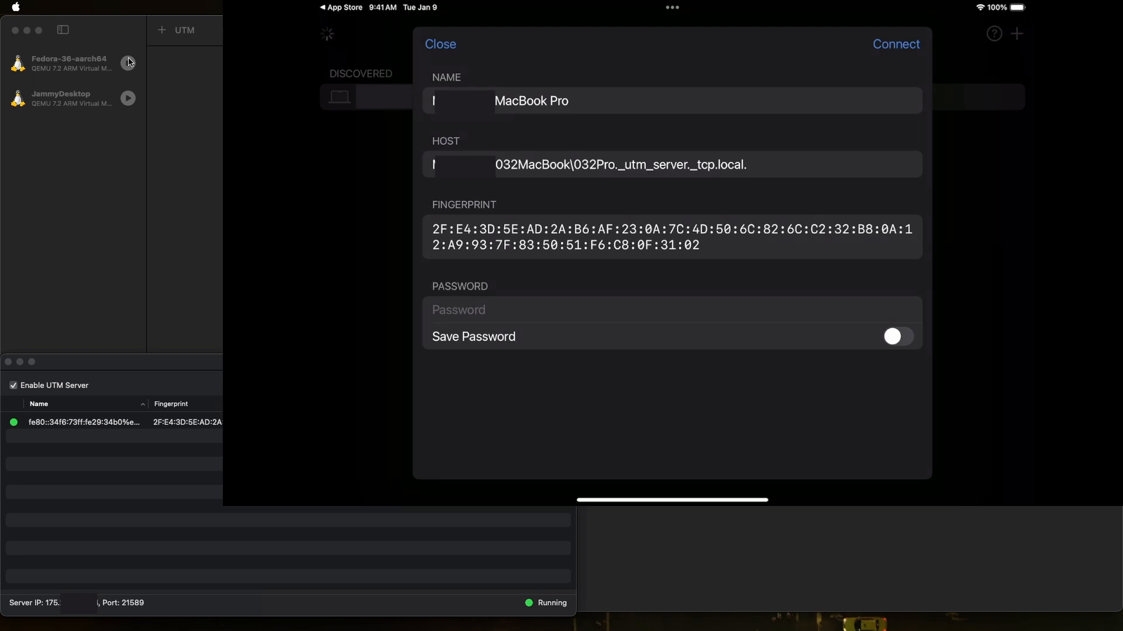
mouse_move(11, 6)
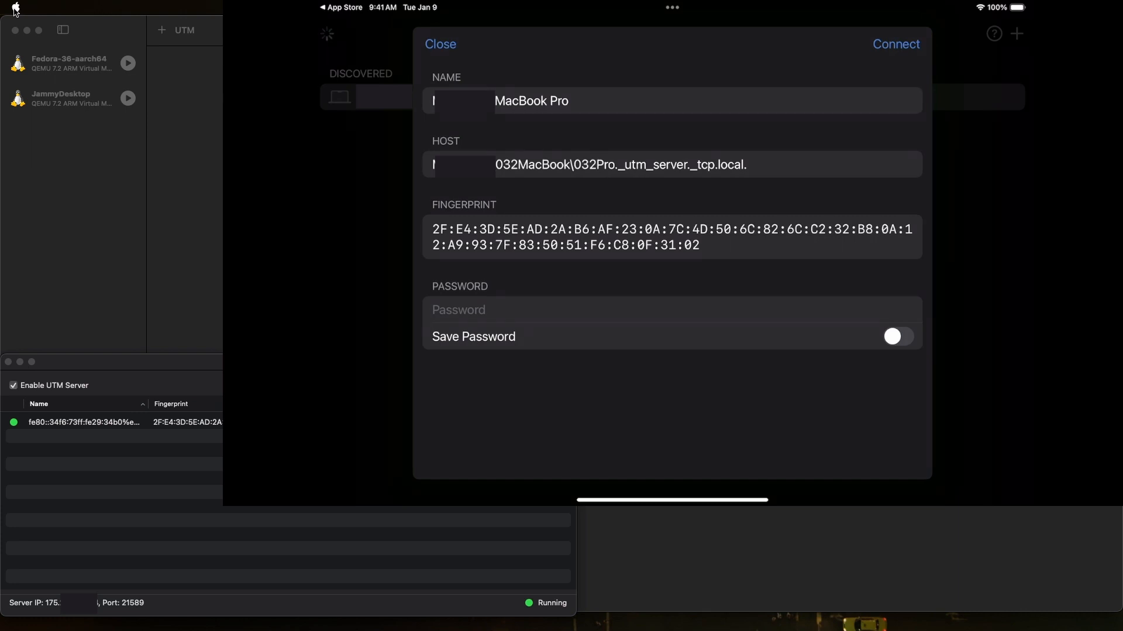
mouse_move(22, 41)
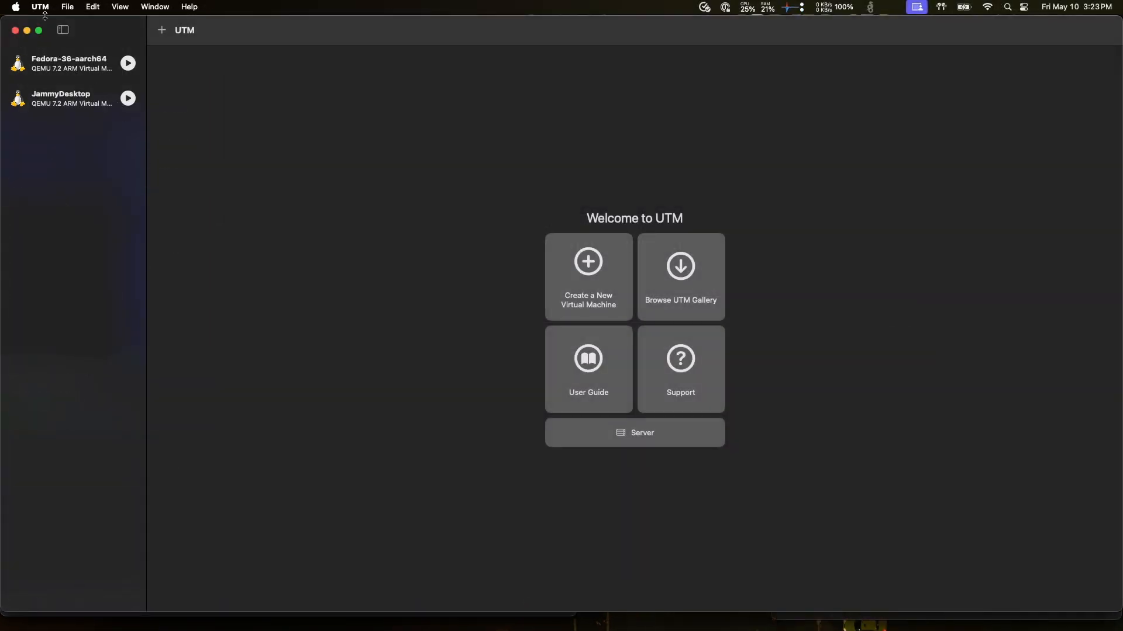
Copy the generated password from the Password field in UTM's server settings.
click(635, 432)
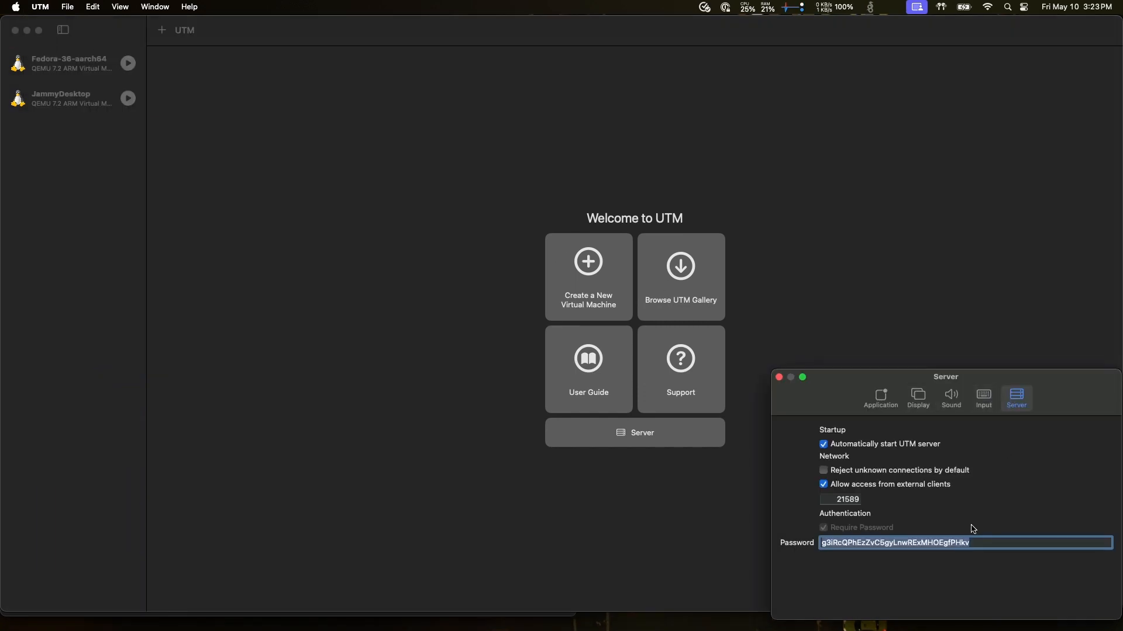
right_click(953, 542)
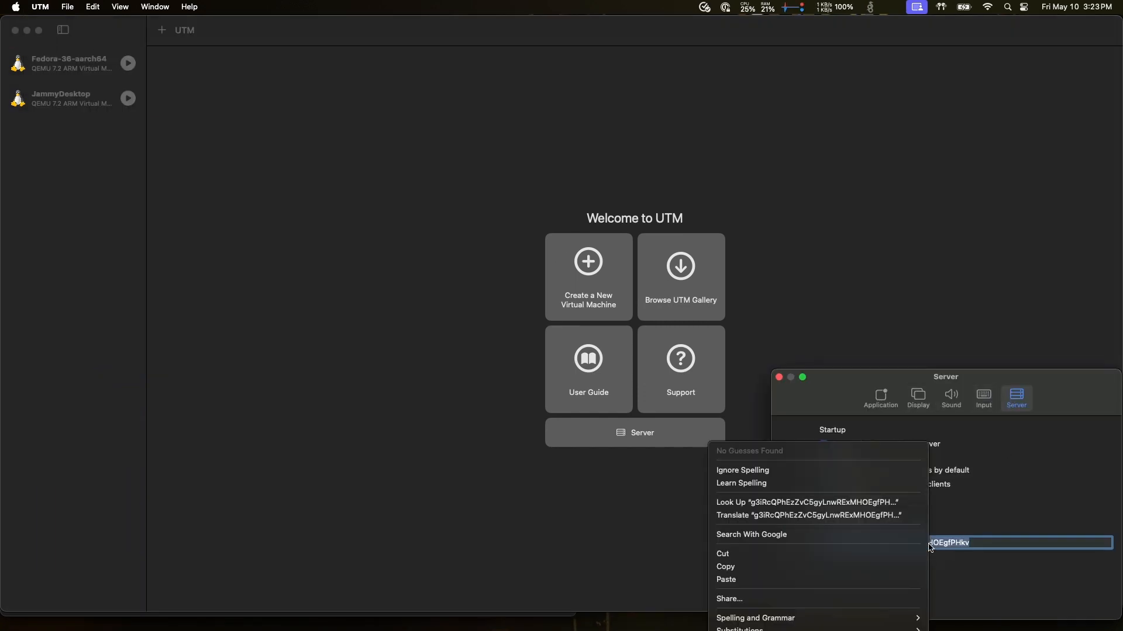
click(638, 558)
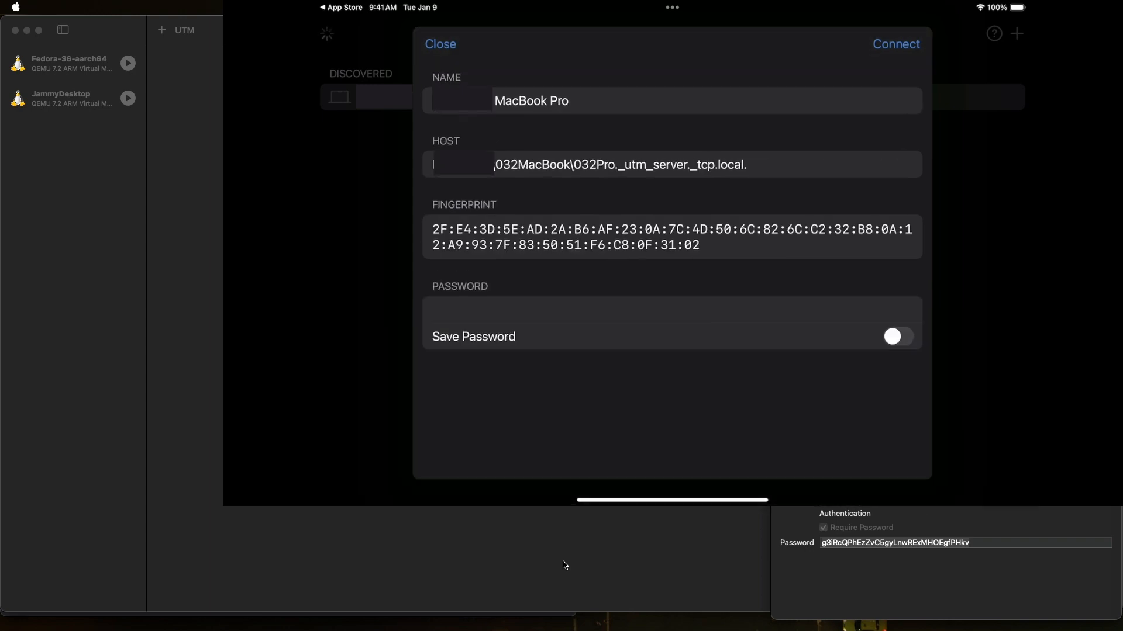
Connect to the MacBook Pro's UTM server with Save Password on, then dismiss What's New.
click(897, 336)
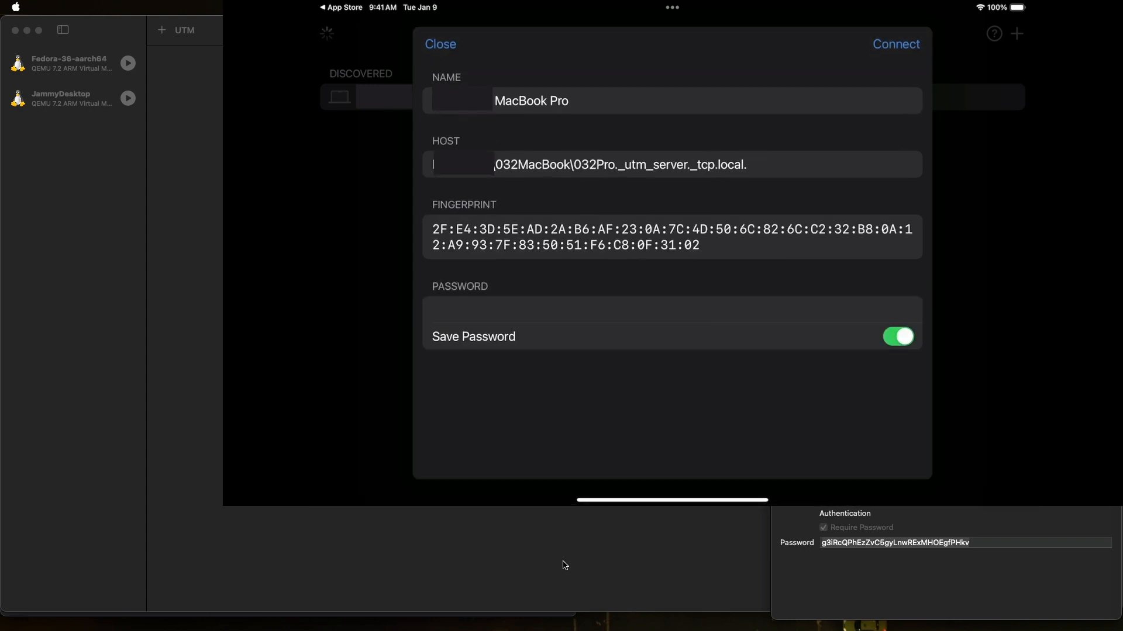
click(895, 44)
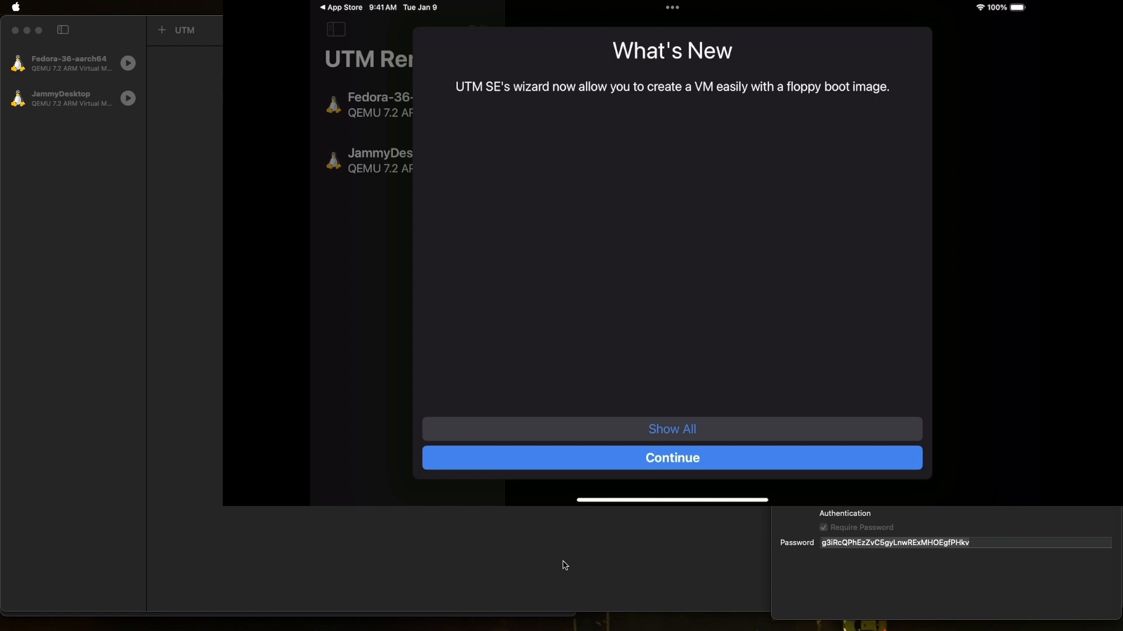
click(672, 458)
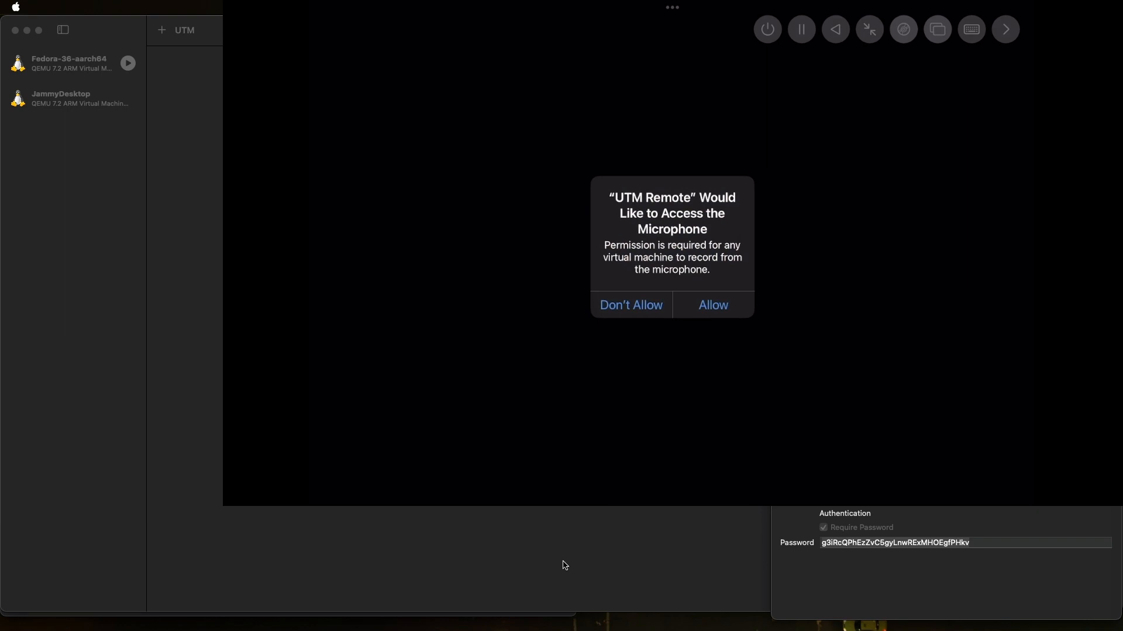
Answer the microphone permission prompt so JammyDesktop's Ubuntu desktop displays on the iPad.
click(712, 305)
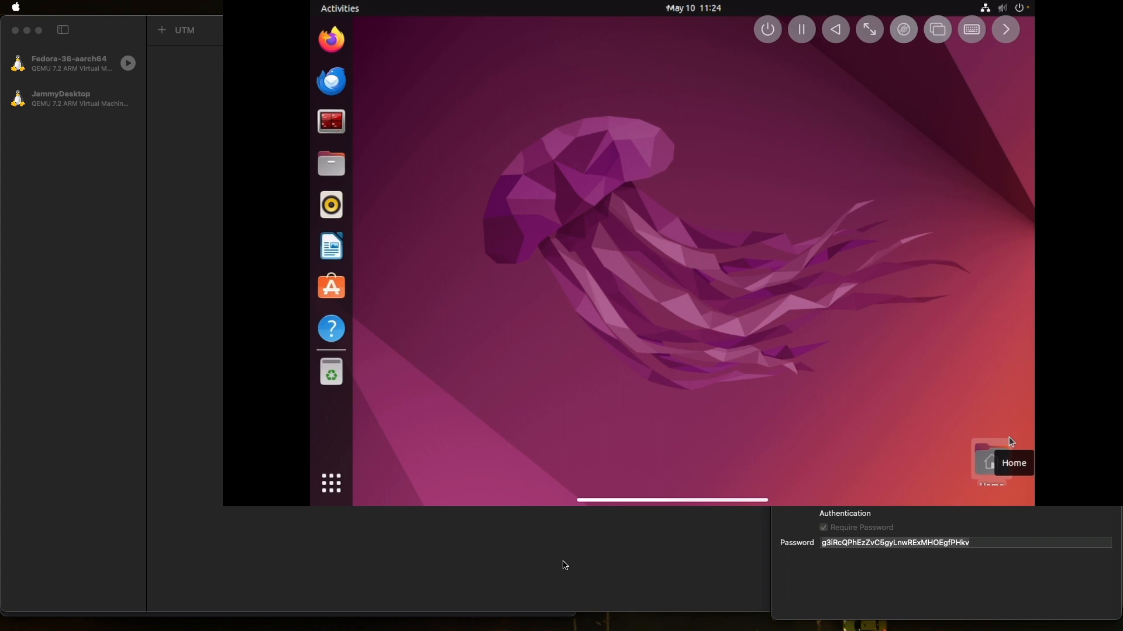
click(970, 29)
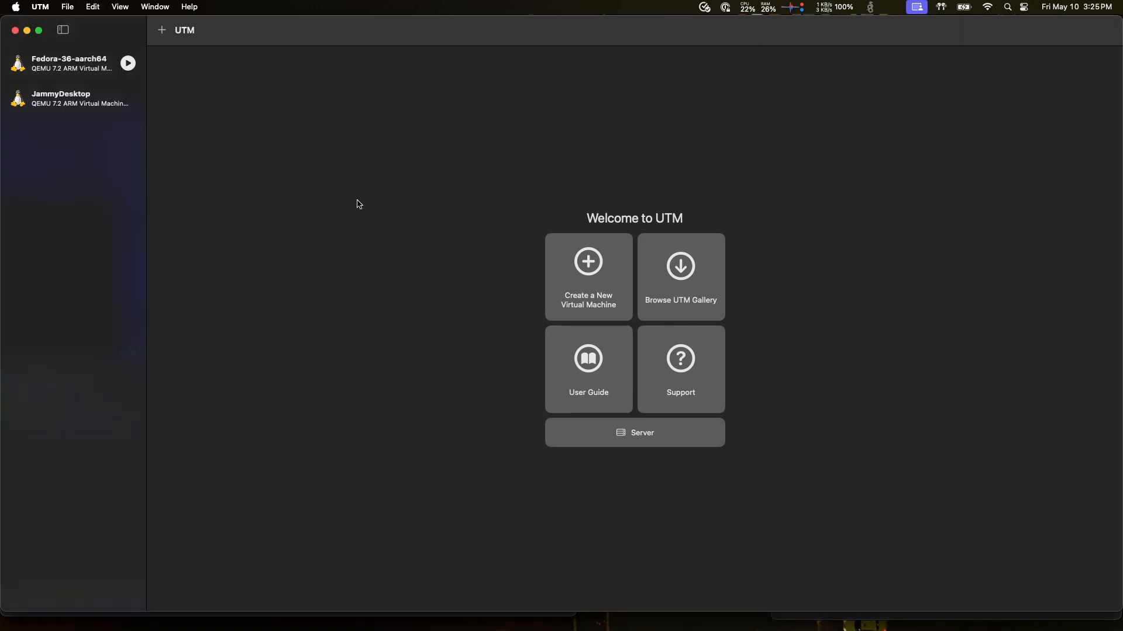
mouse_move(62, 100)
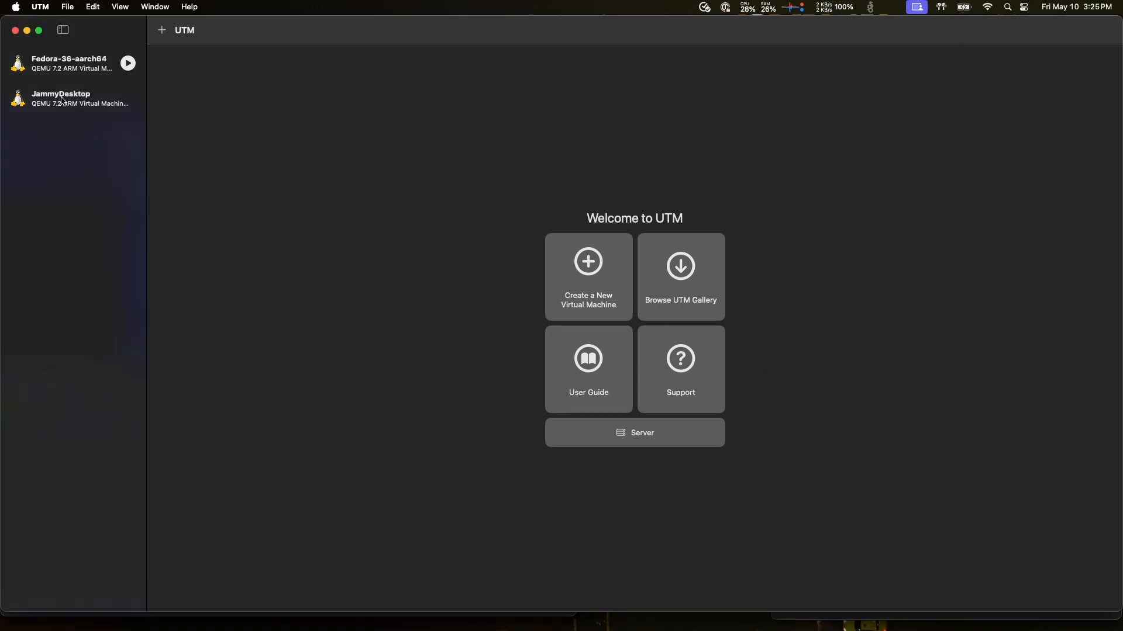
Select JammyDesktop in the Mac sidebar and show its Stop/Share/Clone context menu.
click(64, 99)
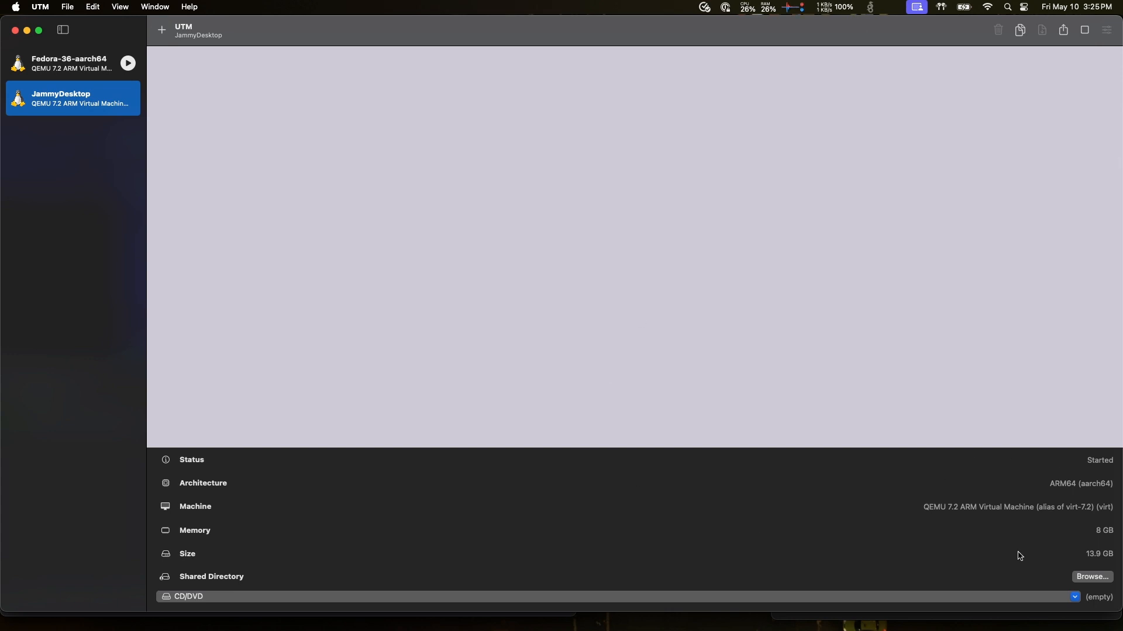
mouse_move(1079, 576)
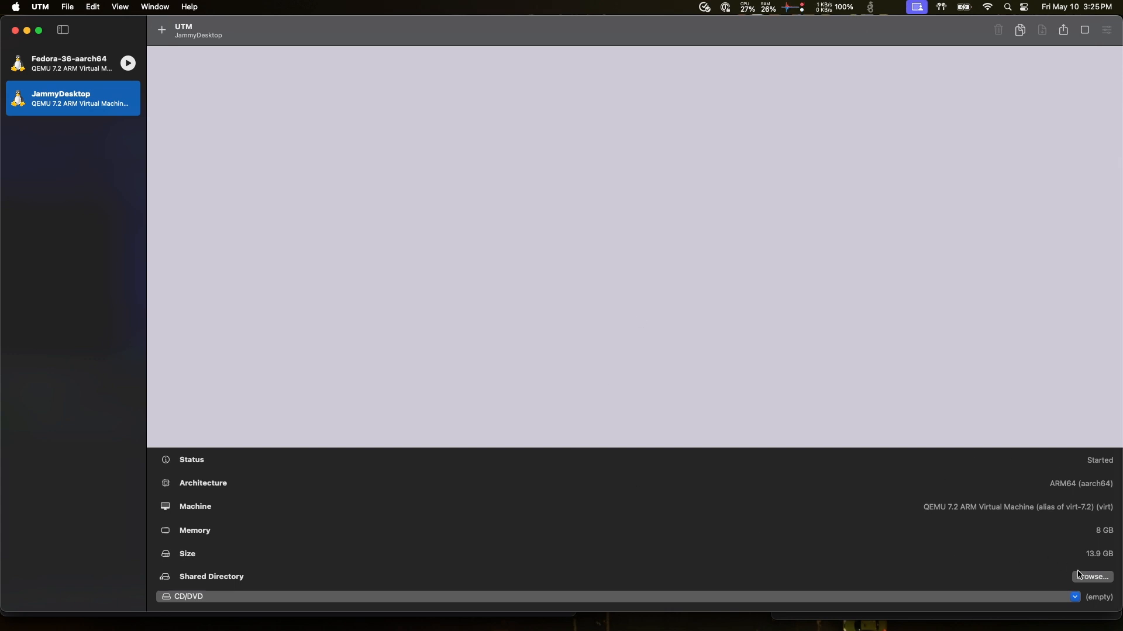
mouse_move(837, 222)
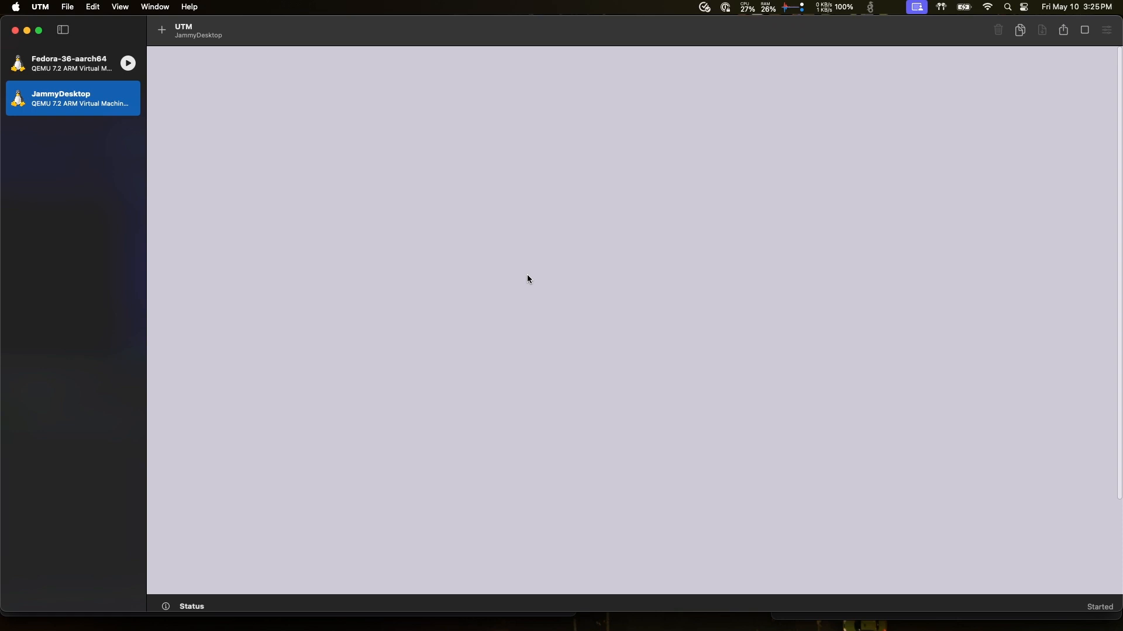
right_click(73, 99)
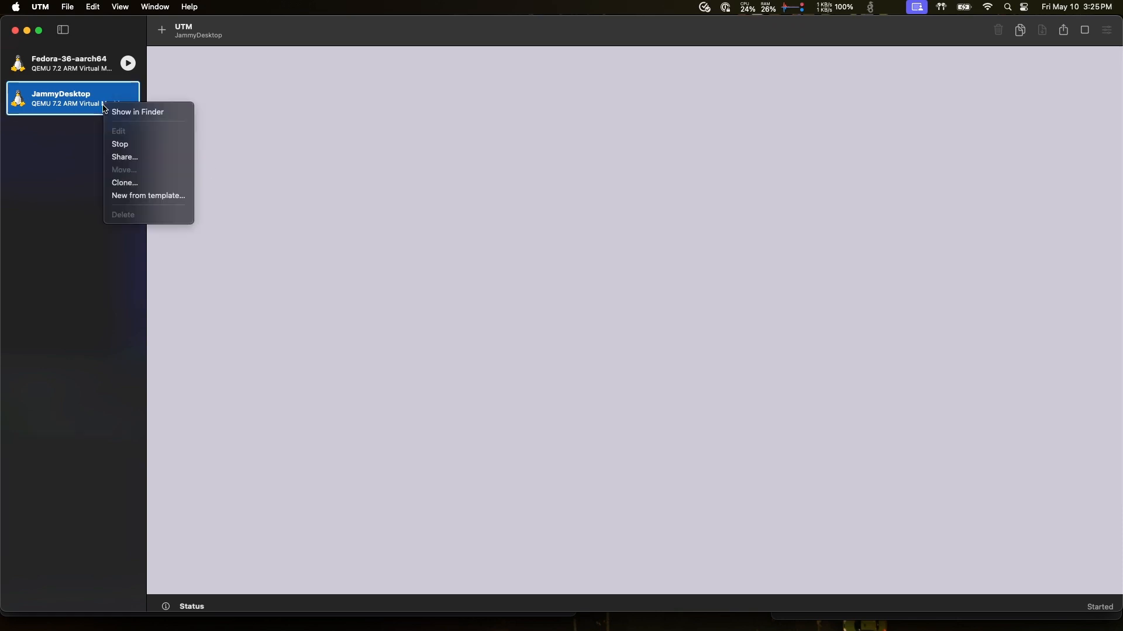
mouse_move(112, 167)
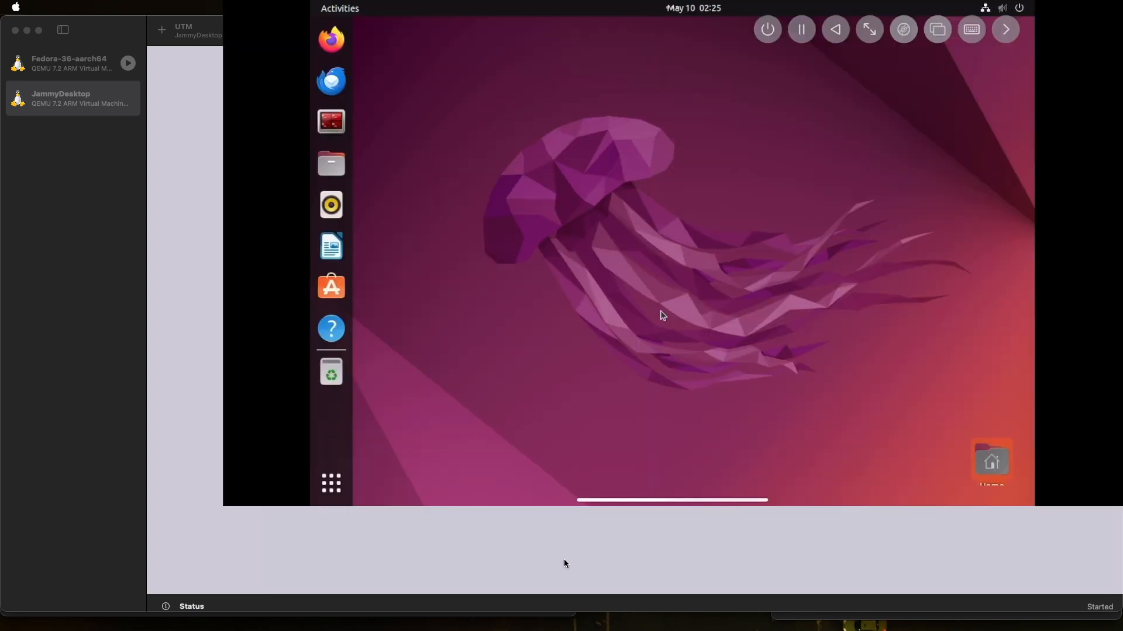
mouse_move(944, 110)
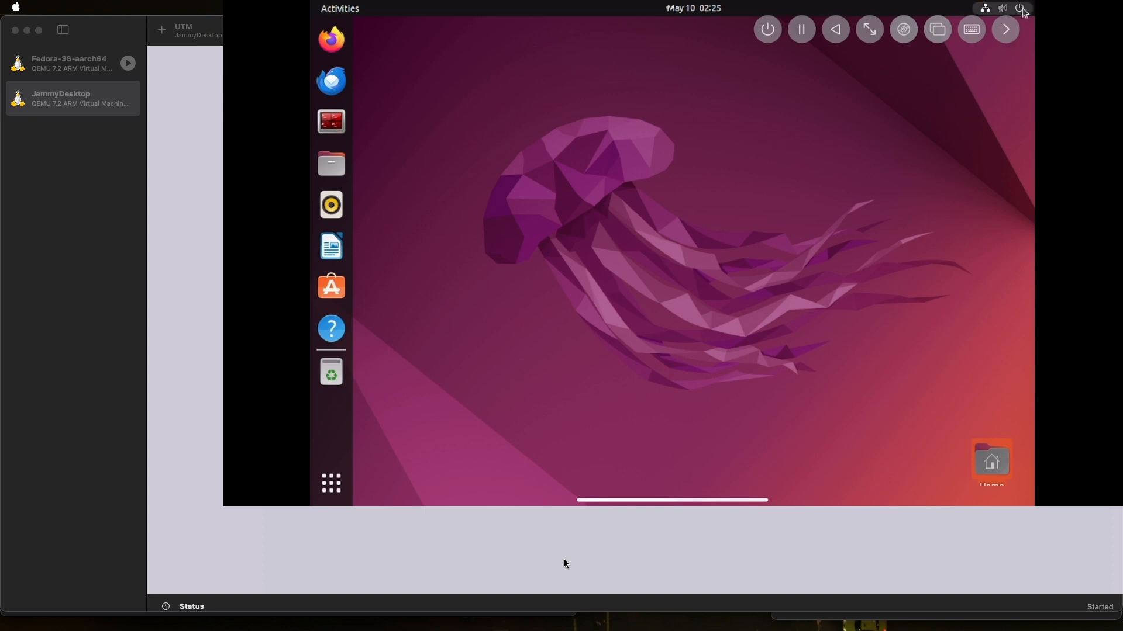
Log out of the Ubuntu session through the system menu's Power Off / Log Out entry.
click(1017, 7)
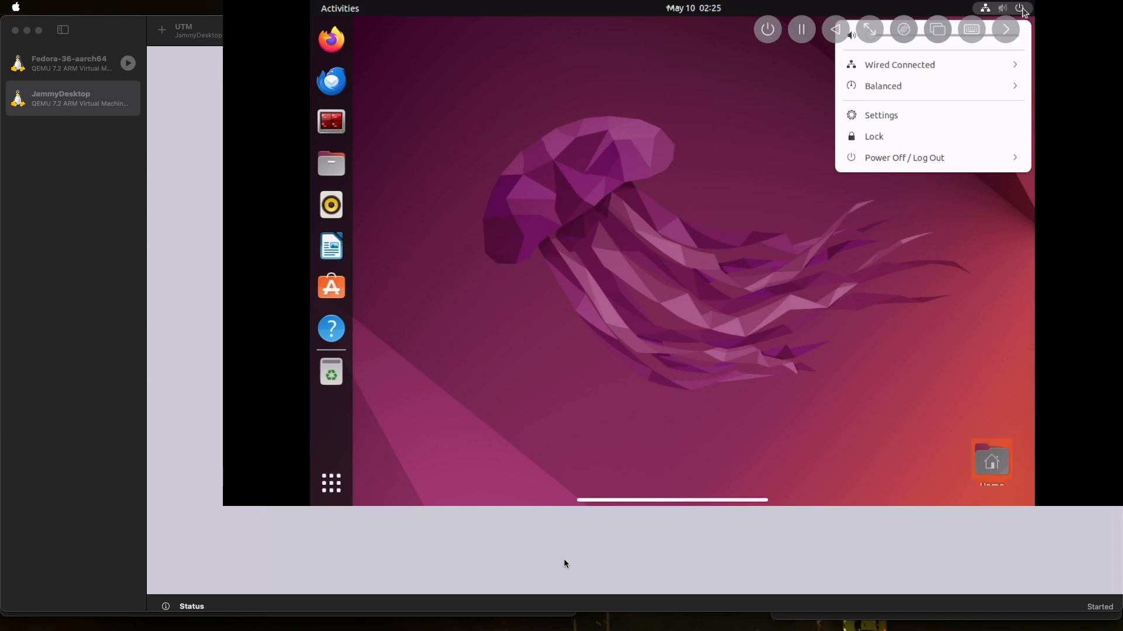
mouse_move(893, 165)
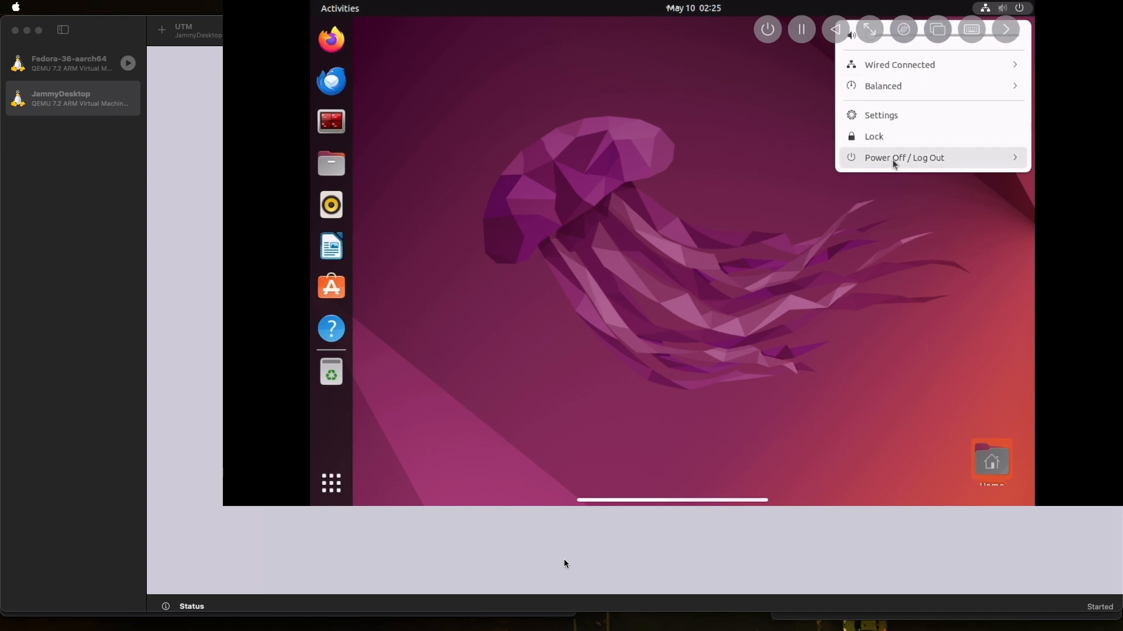
click(904, 157)
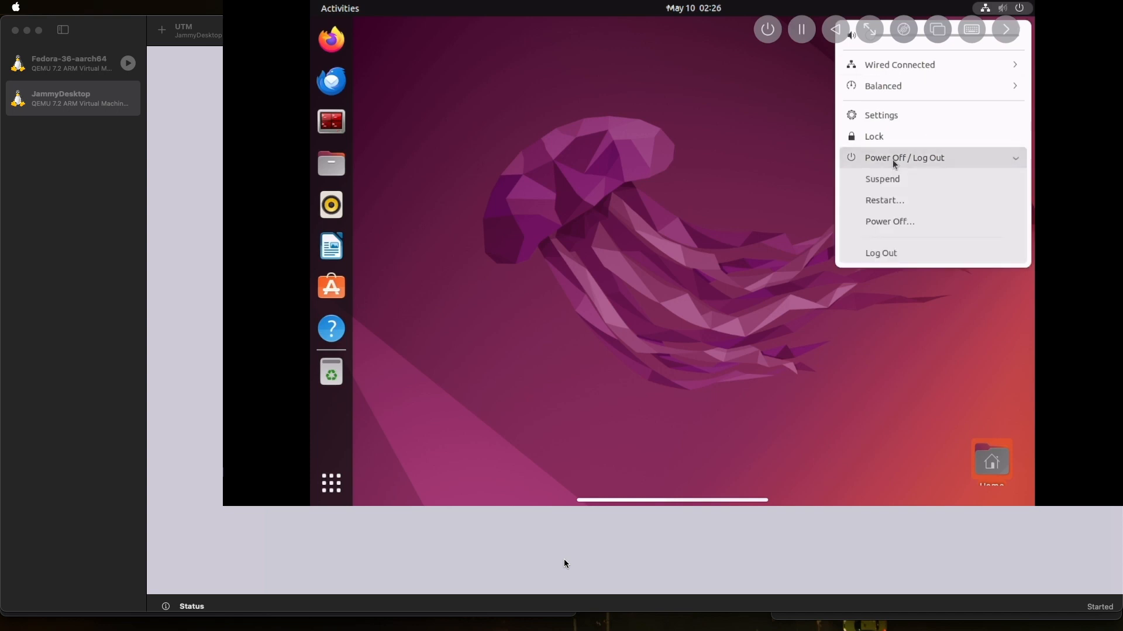
mouse_move(901, 253)
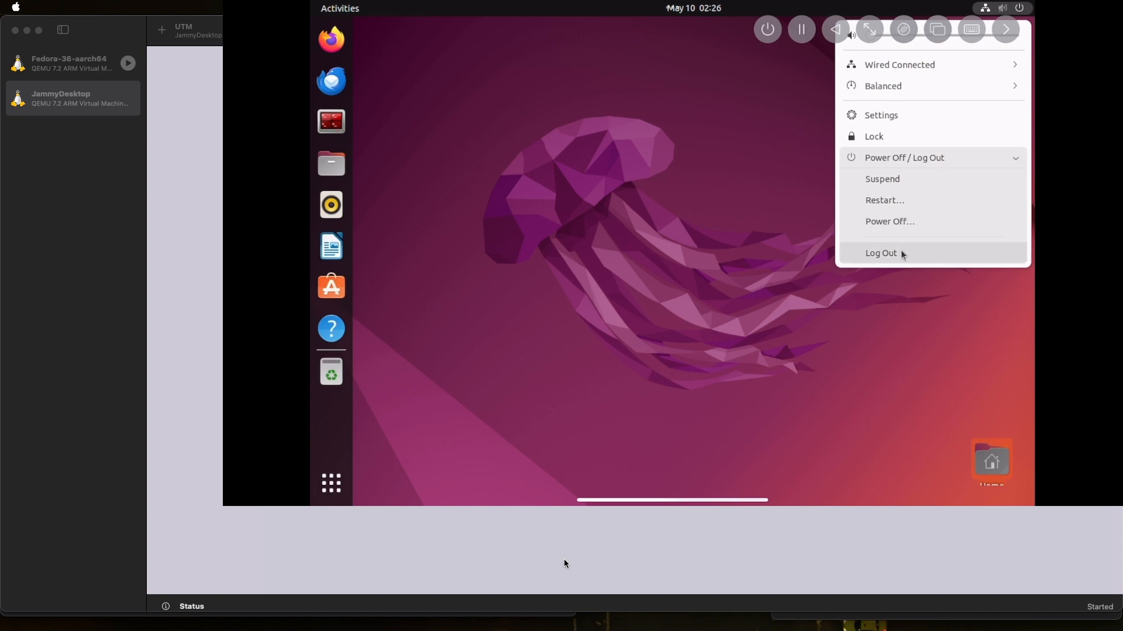
click(880, 254)
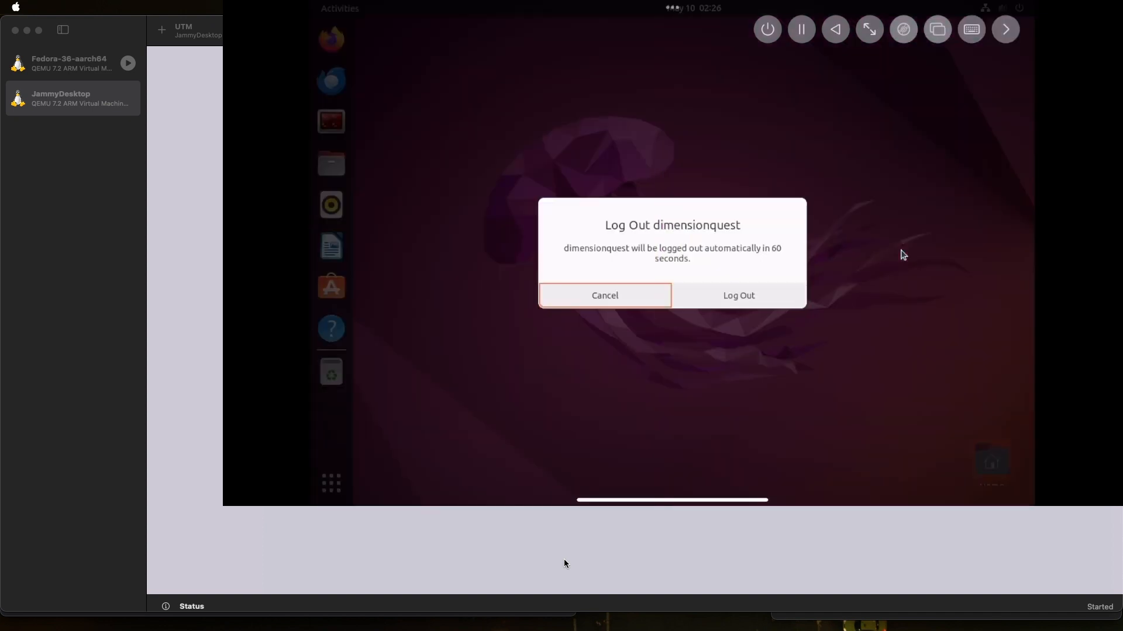
mouse_move(761, 290)
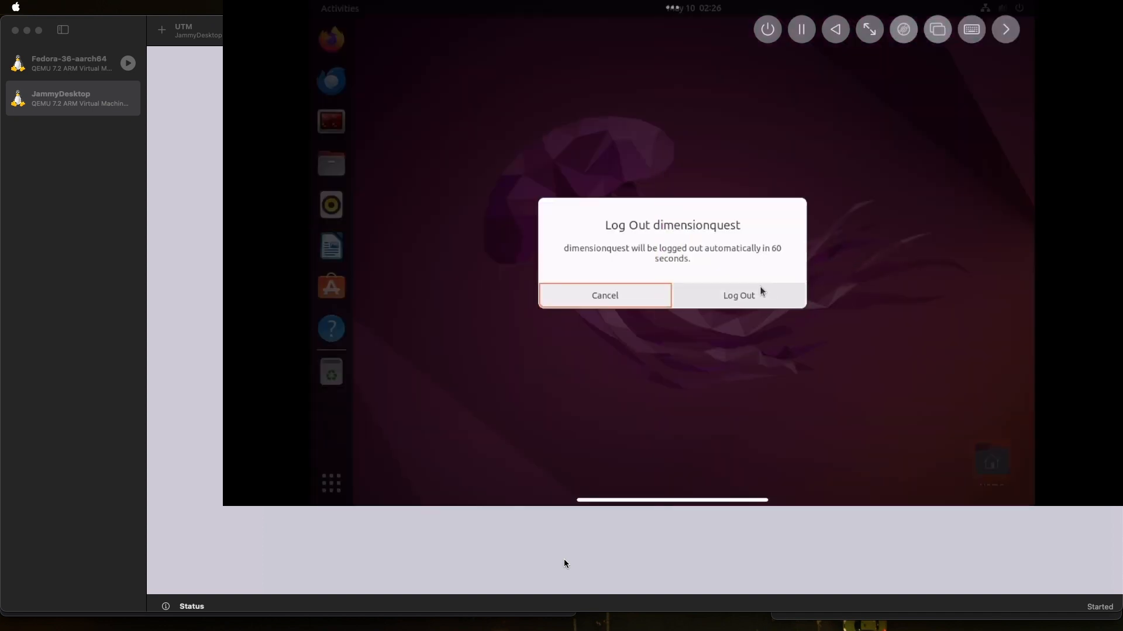
click(738, 295)
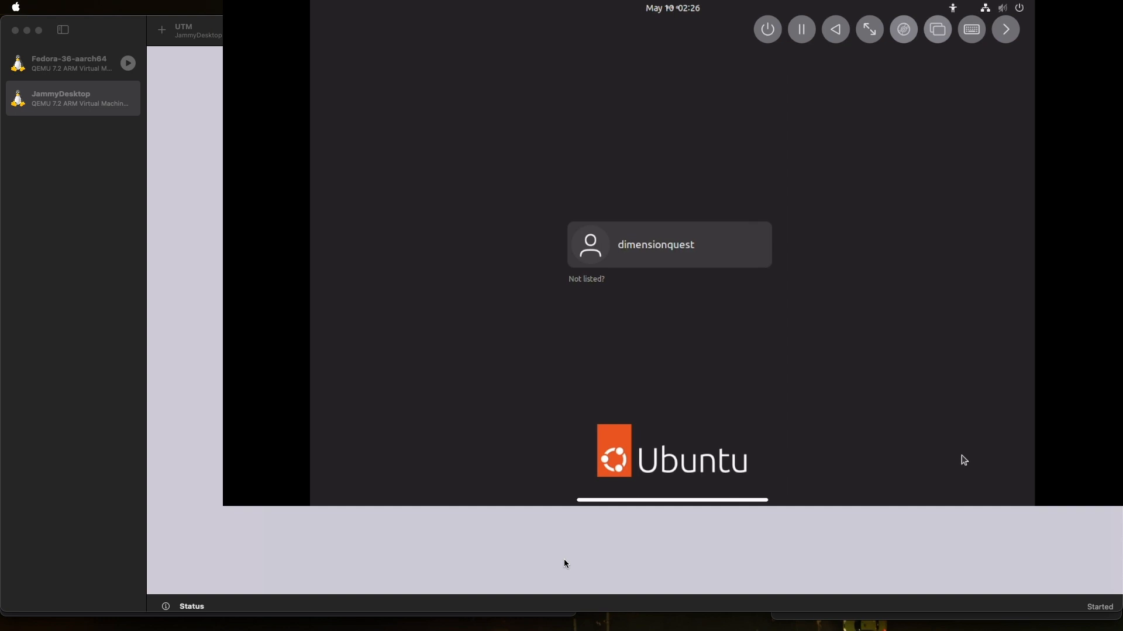
Scale the Ubuntu login screen to fit the iPad display with the toolbar resize button.
click(937, 28)
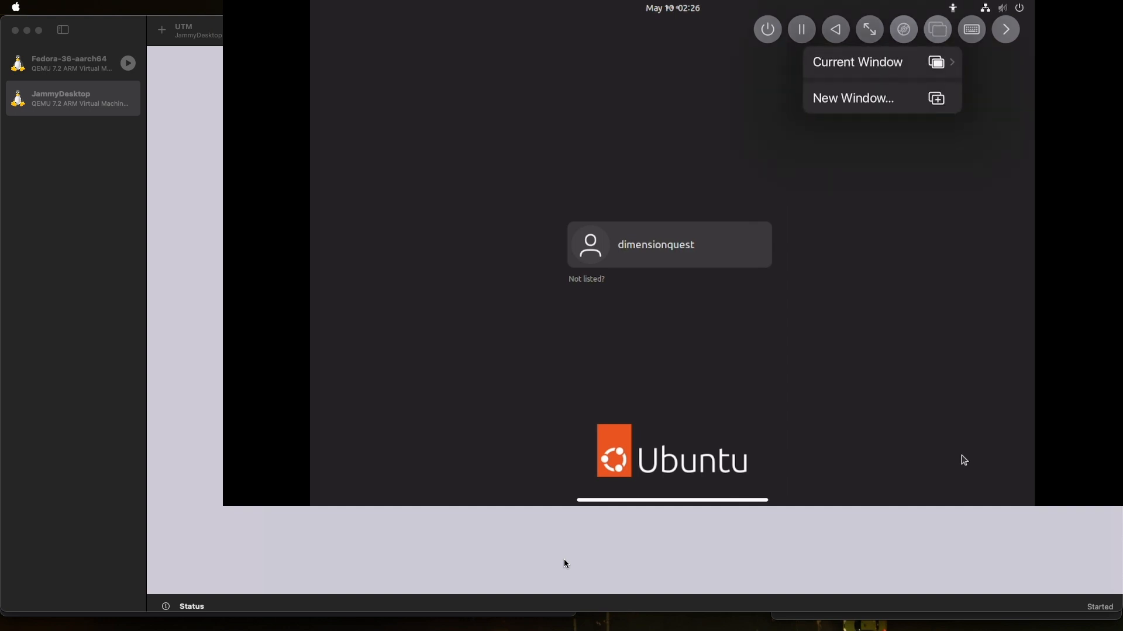
click(882, 62)
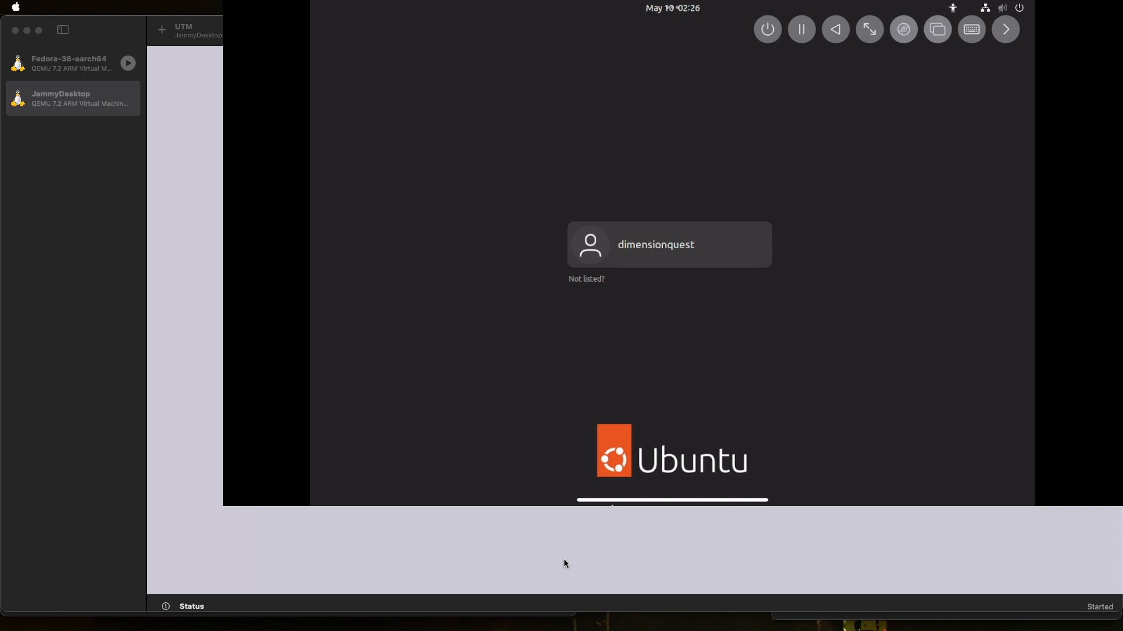
click(936, 29)
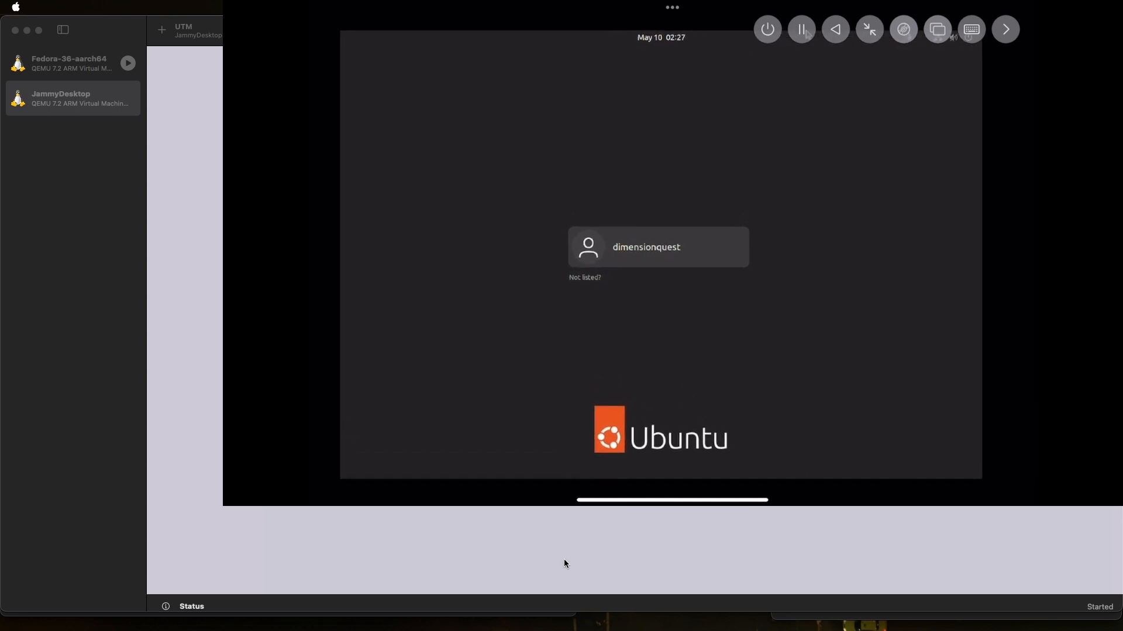
Expand Ubuntu's Power Off / Log Out options without acting, then return to the Mac's UTM window.
click(952, 30)
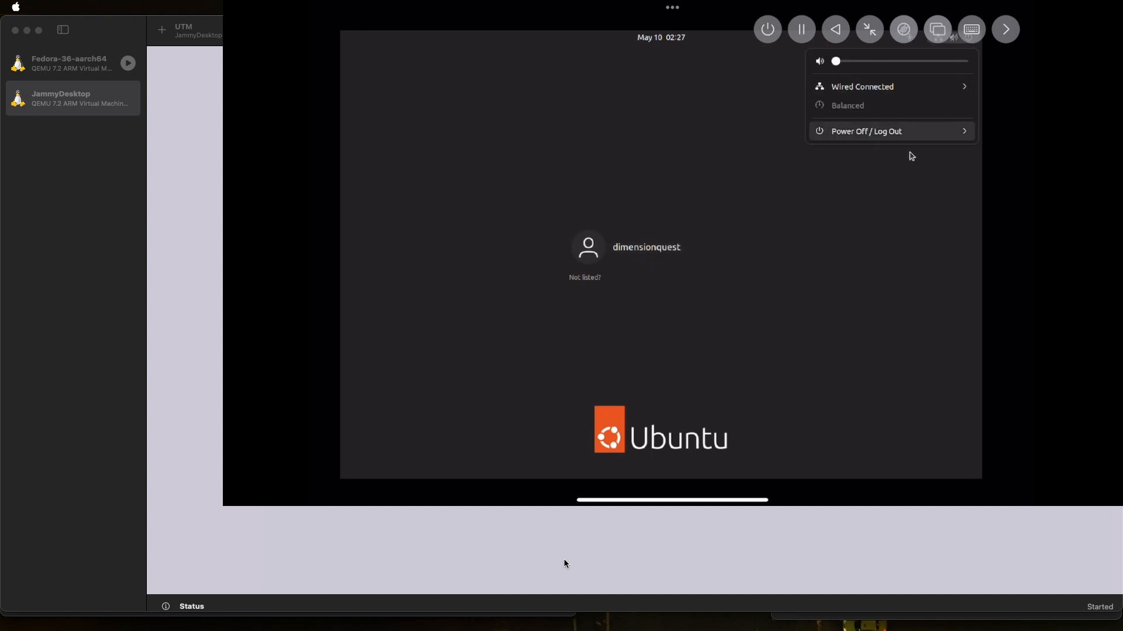
mouse_move(908, 163)
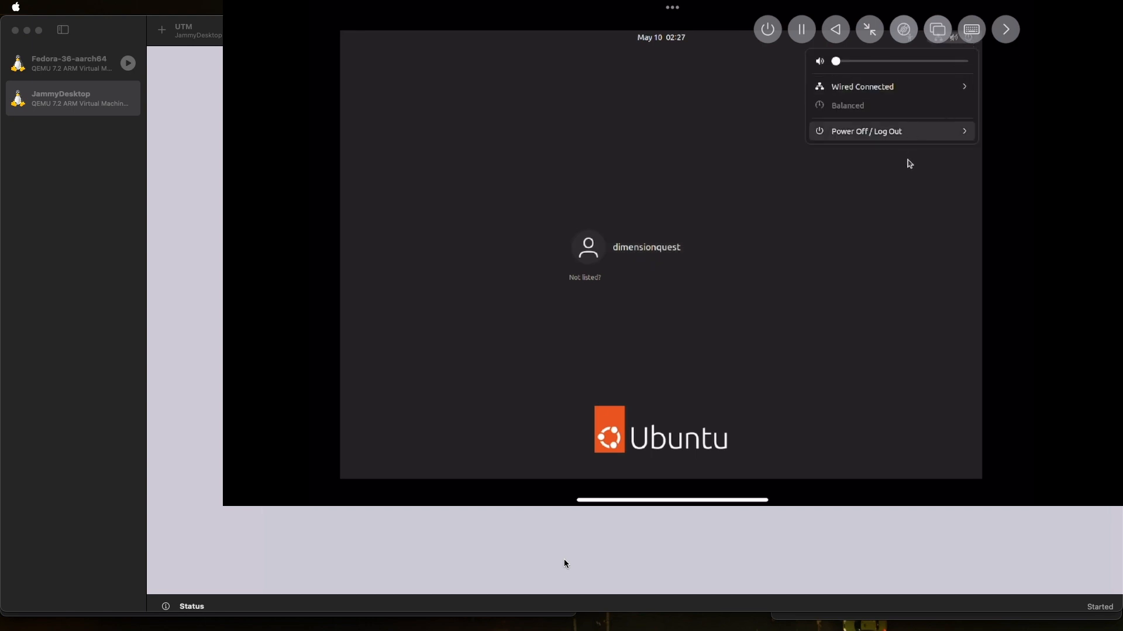
click(866, 131)
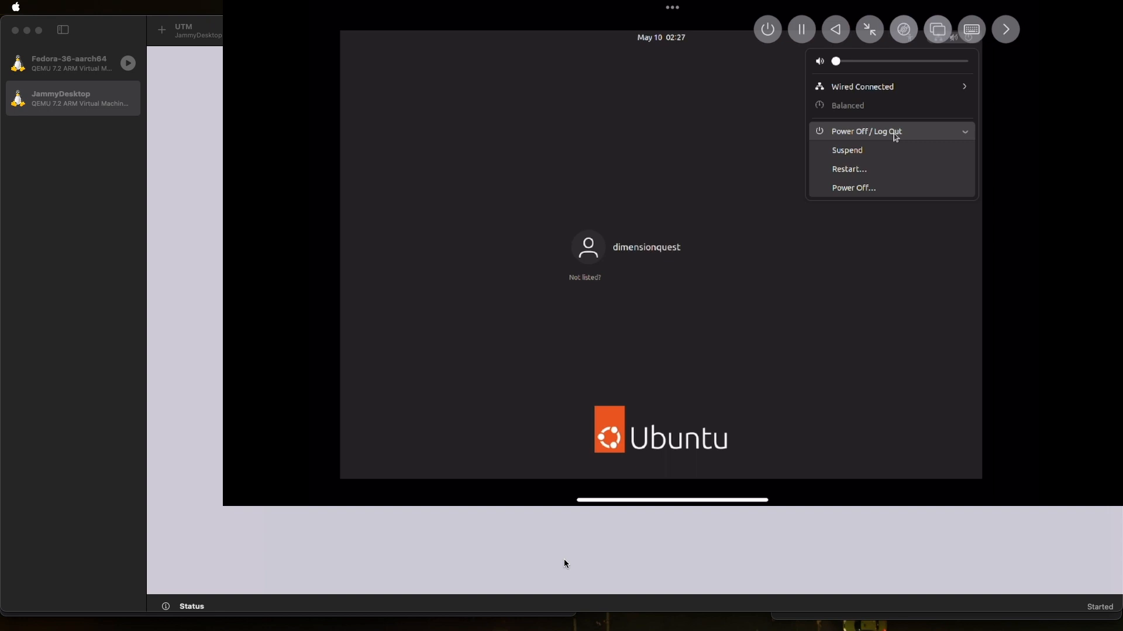
mouse_move(769, 131)
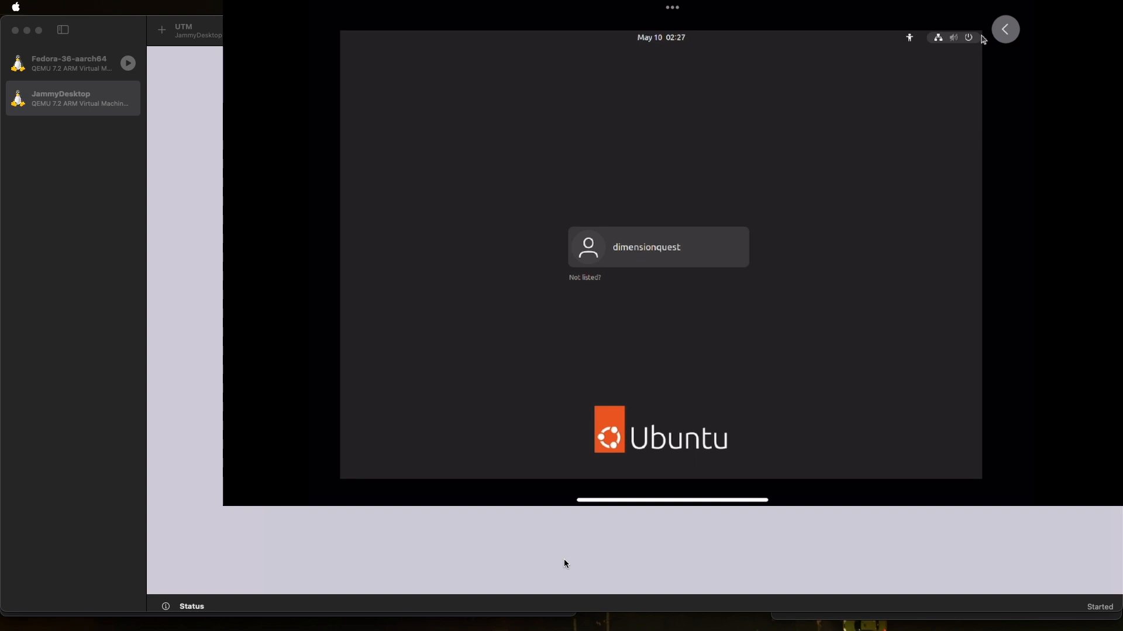
click(952, 37)
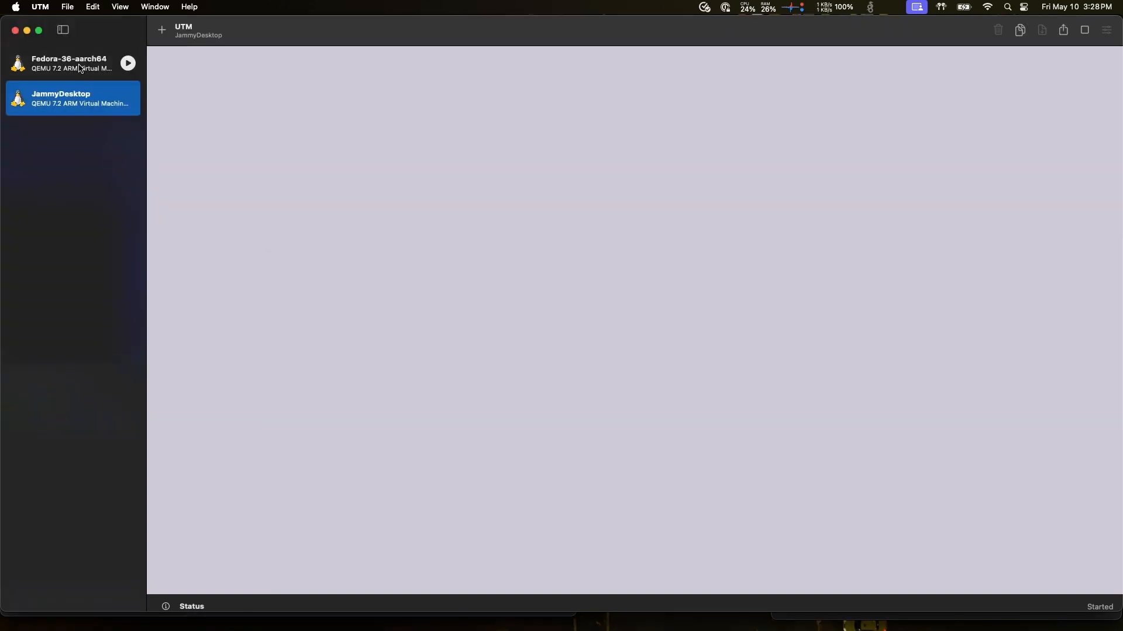
View Fedora-36-aarch64's details: status Stopped, 8 GB memory, 8.93 GB size.
click(71, 62)
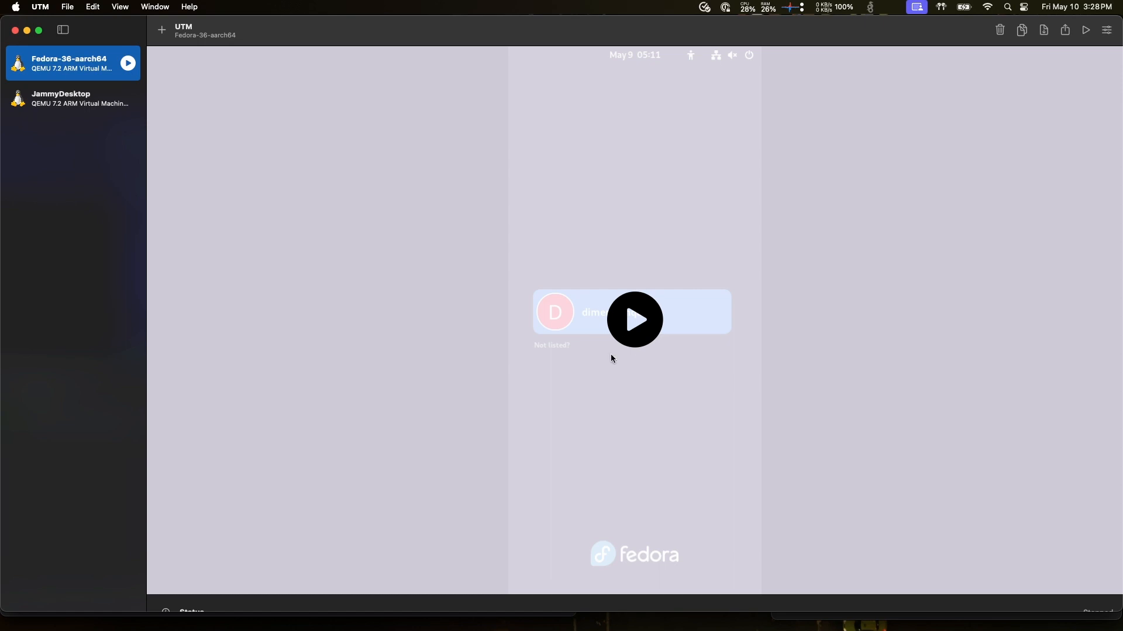
mouse_move(714, 321)
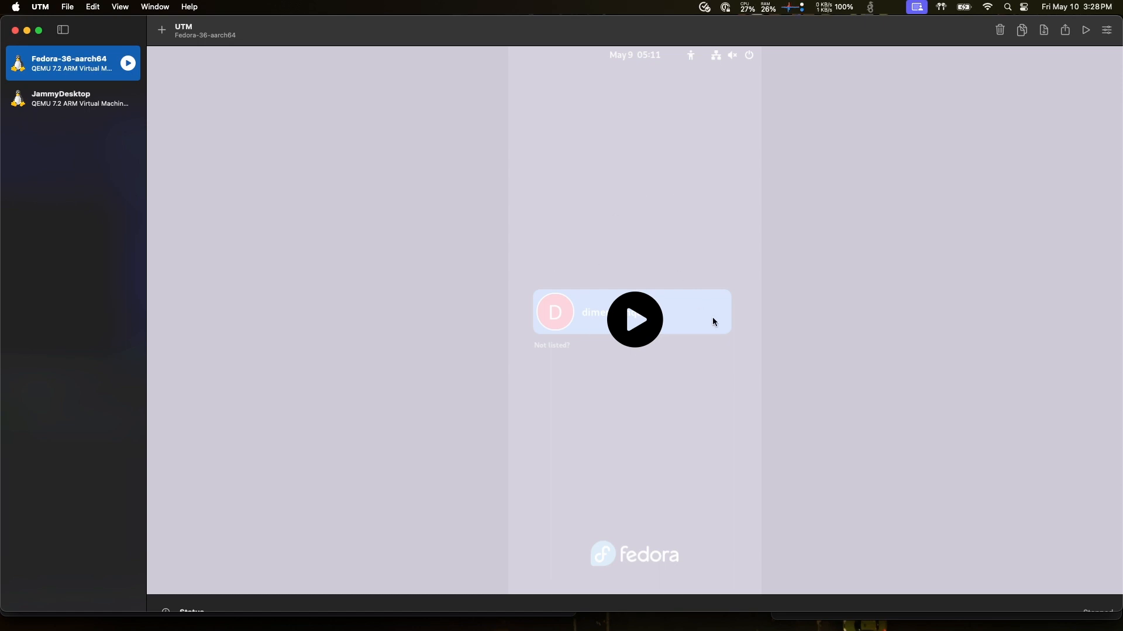
mouse_move(156, 133)
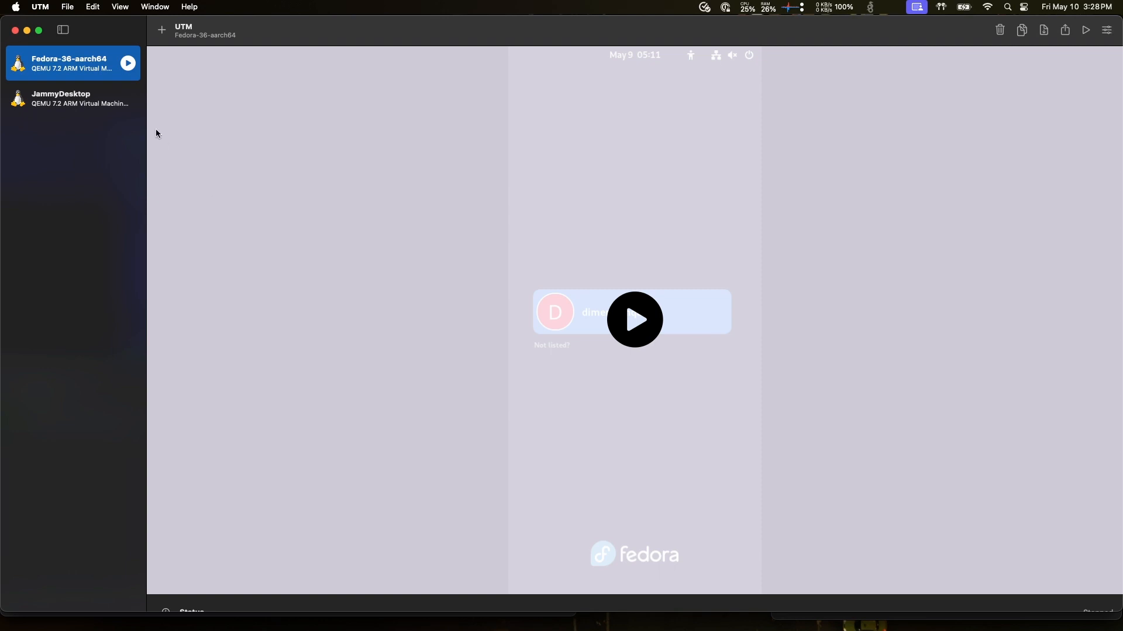
click(70, 98)
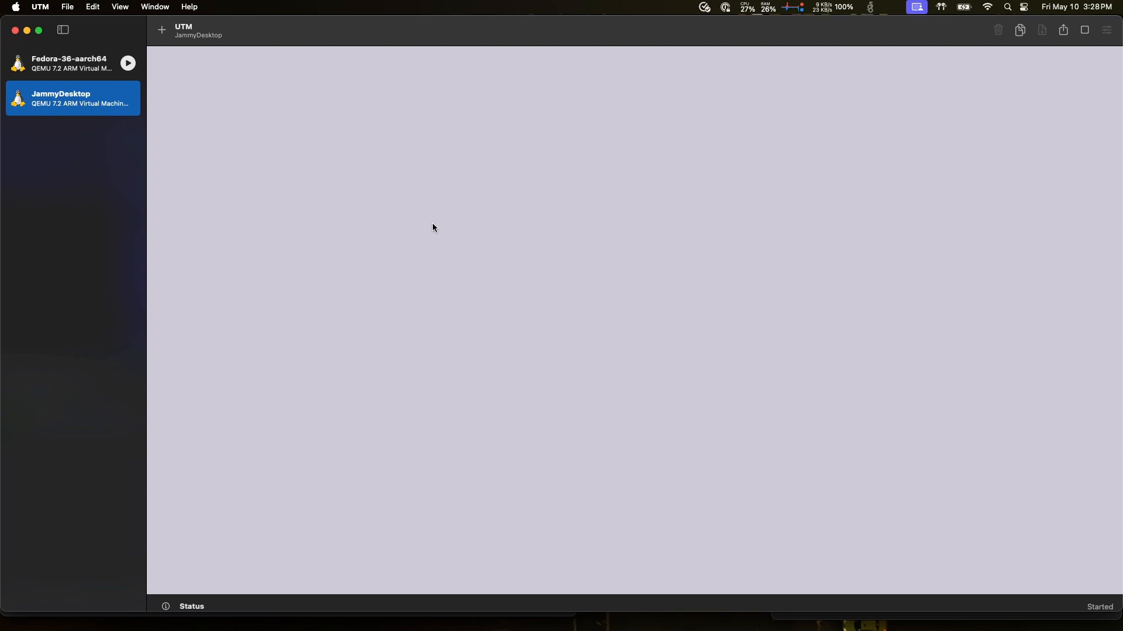
mouse_move(591, 280)
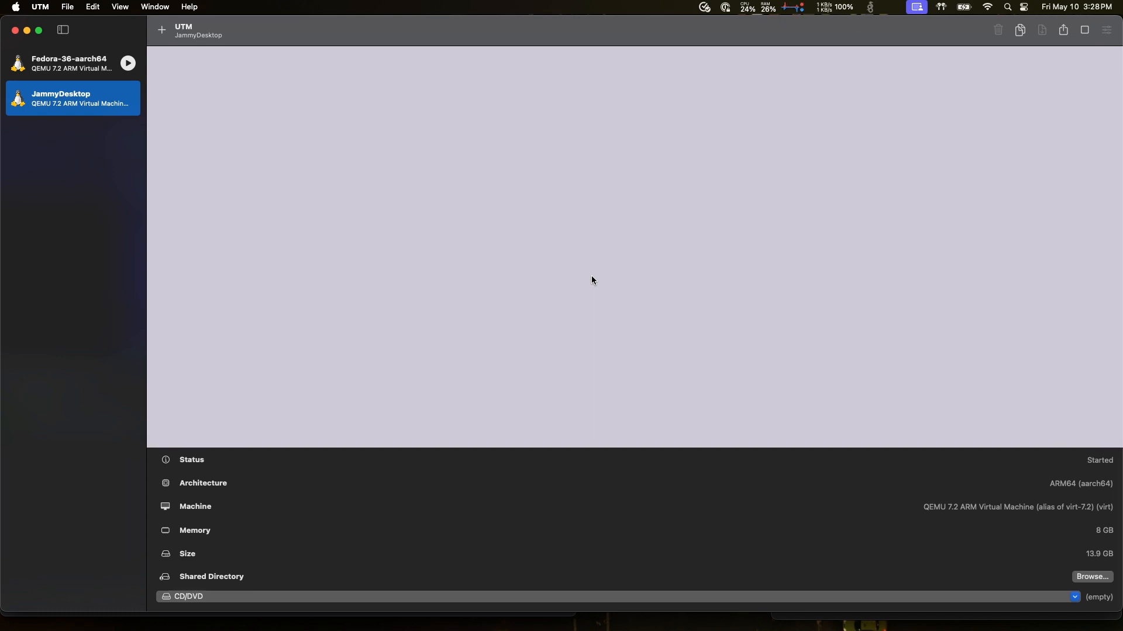
mouse_move(88, 77)
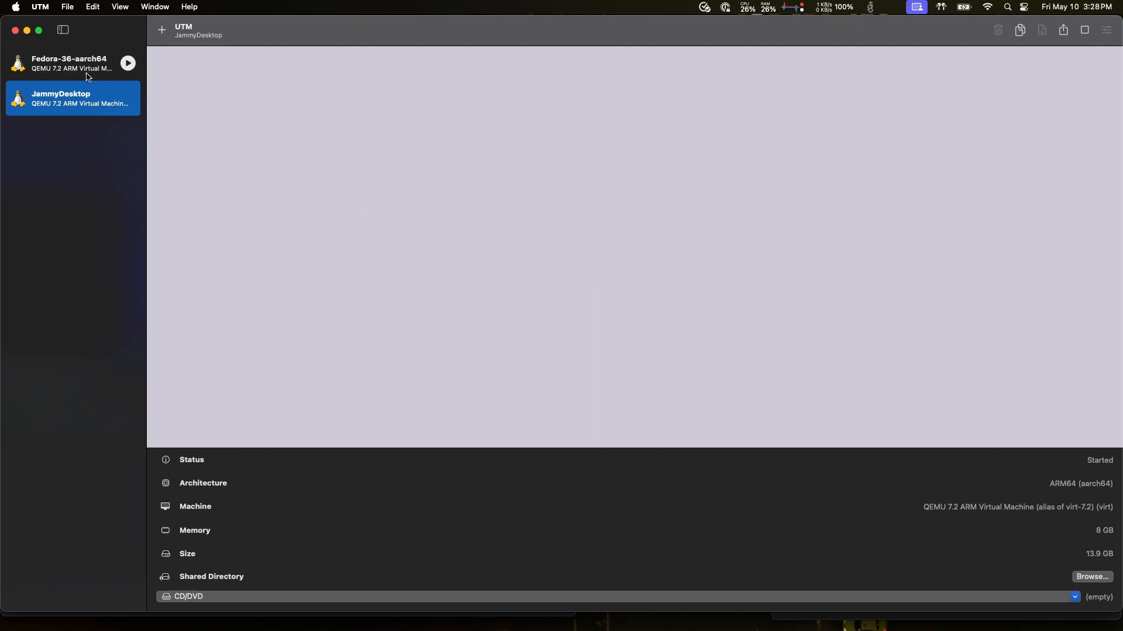
click(70, 61)
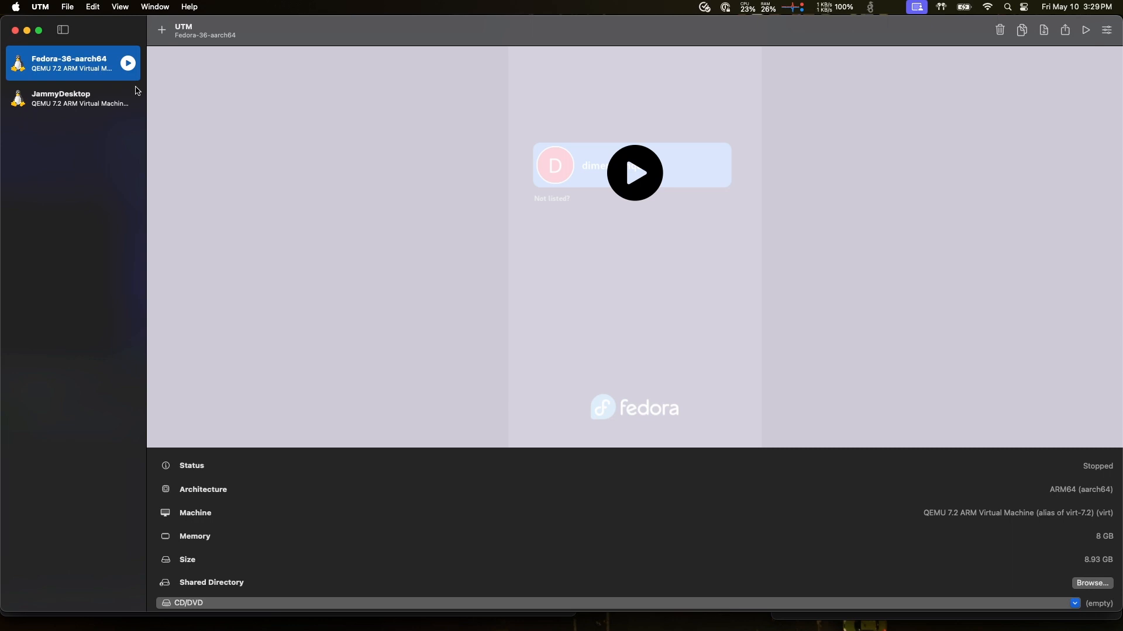
mouse_move(111, 64)
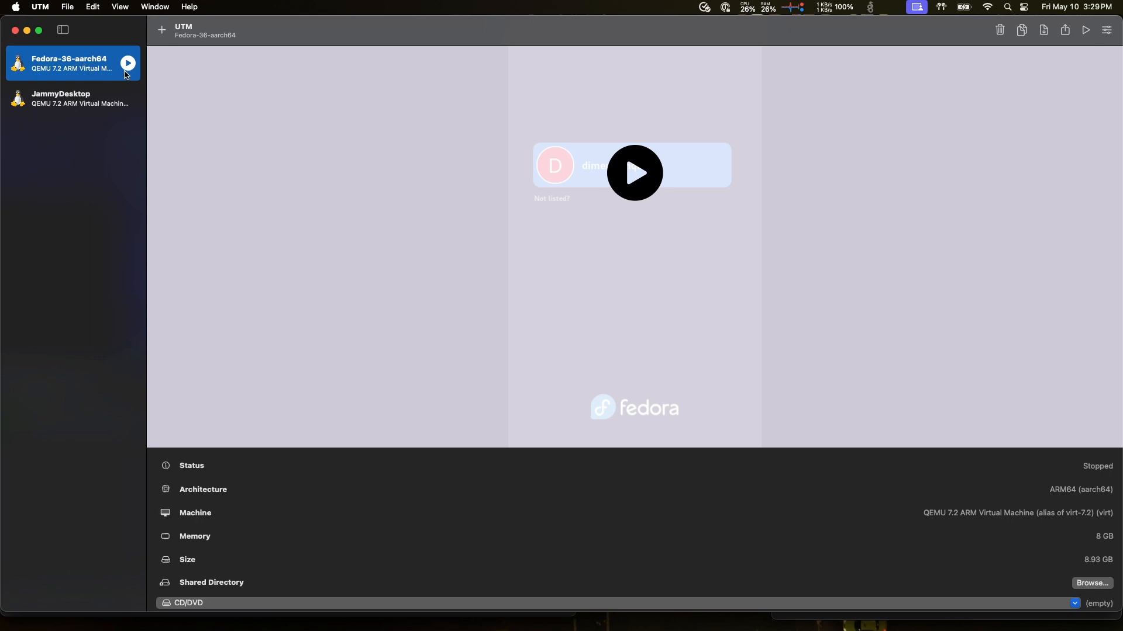
Launch Fedora-36-aarch64 using its play button in the sidebar.
click(128, 62)
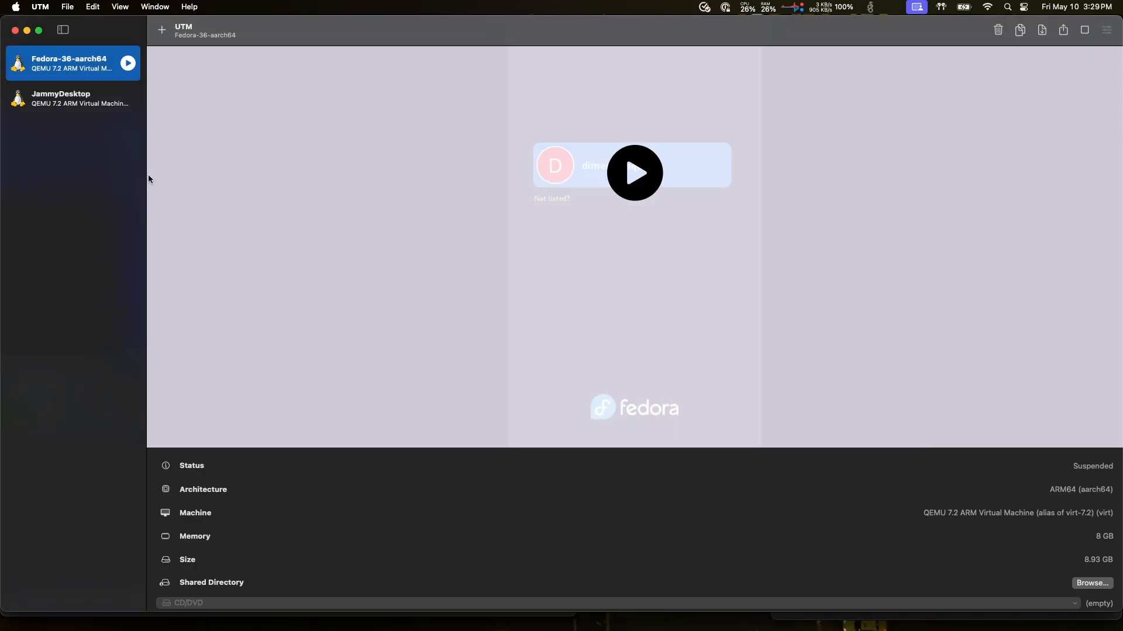
mouse_move(102, 86)
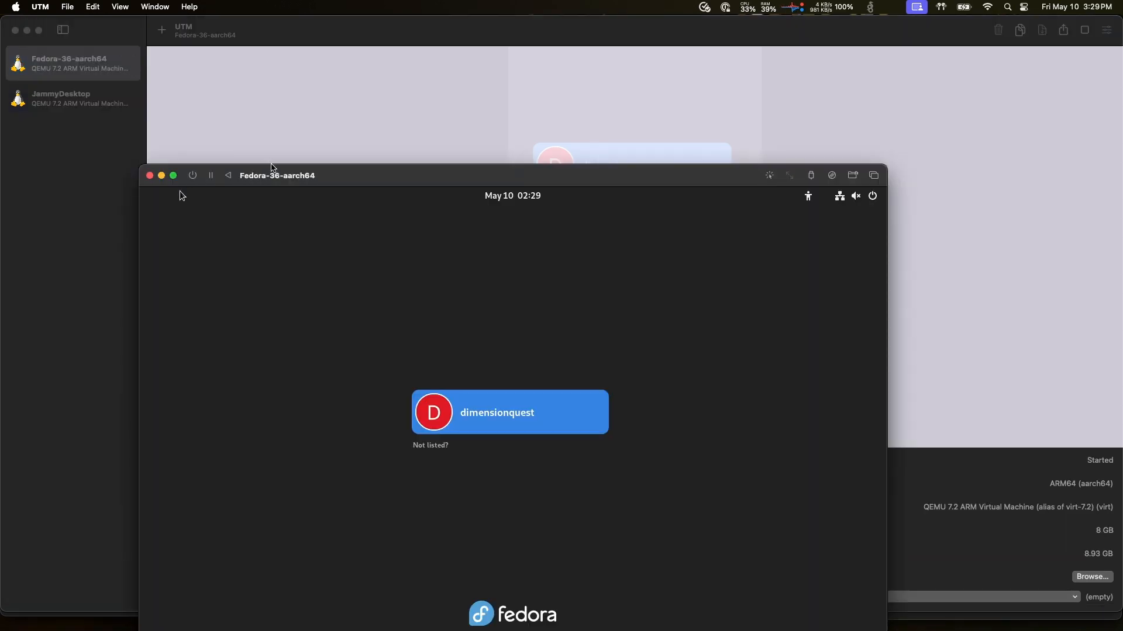
mouse_move(325, 173)
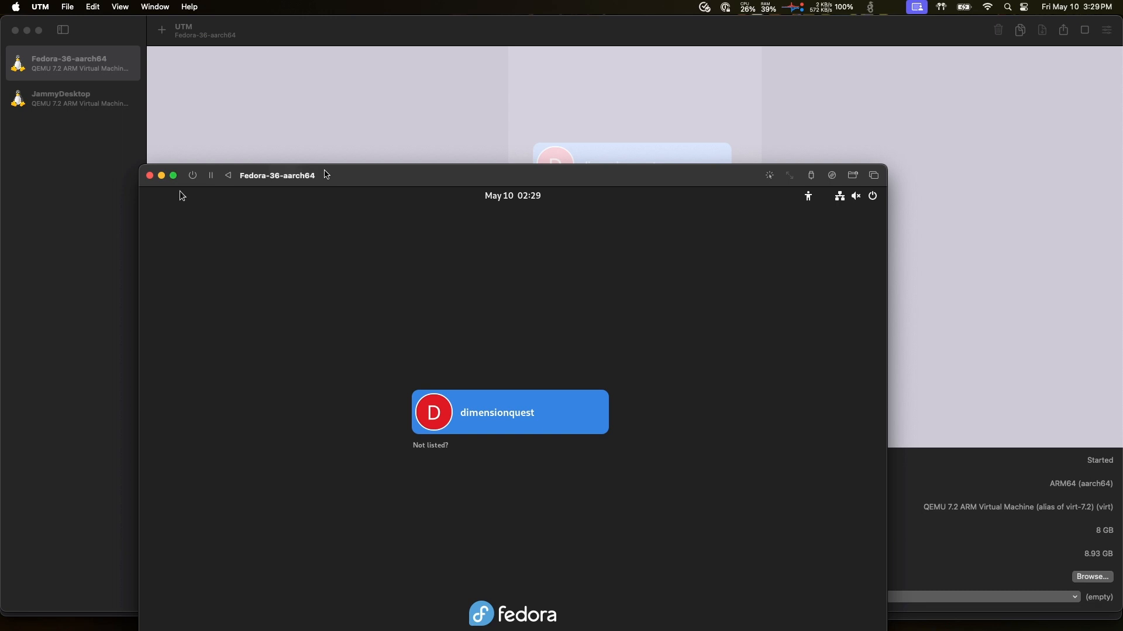
mouse_move(172, 180)
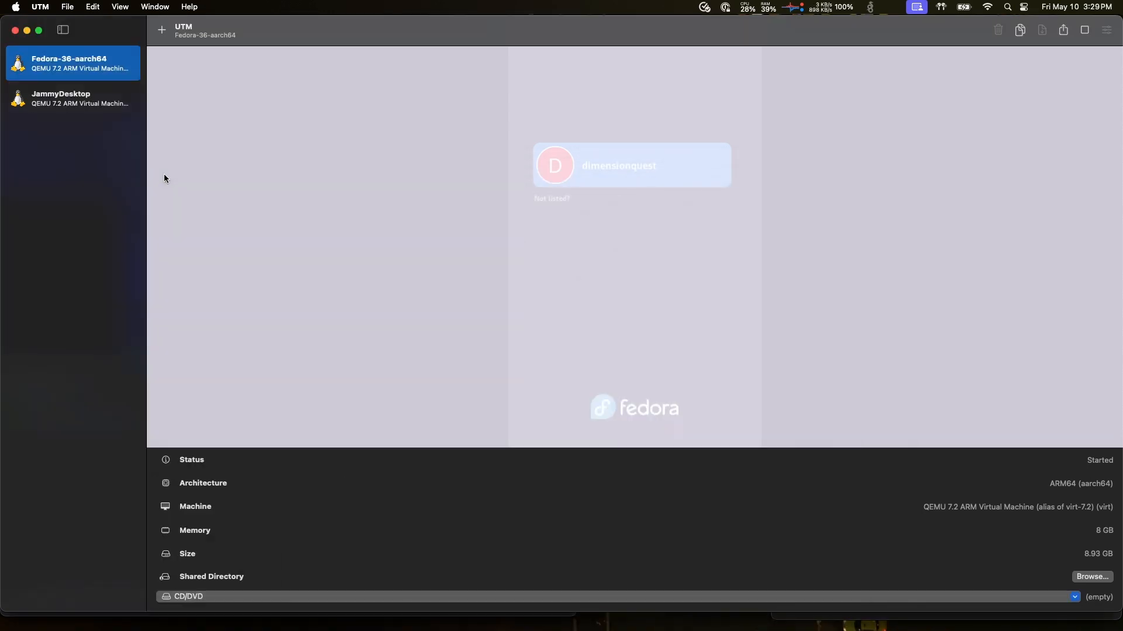
mouse_move(539, 537)
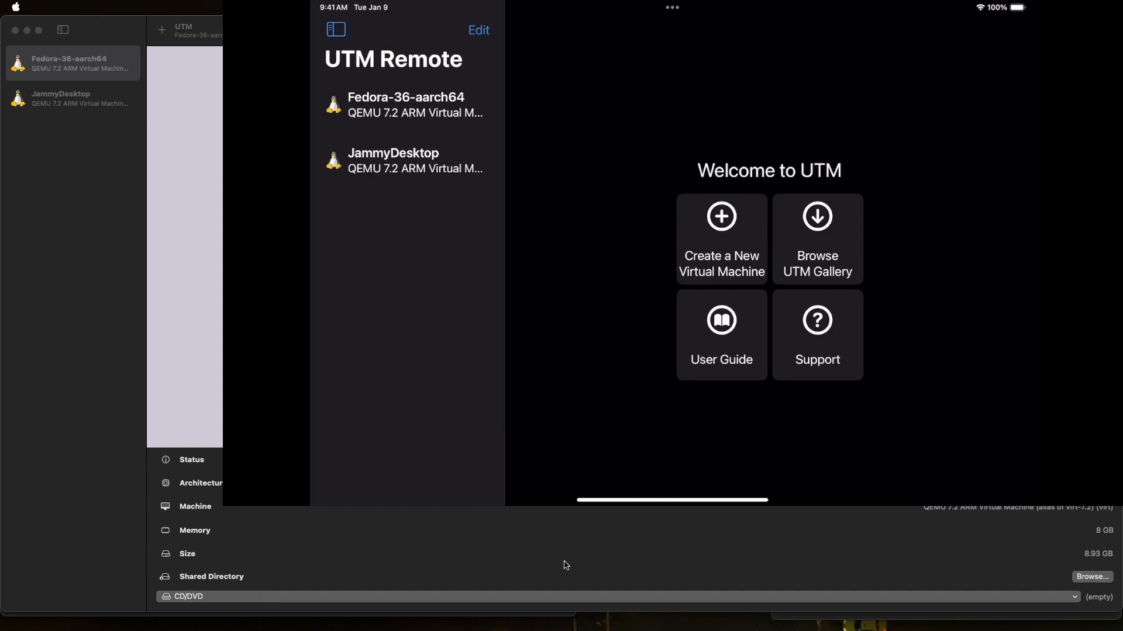
Select Fedora-36-aarch64 remotely, then connect to JammyDesktop's Ubuntu login display.
click(406, 105)
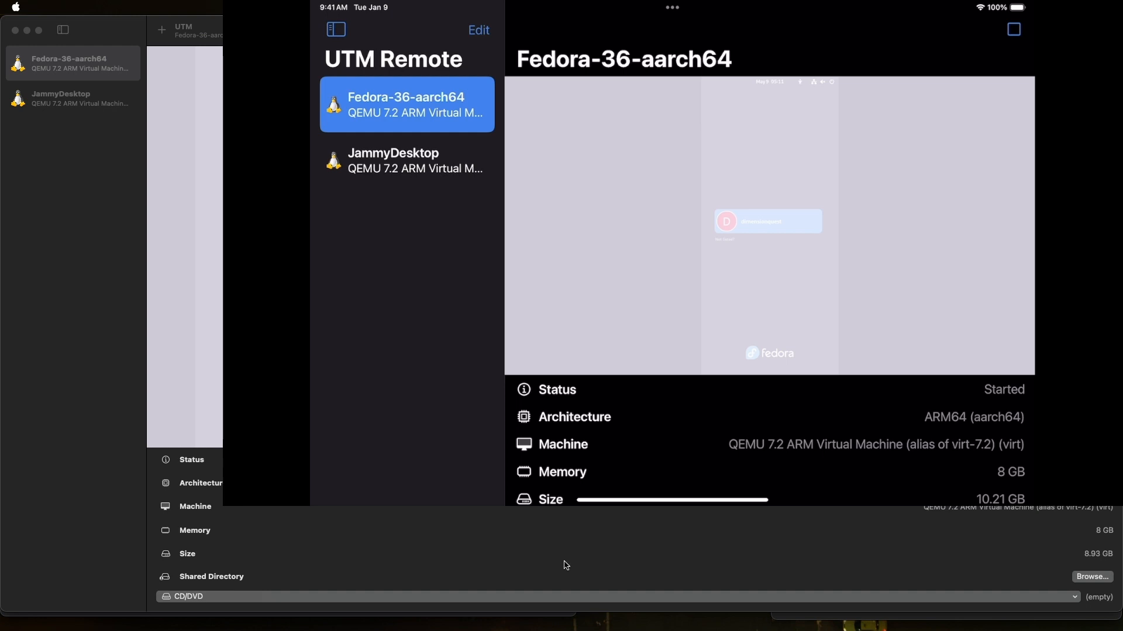
click(407, 161)
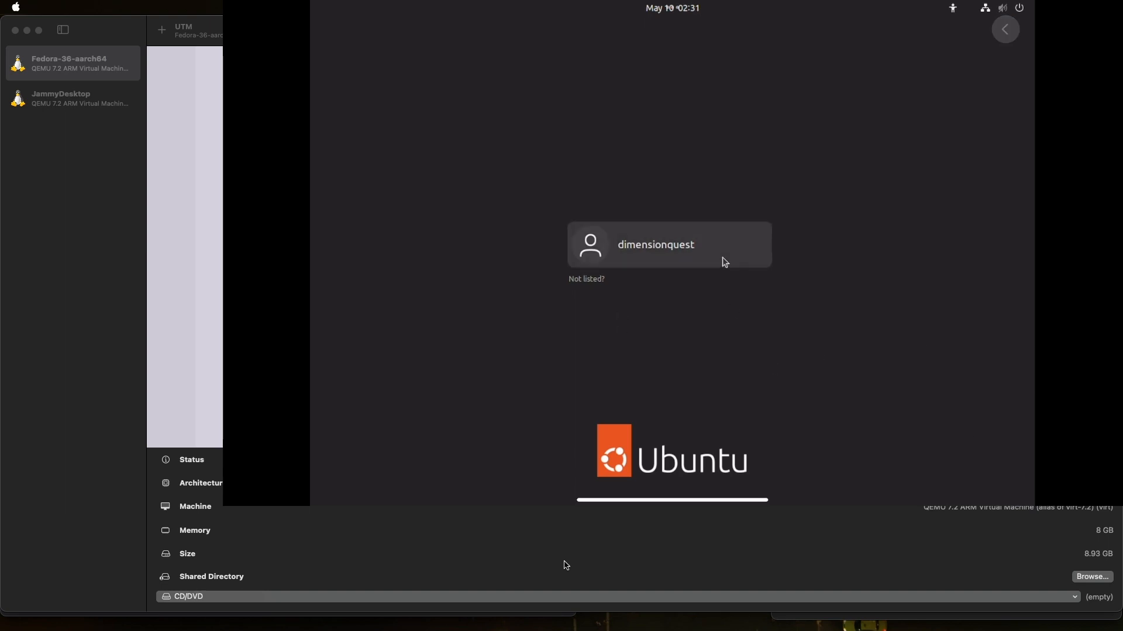
Log in as dimensionquest, entering the password on the on-screen keyboard.
click(670, 244)
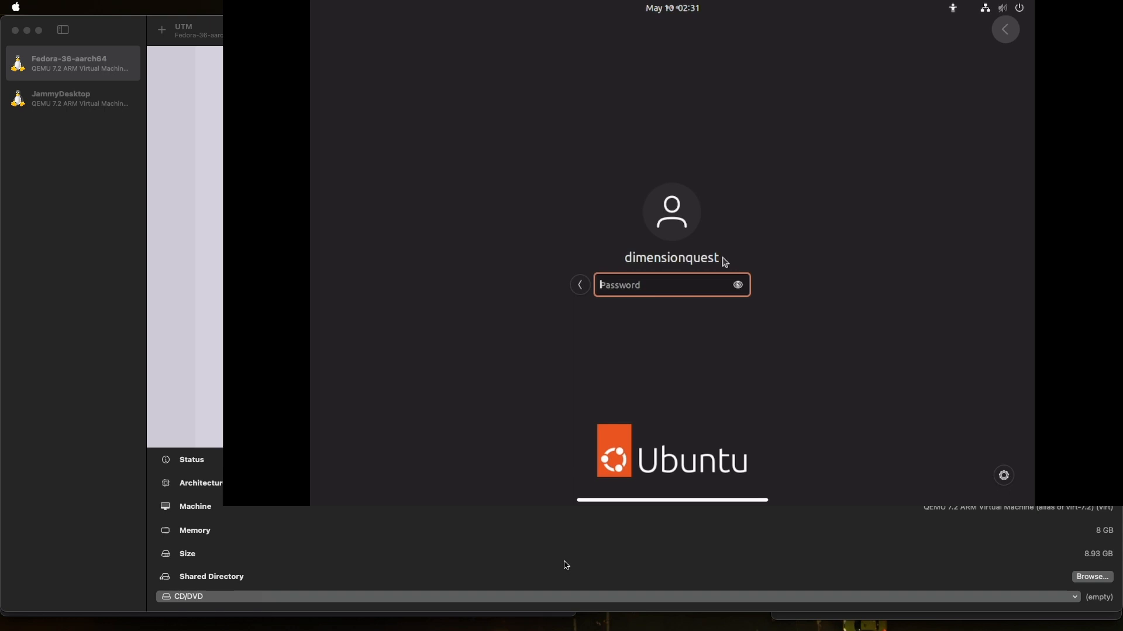
click(1004, 29)
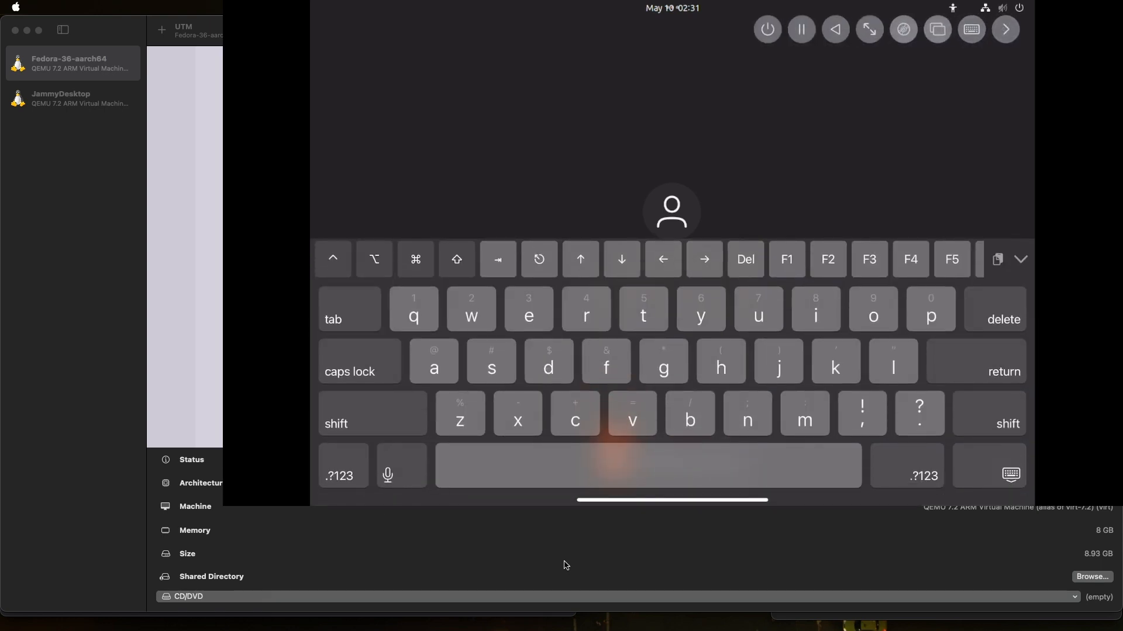
click(373, 414)
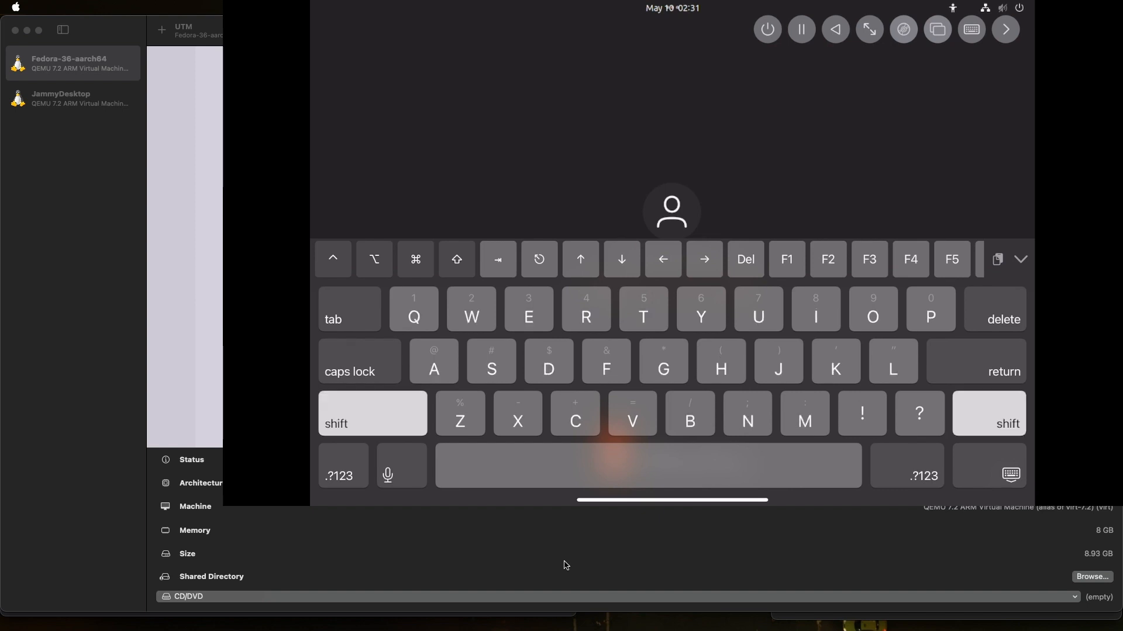
click(372, 413)
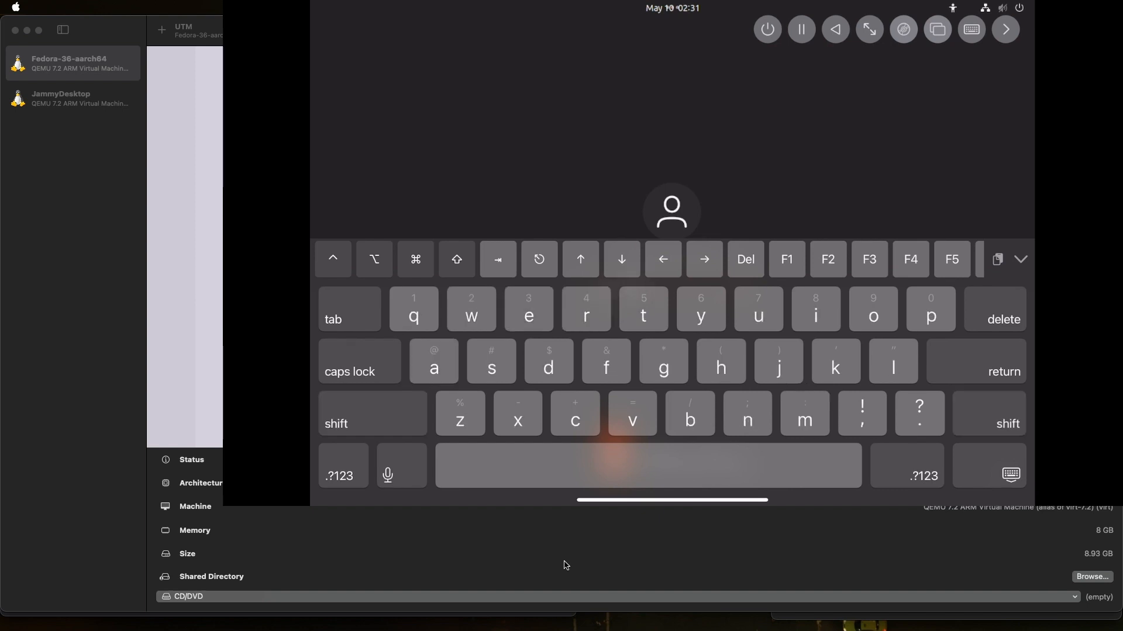
click(343, 466)
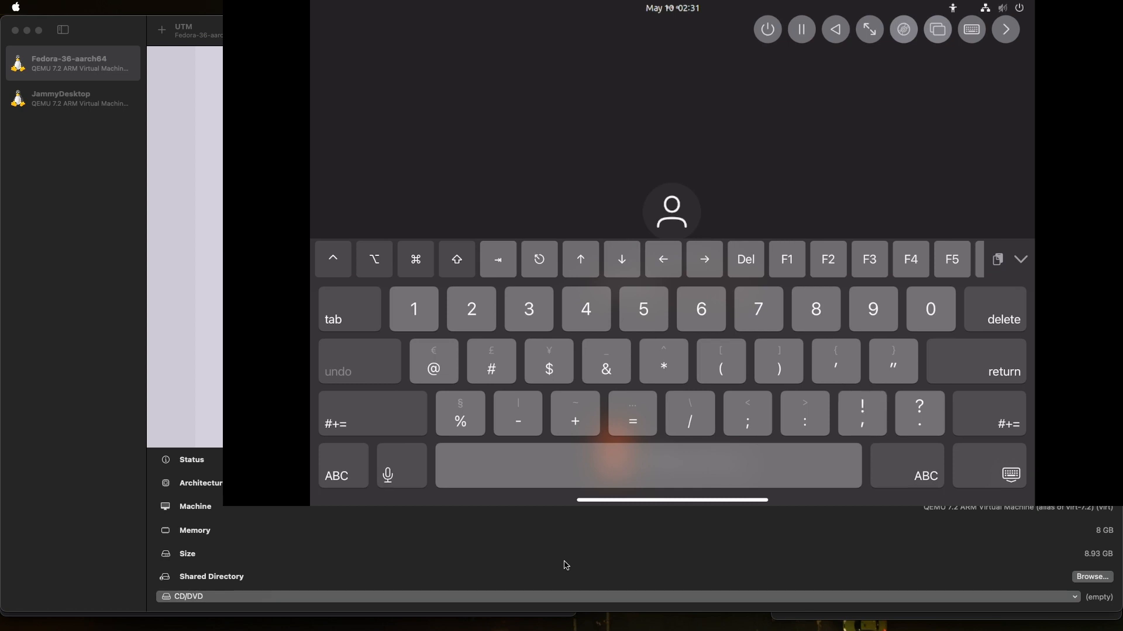
click(343, 465)
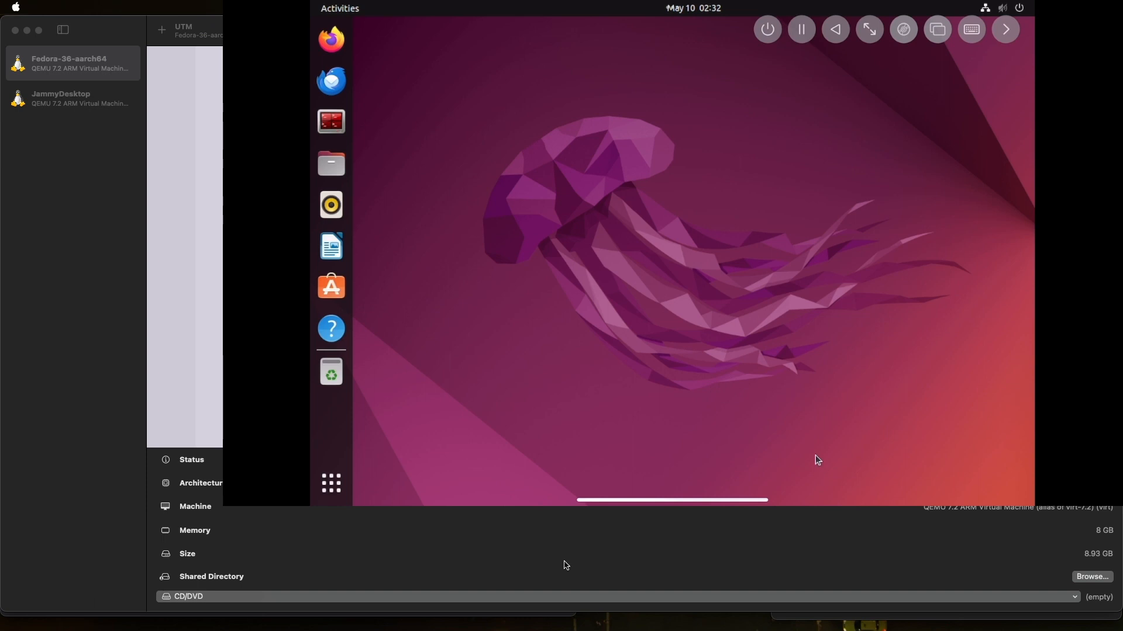
click(970, 30)
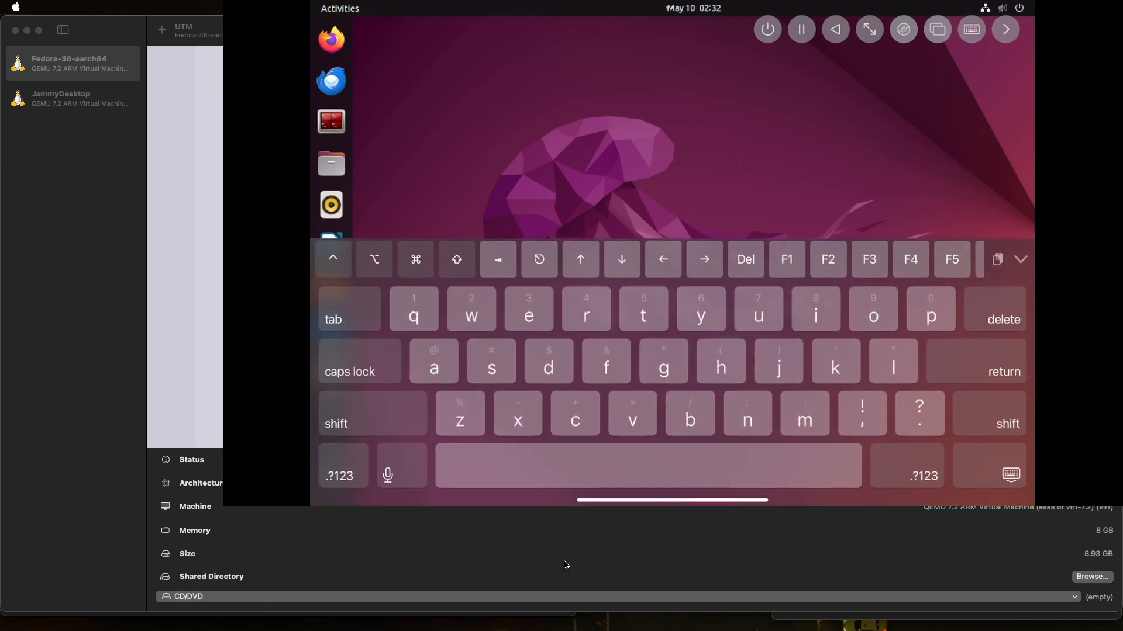
scroll(right, 3)
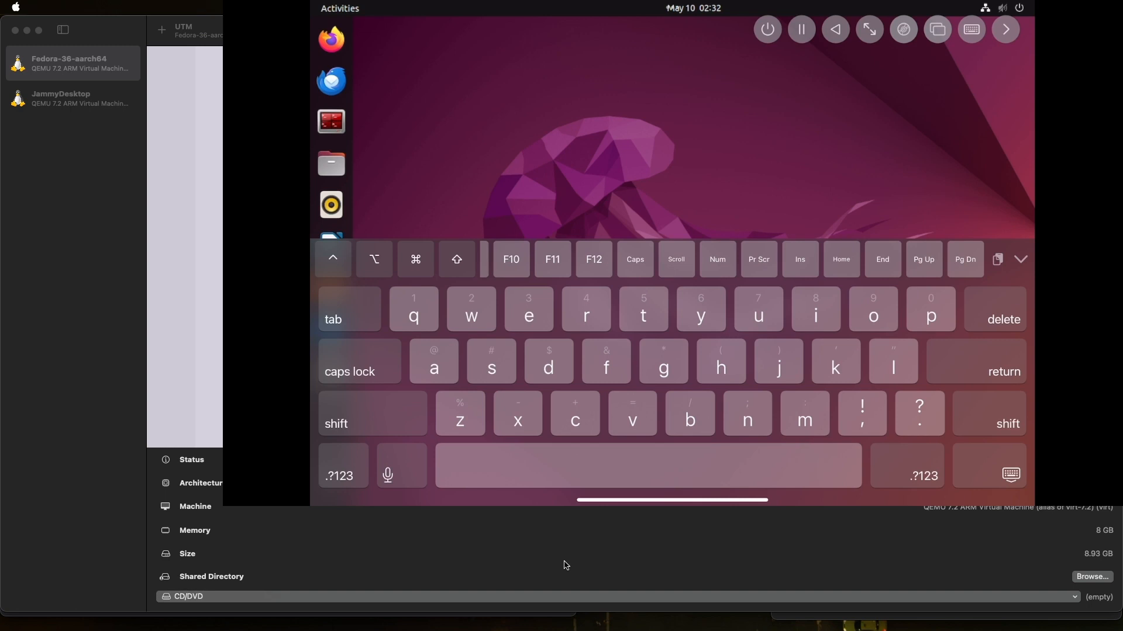
click(971, 29)
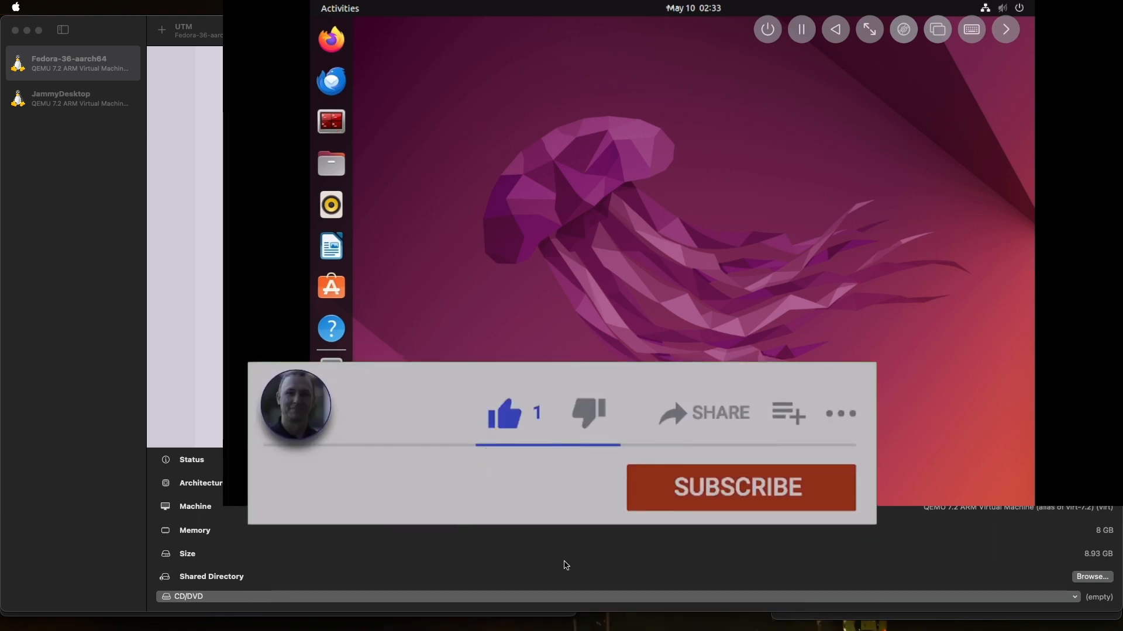
click(740, 487)
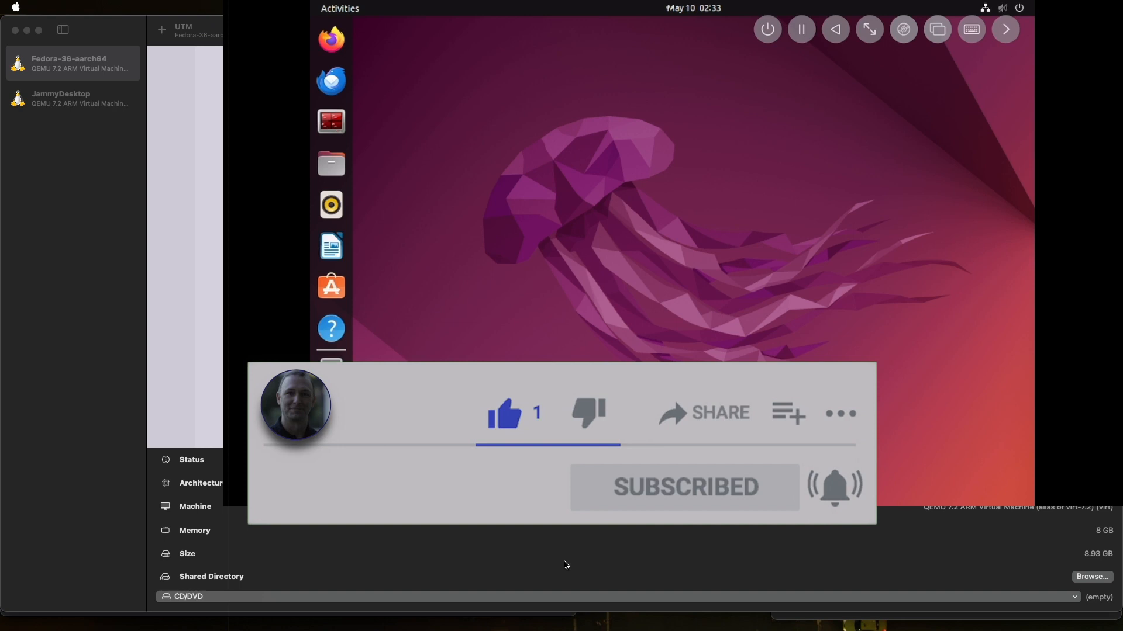